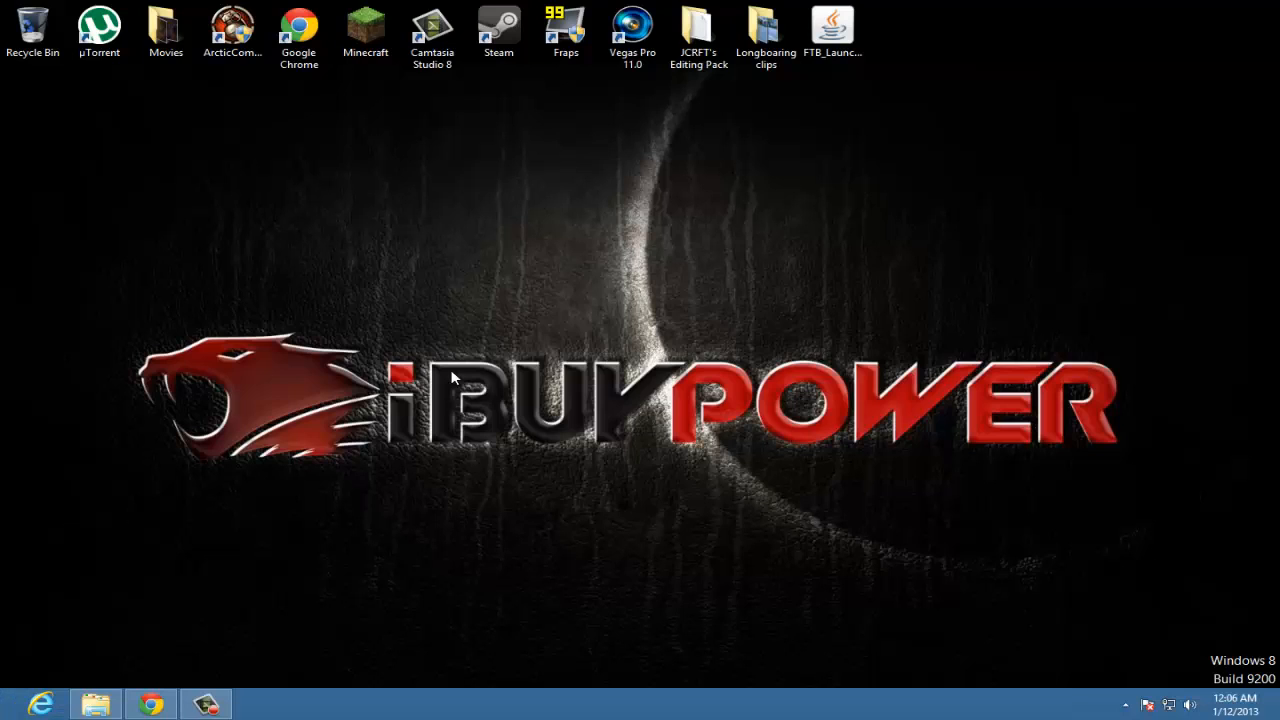
pyautogui.moveTo(128, 312)
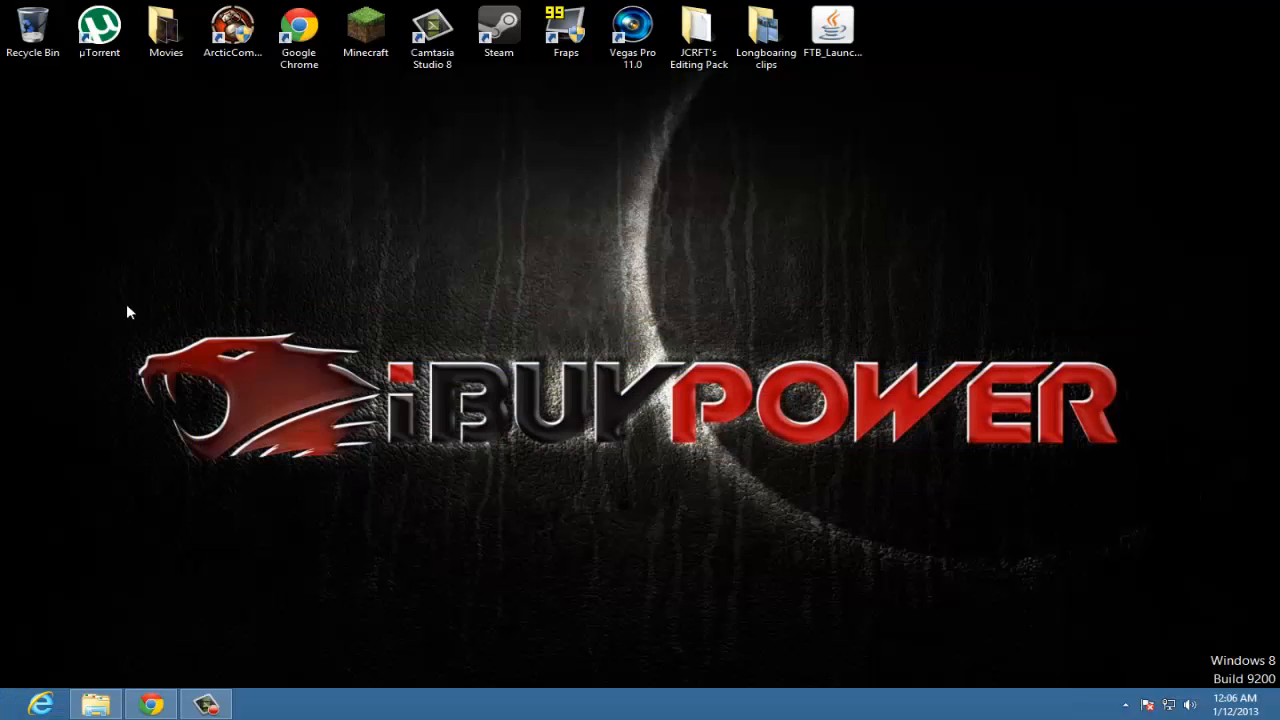
pyautogui.moveTo(136, 318)
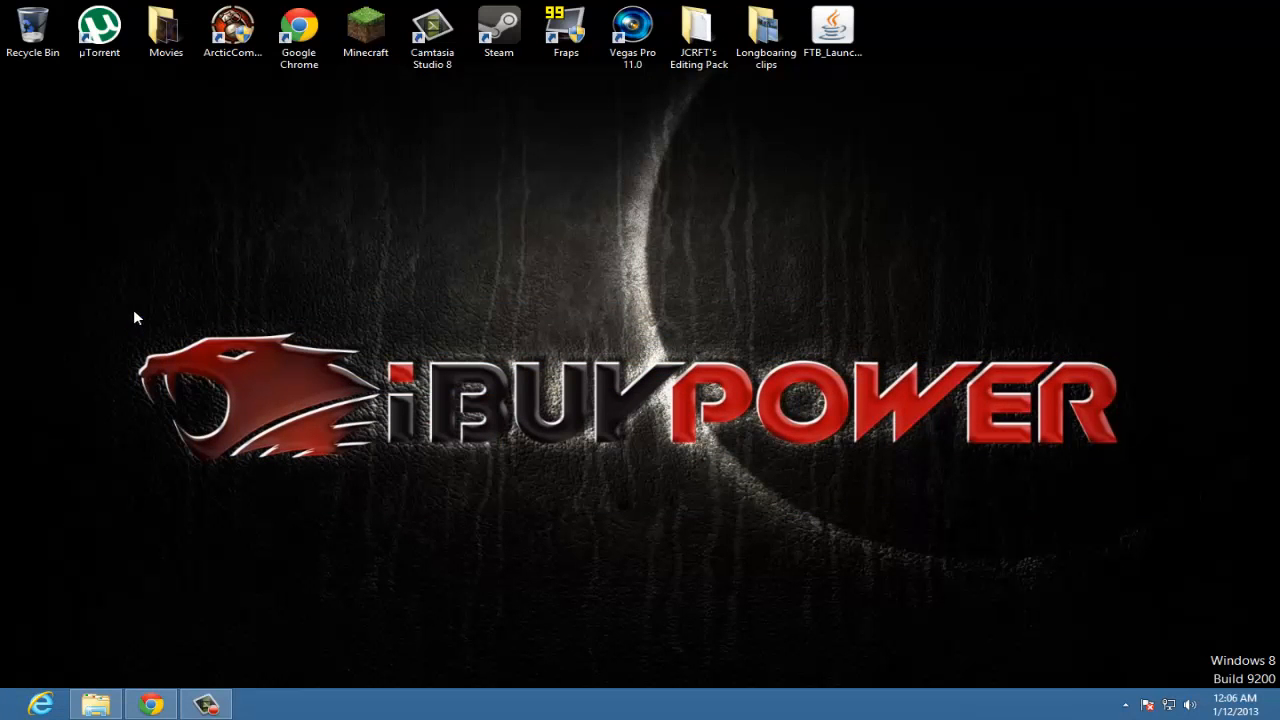
pyautogui.moveTo(150, 704)
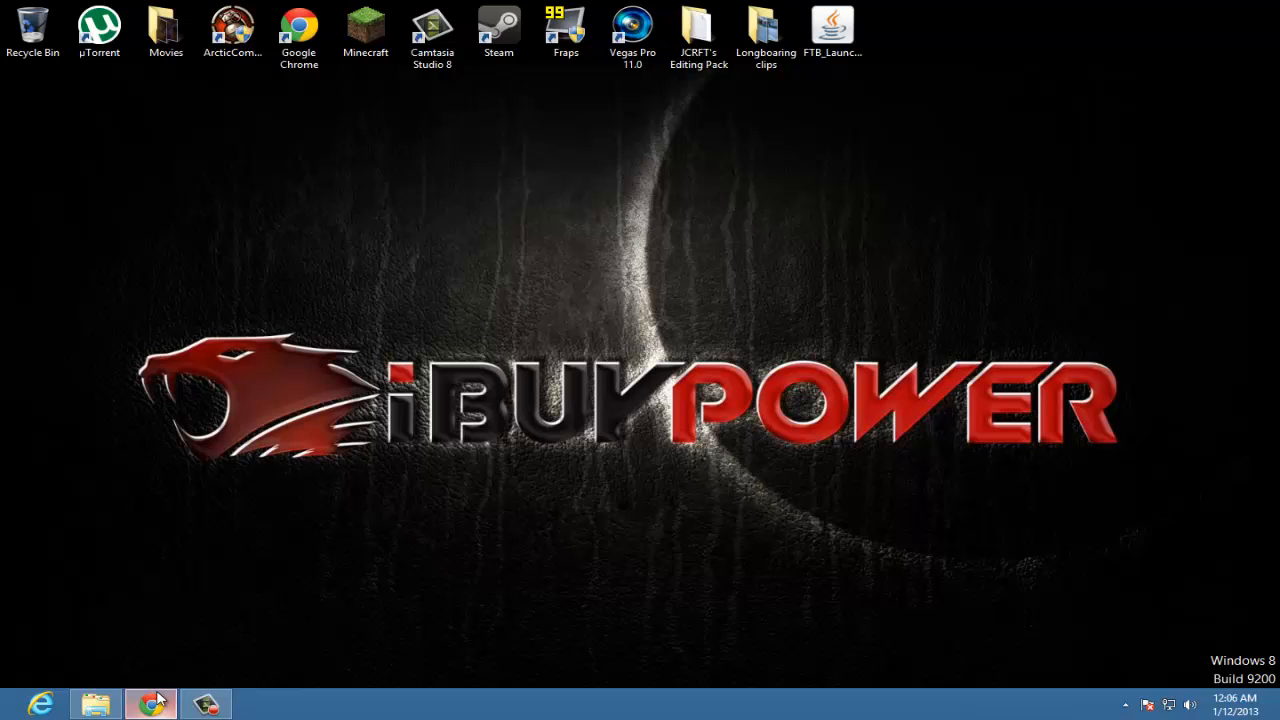
# - Bring up Chrome's Social Blade page and scroll down the daily stats table to 2013-01-11
pyautogui.click(150, 704)
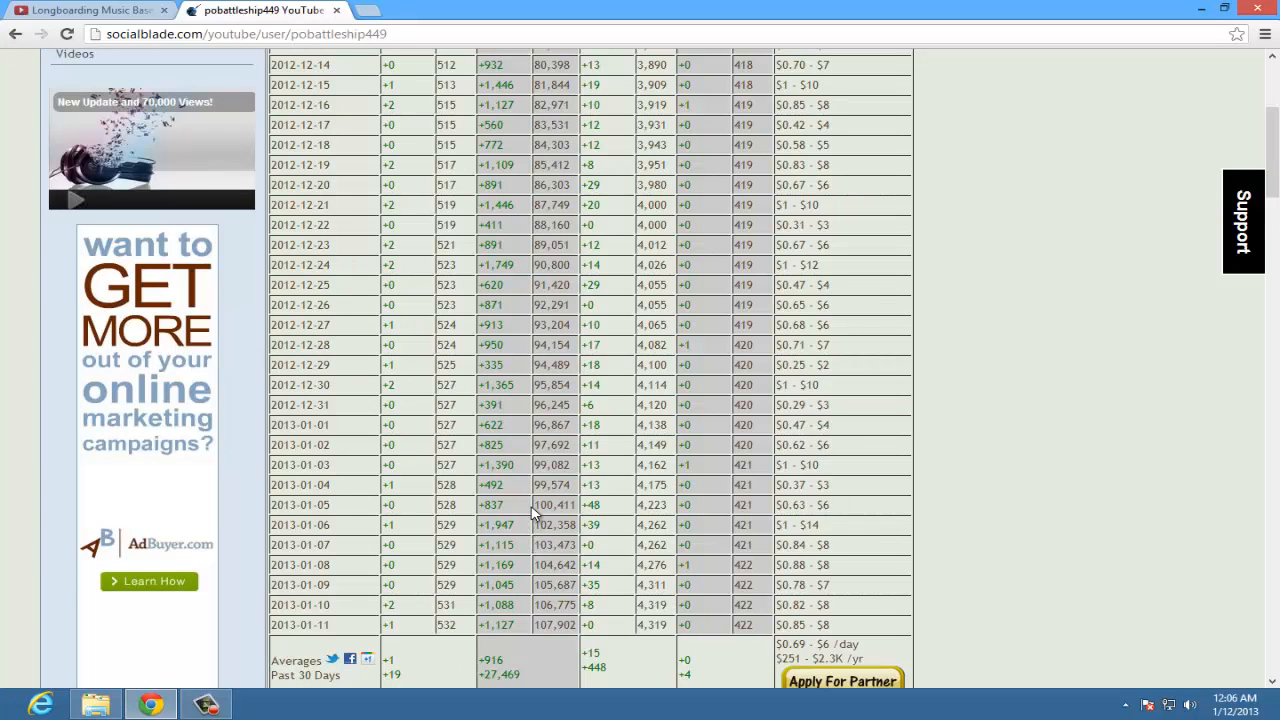
pyautogui.doubleClick(592, 504)
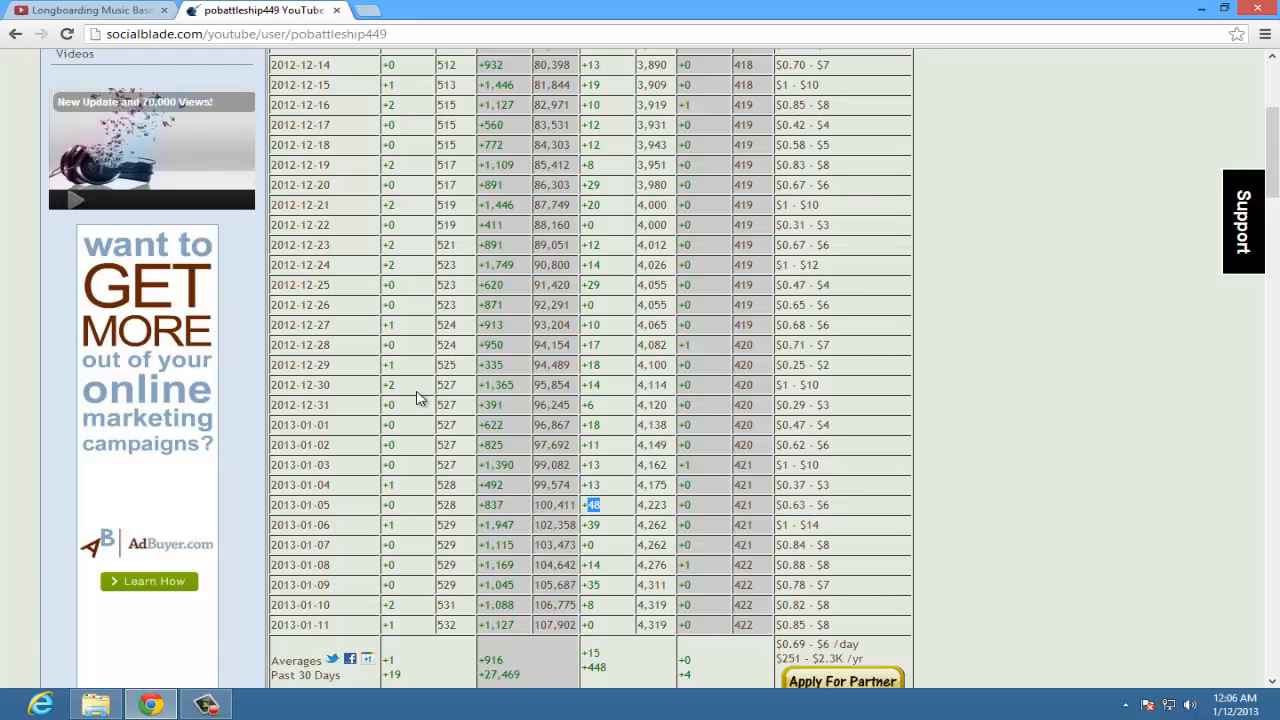
pyautogui.scroll(-3)
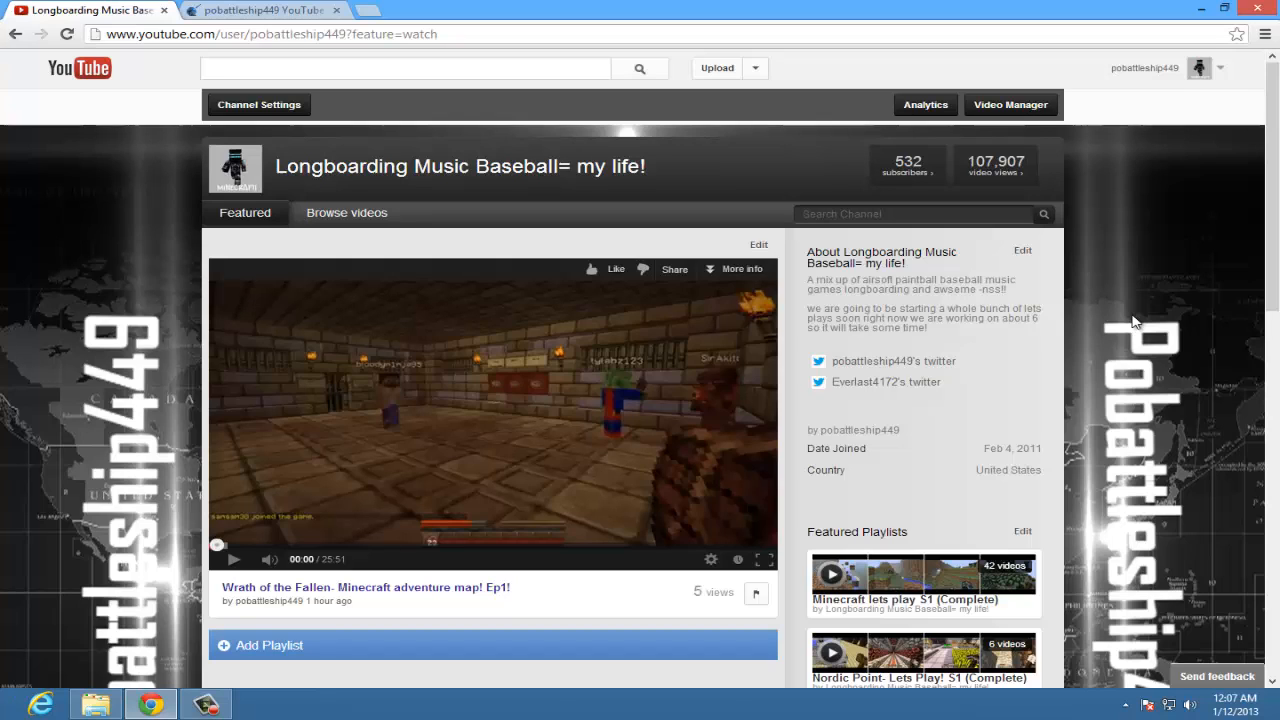
pyautogui.moveTo(1236, 294)
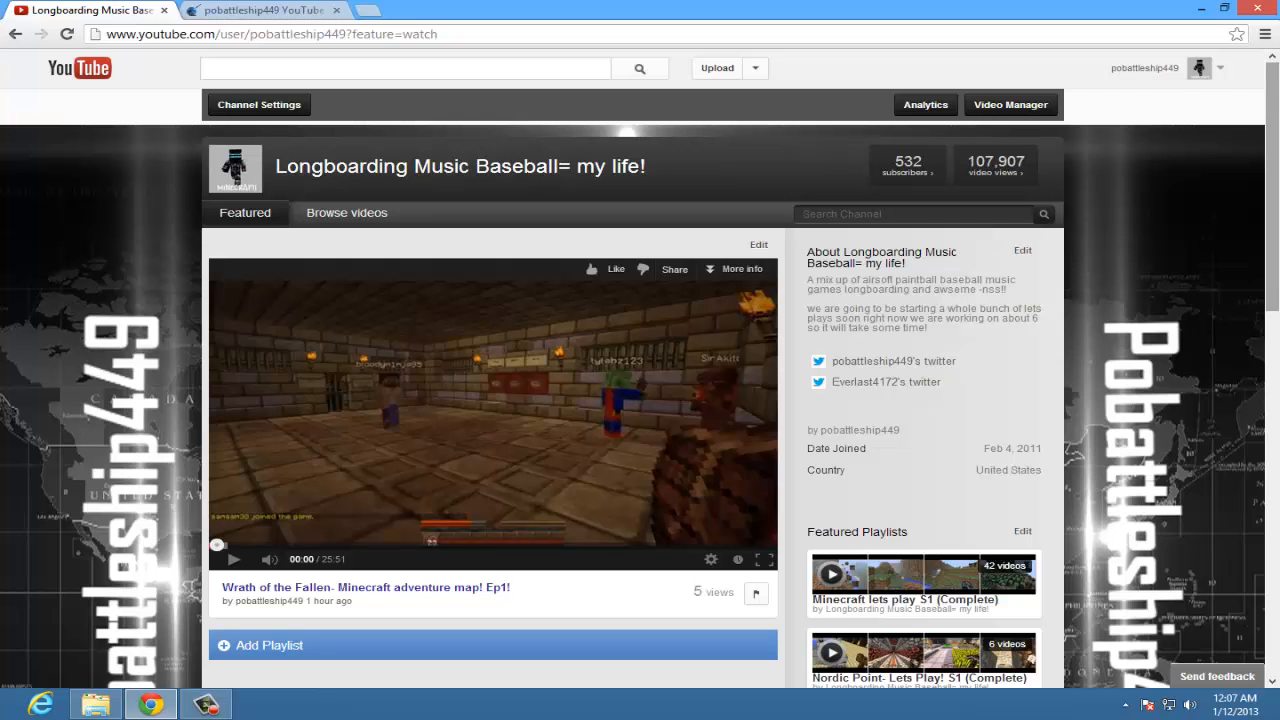
# - Scroll through the channel's featured Minecraft playlists and back to the top section
pyautogui.scroll(-3)
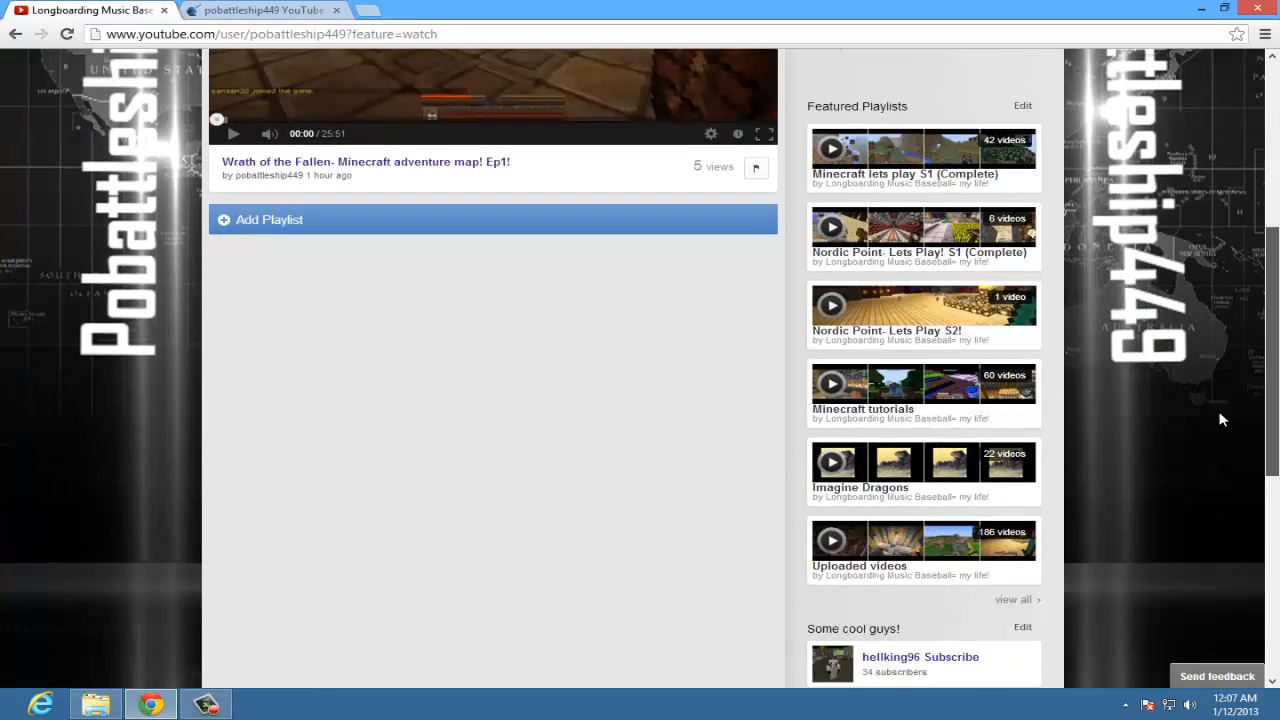
pyautogui.scroll(3)
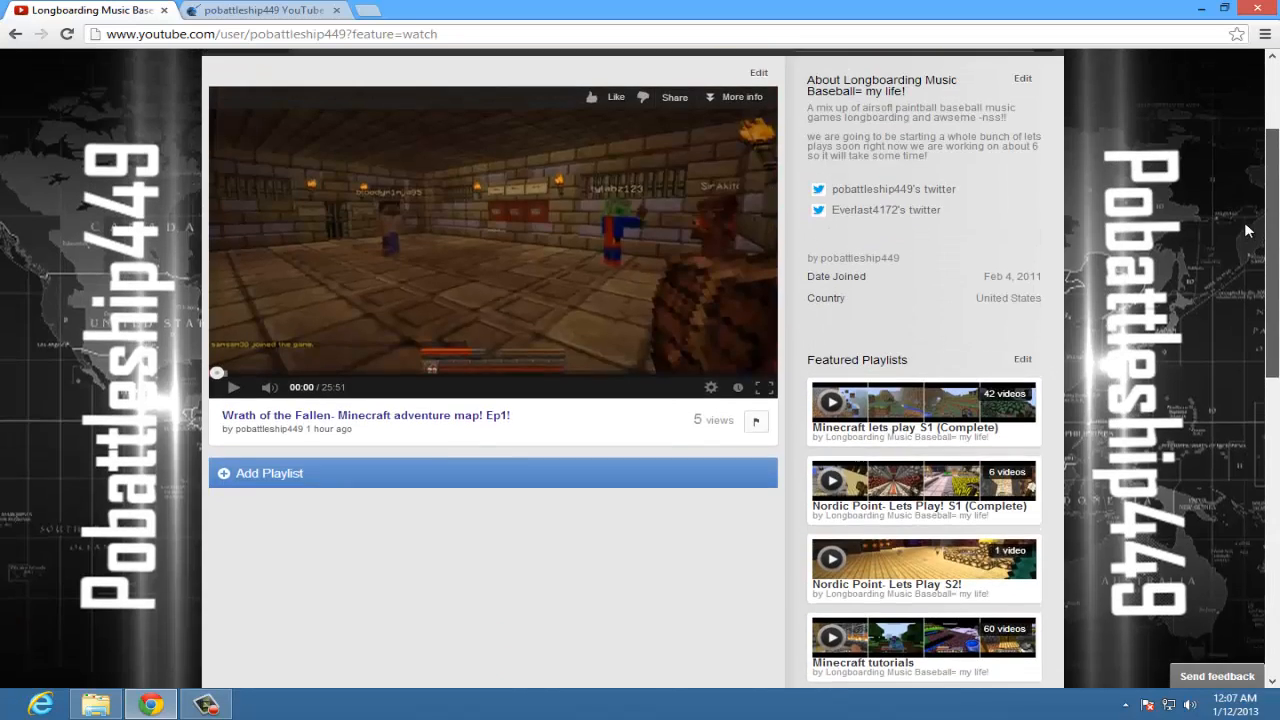
pyautogui.scroll(3)
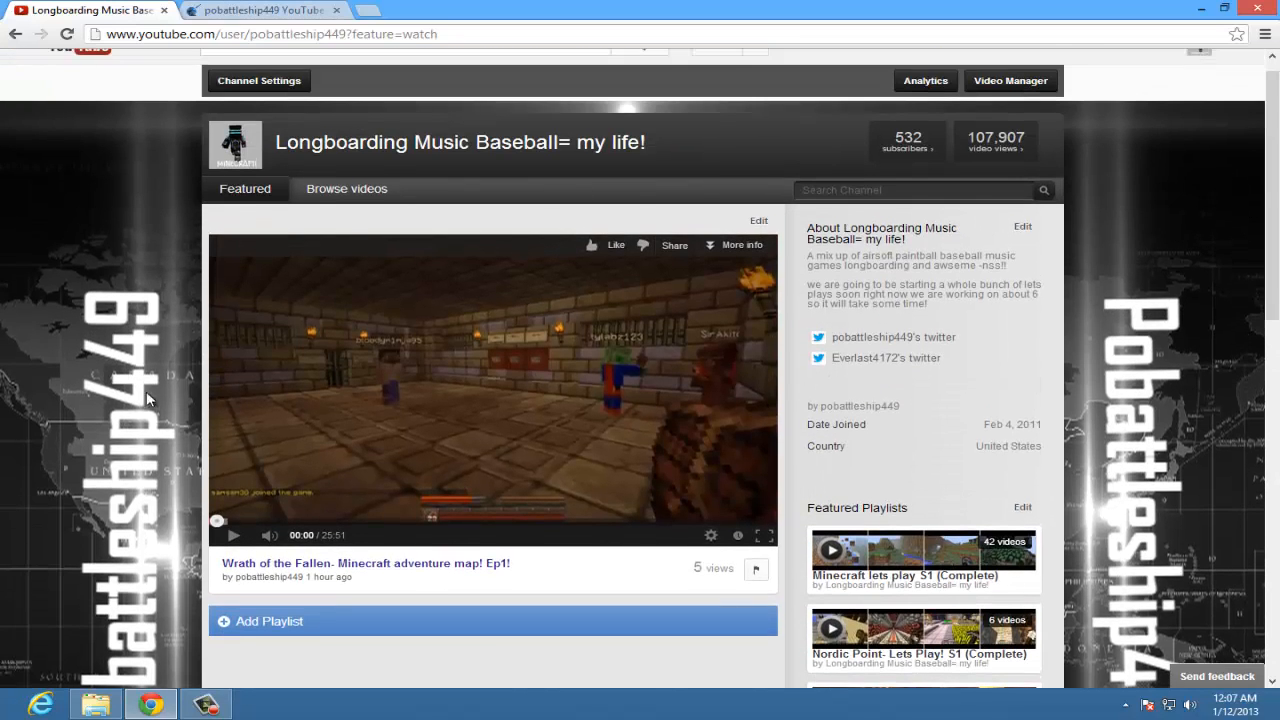
pyautogui.moveTo(244, 68)
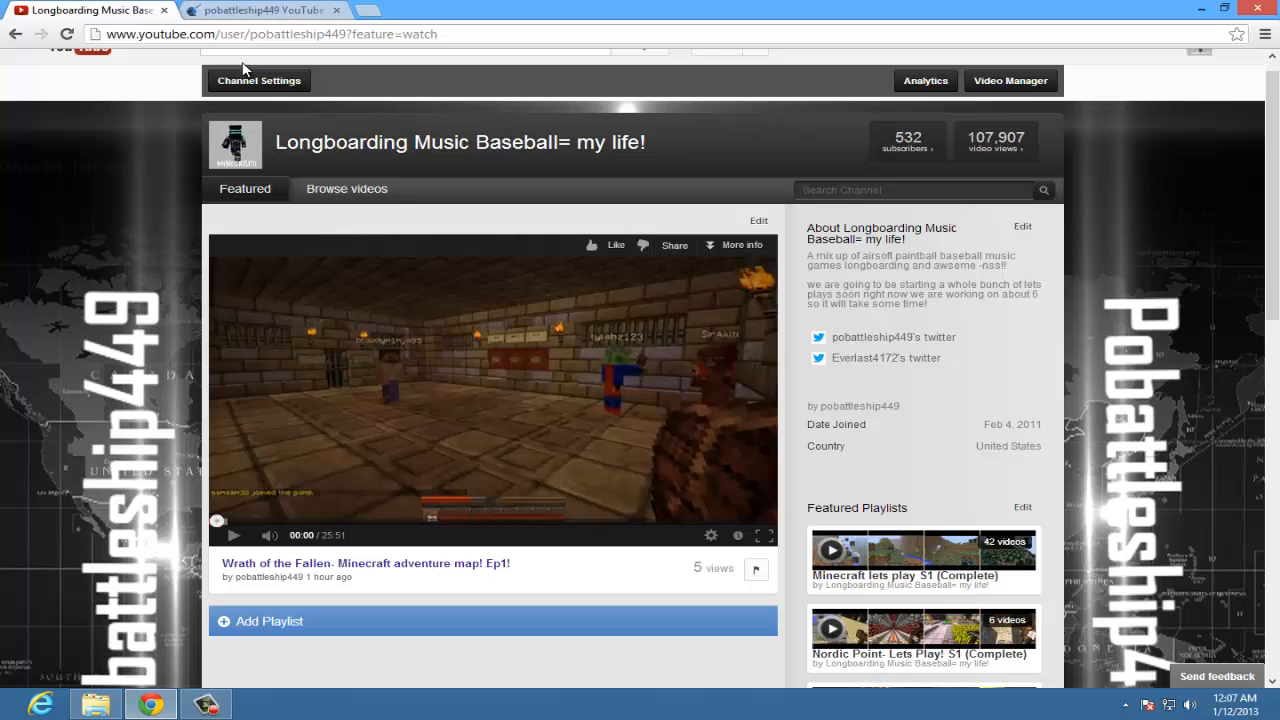
pyautogui.click(336, 10)
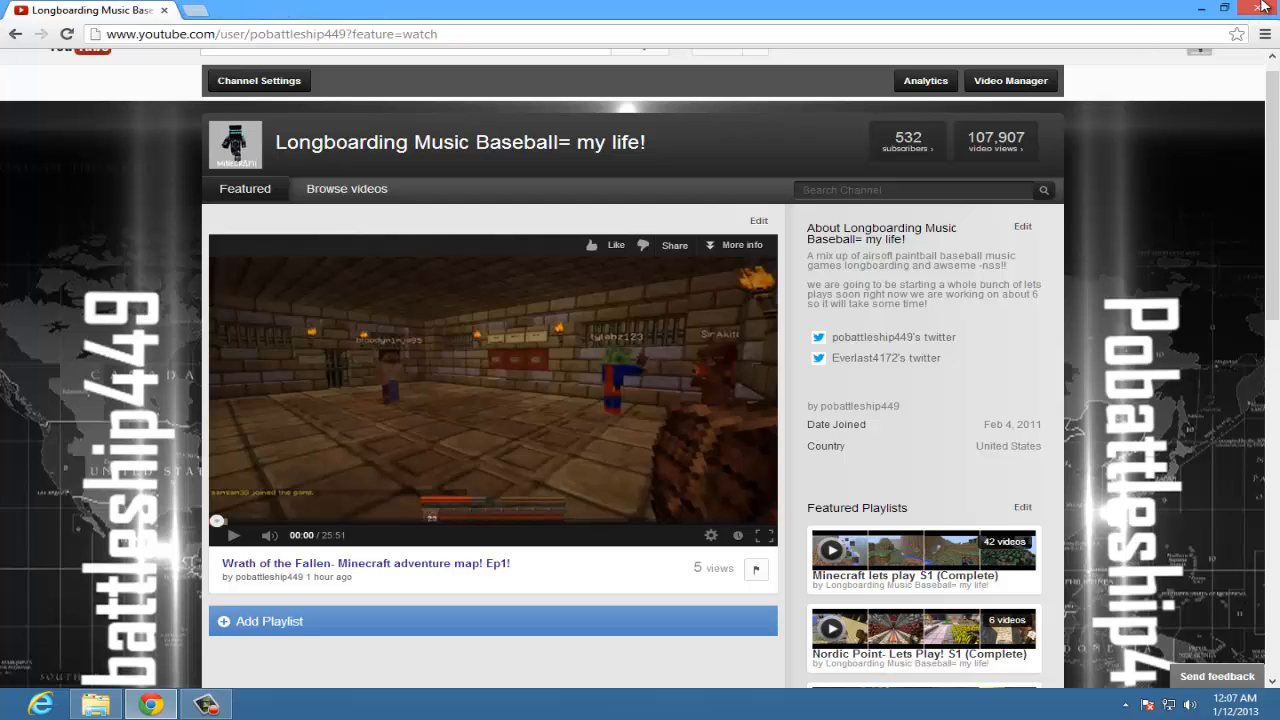
# - Minimize Chrome to reveal the Windows 8 desktop and its shortcut icons
pyautogui.click(1264, 8)
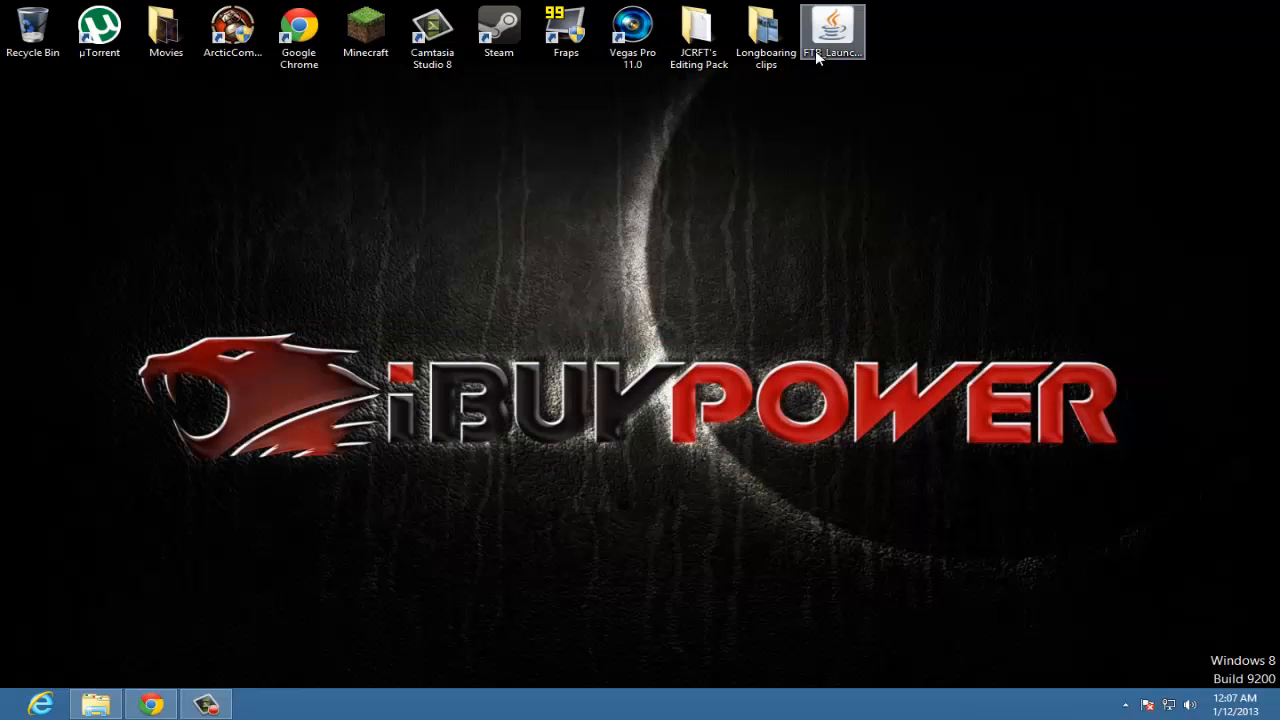
pyautogui.moveTo(108, 100)
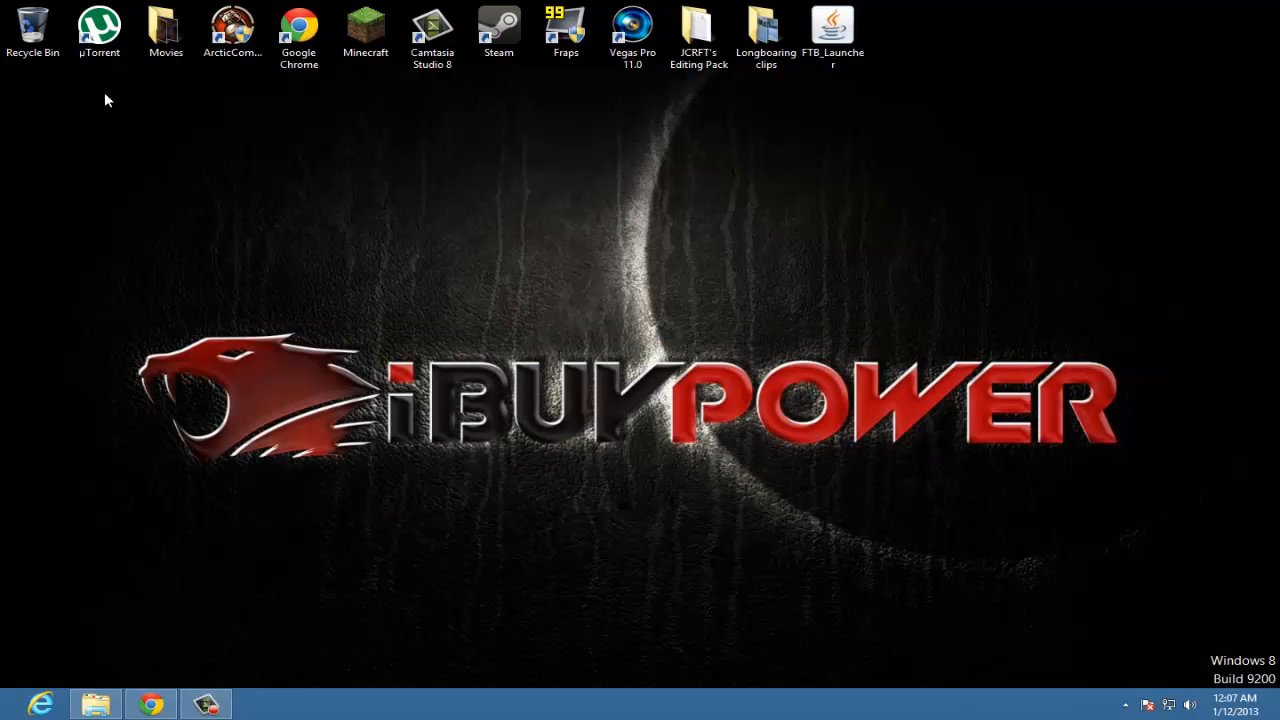
pyautogui.moveTo(204, 704)
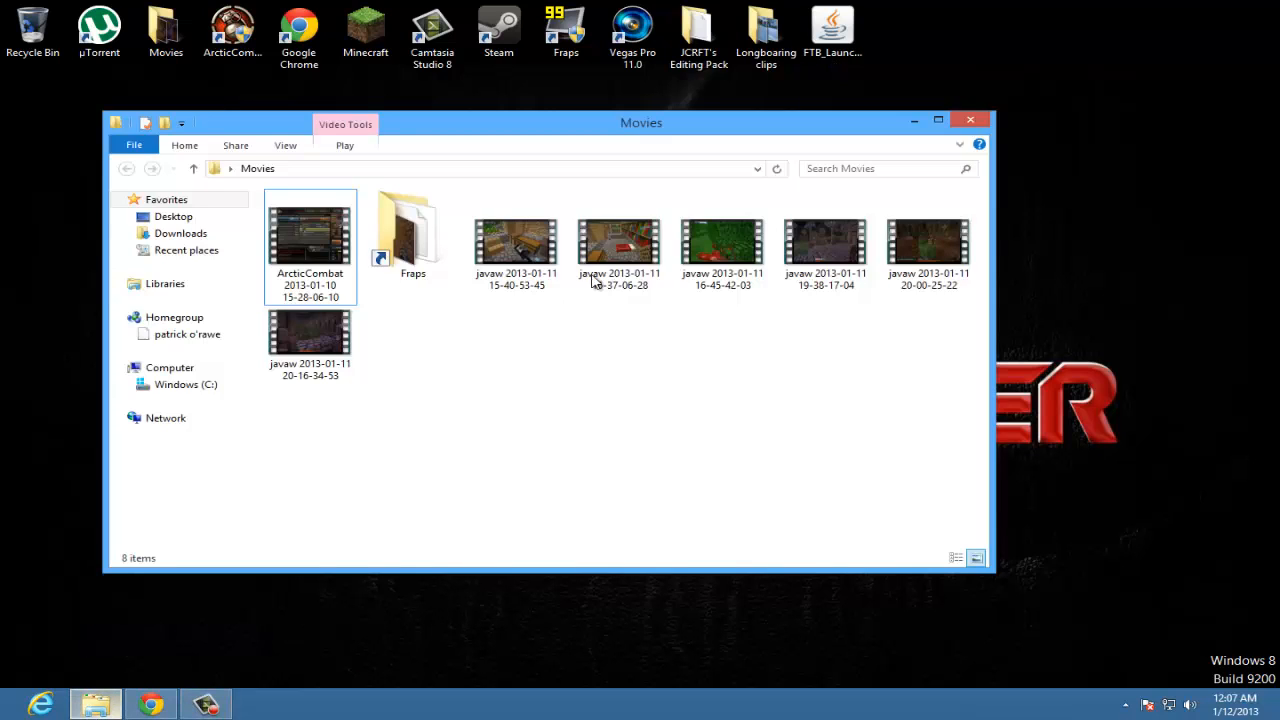
pyautogui.moveTo(968, 122)
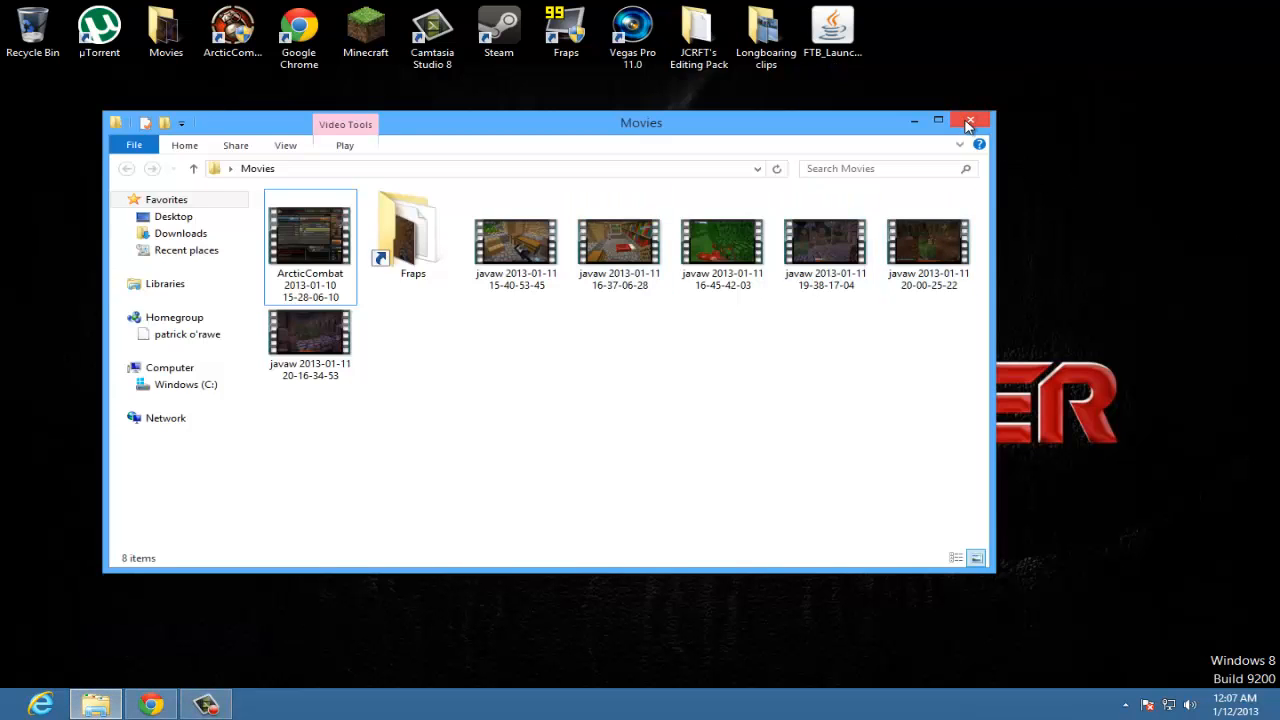
# - Close the Movies folder, launch Skype from Start and back out to its home hub
pyautogui.click(968, 122)
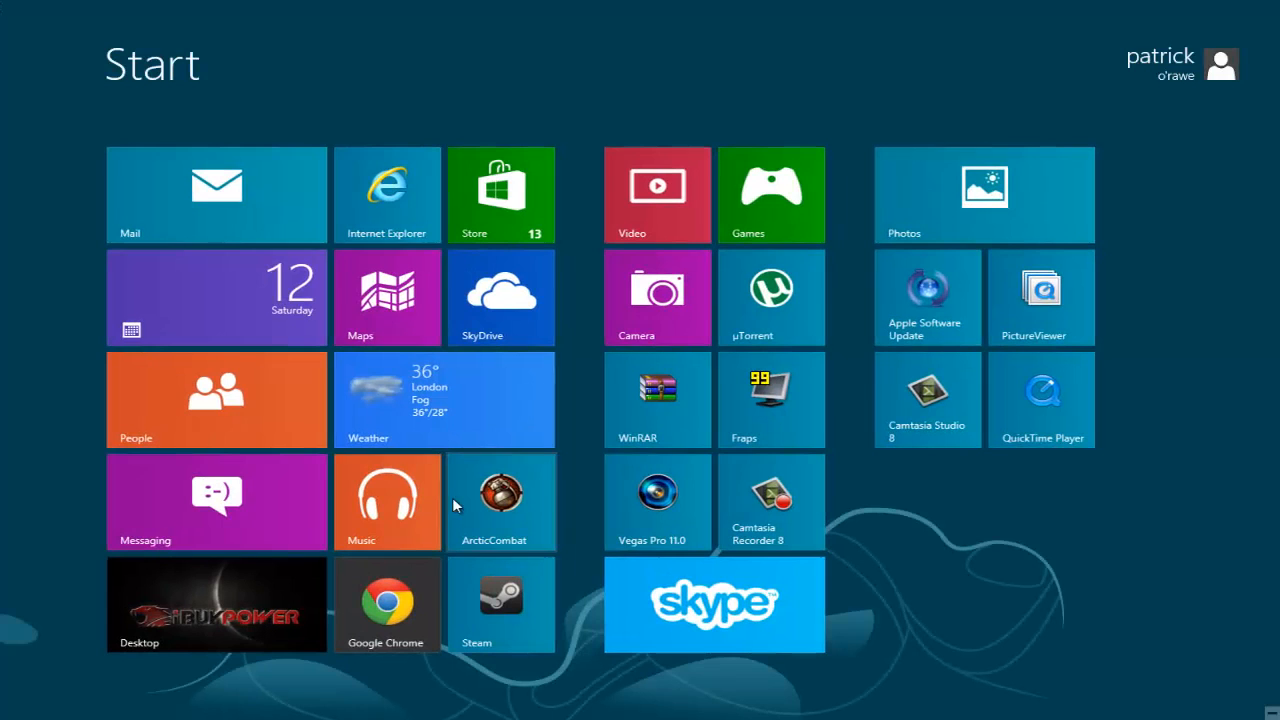
pyautogui.moveTo(458, 550)
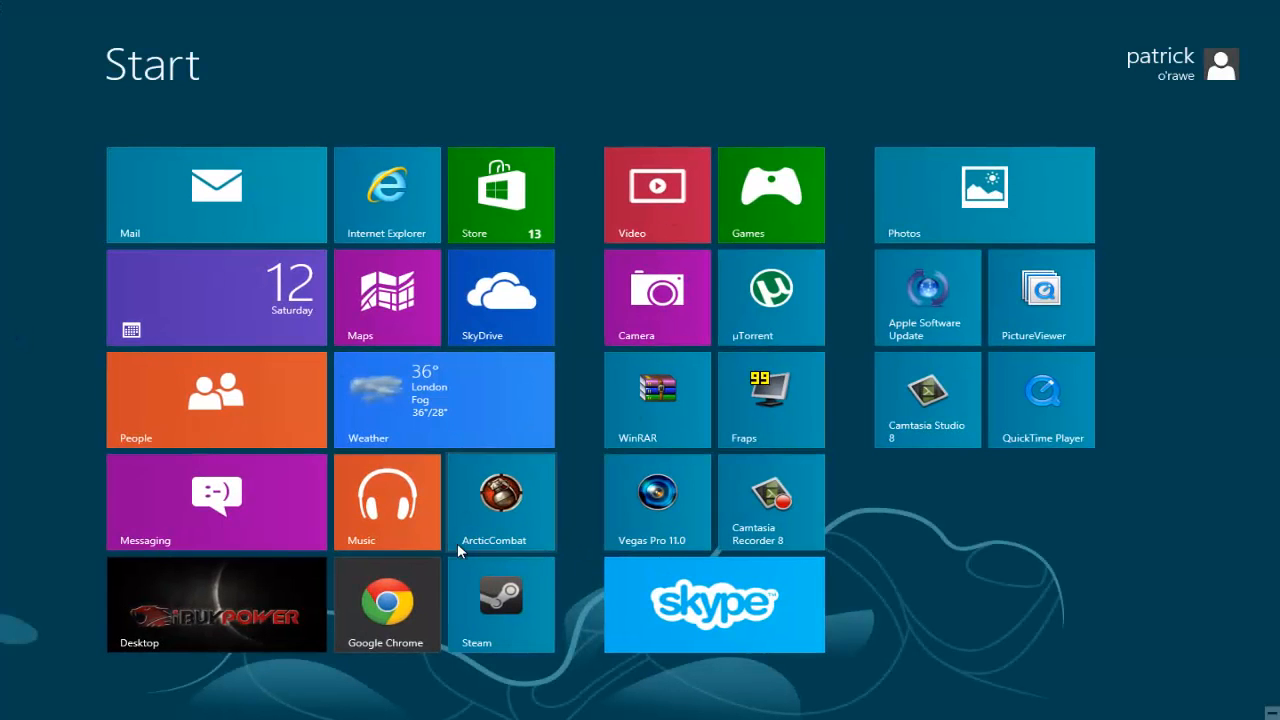
pyautogui.click(712, 604)
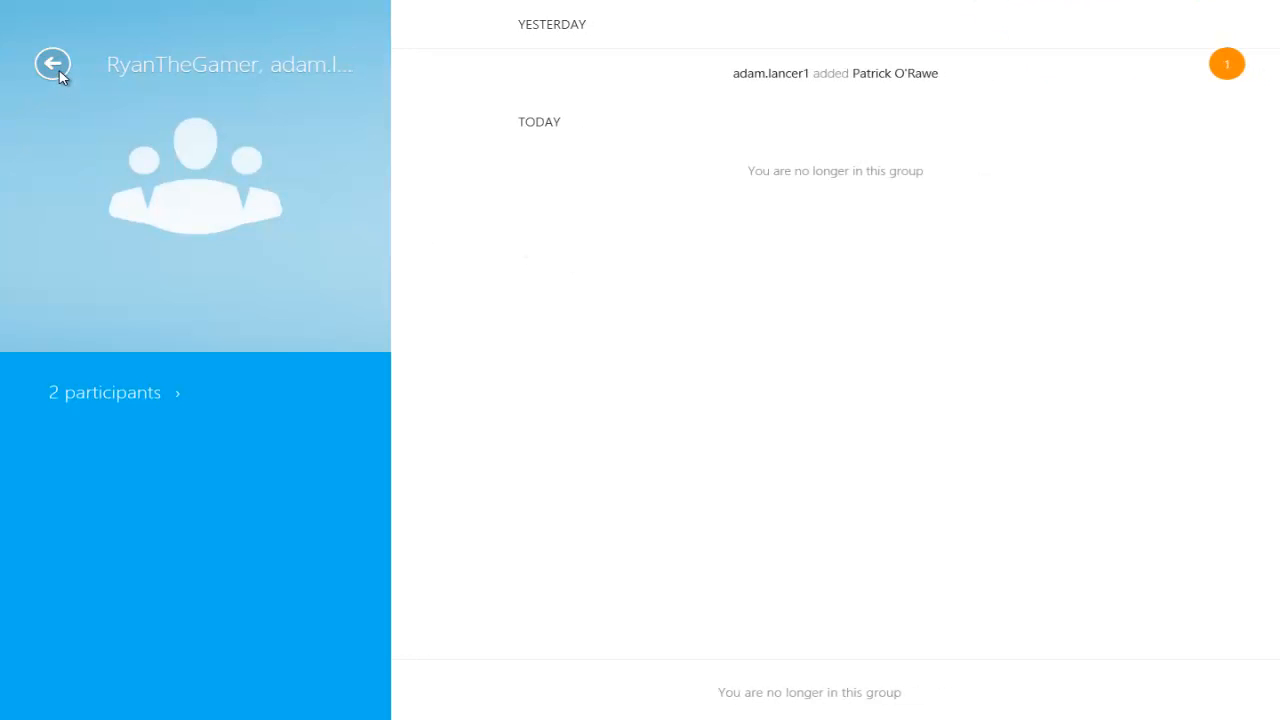
pyautogui.click(52, 62)
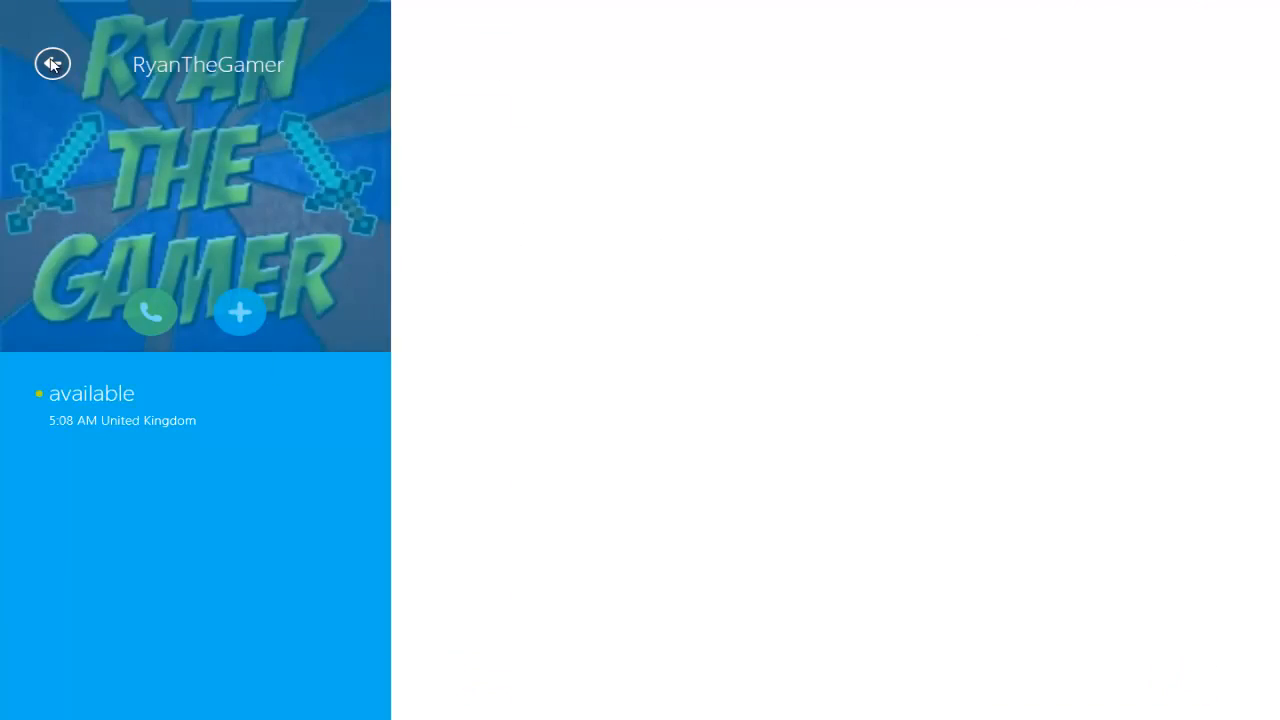
pyautogui.click(52, 62)
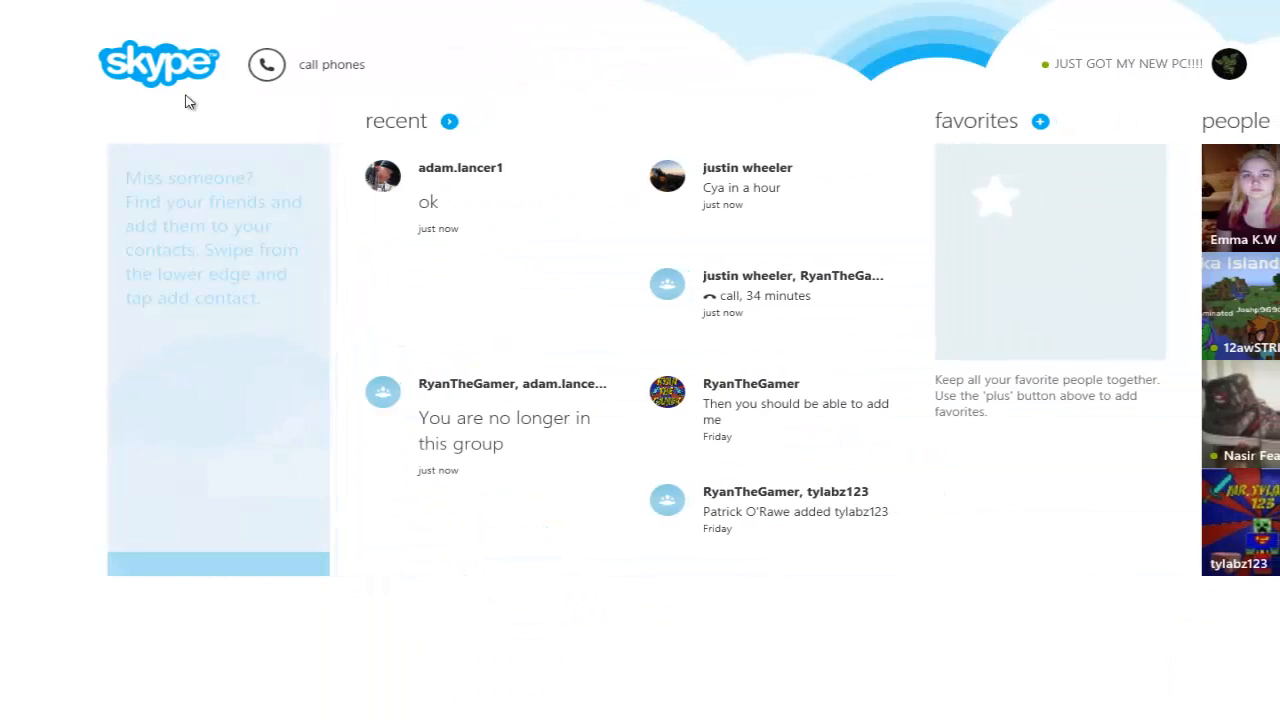
# - Open Skype's full alphabetical people list and browse rightward until the activation prompt appears
pyautogui.click(1236, 120)
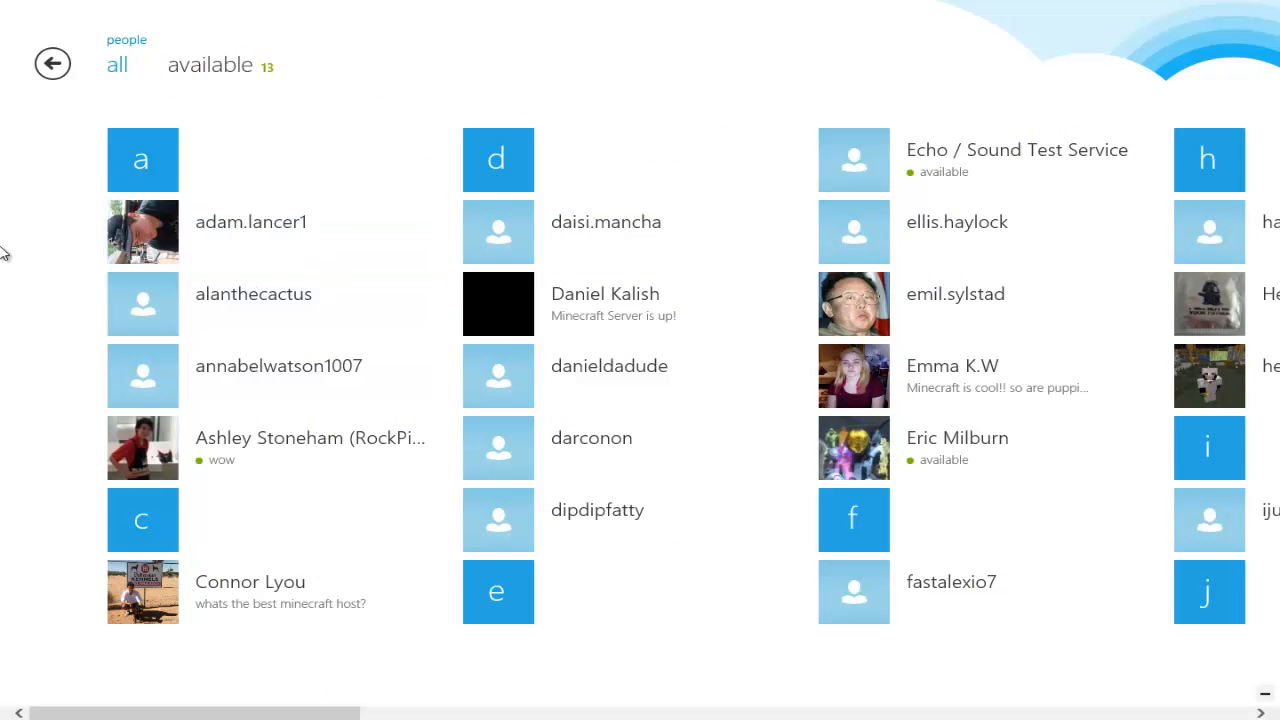
pyautogui.moveTo(8, 238)
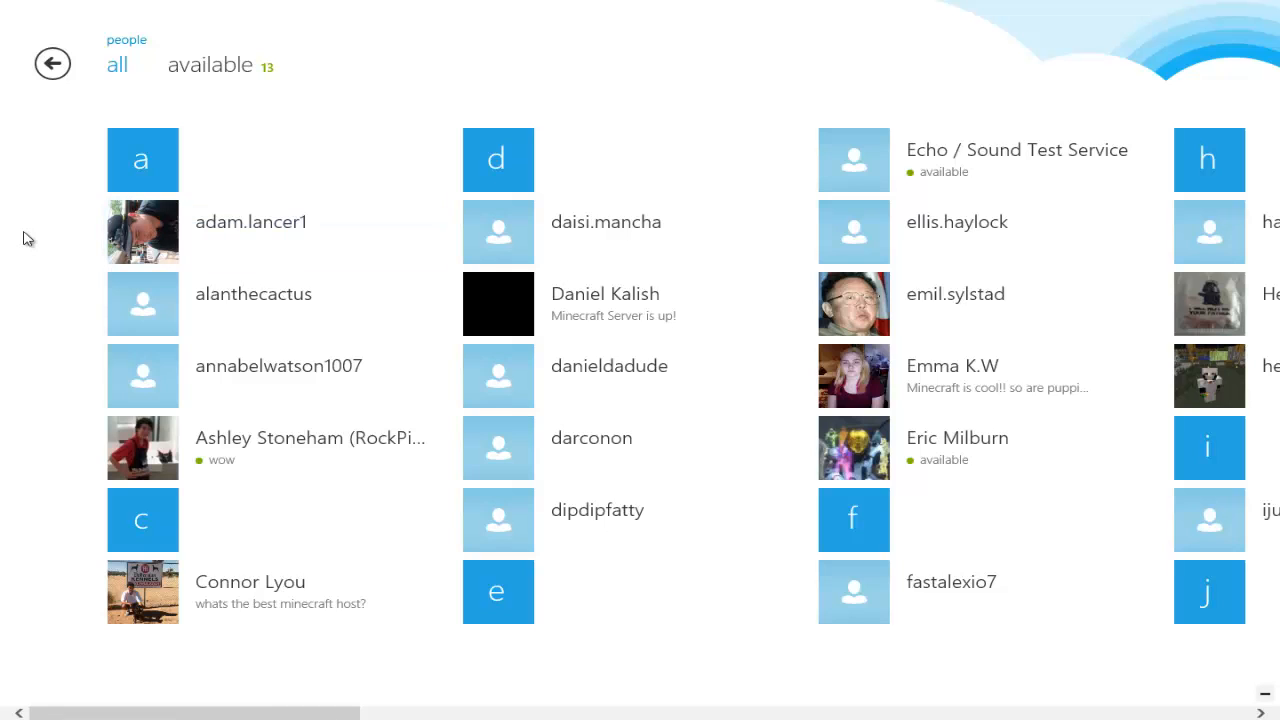
pyautogui.moveTo(58, 276)
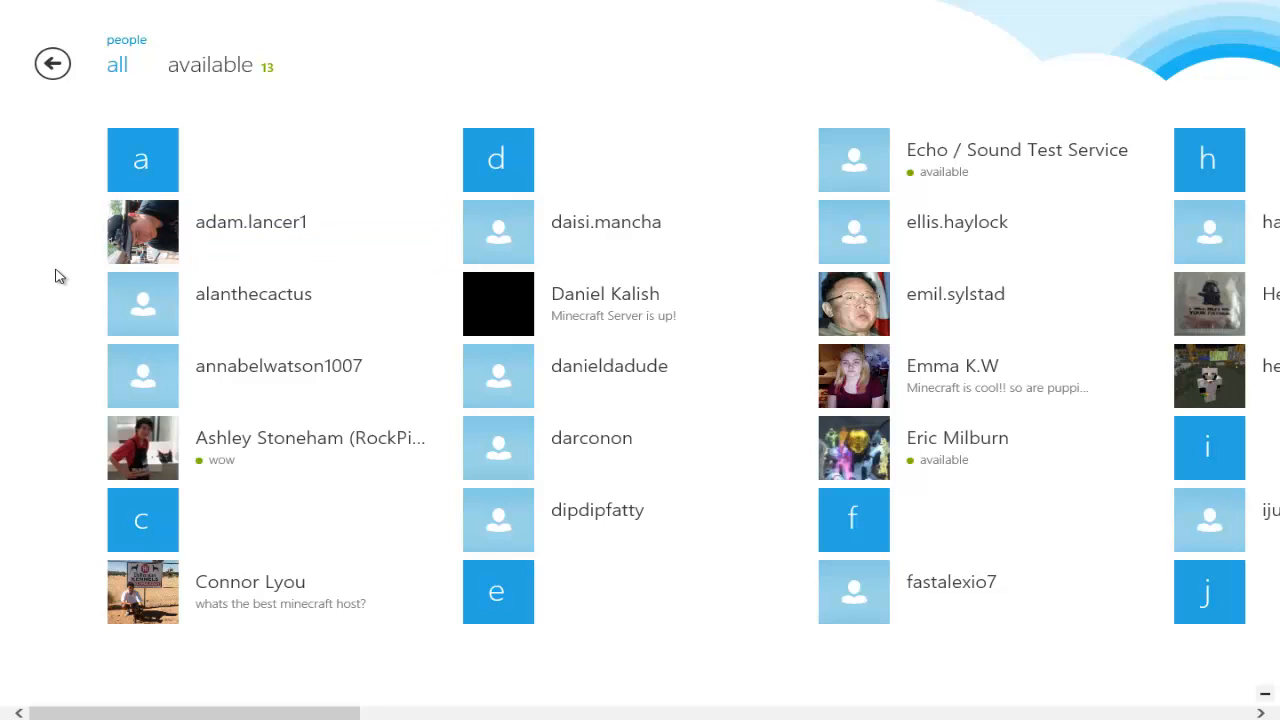
pyautogui.moveTo(184, 344)
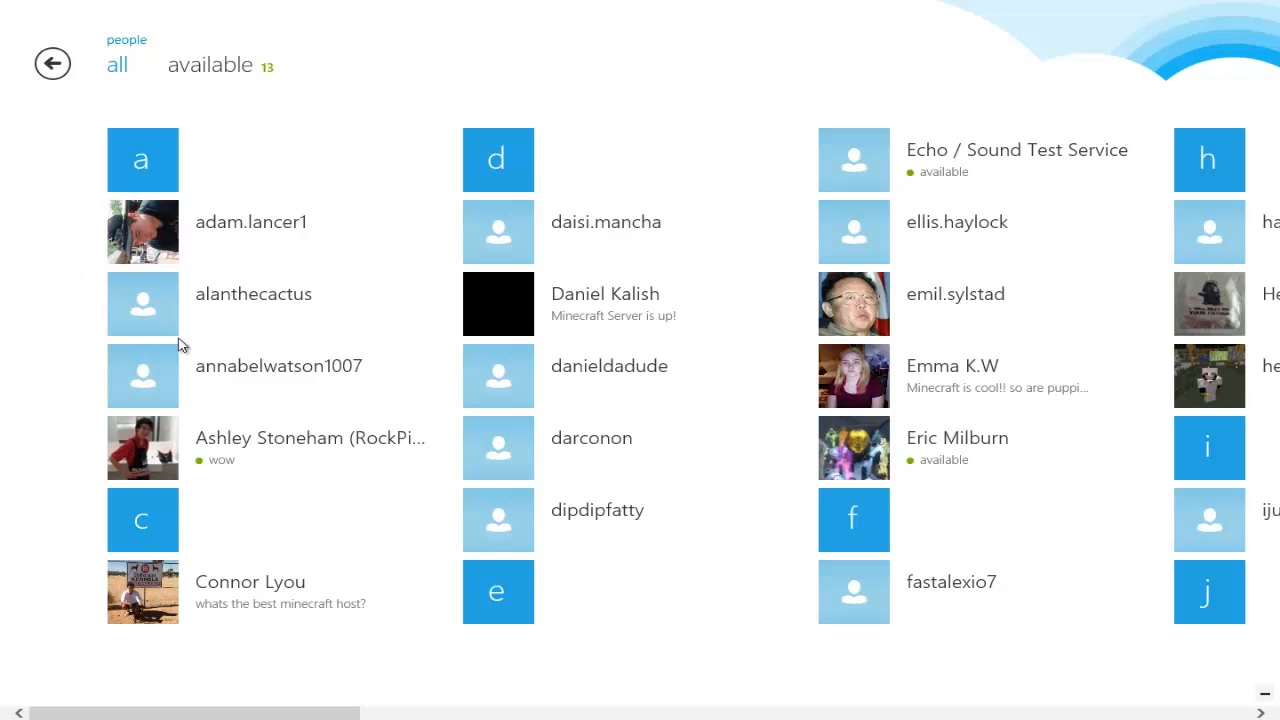
pyautogui.moveTo(18, 448)
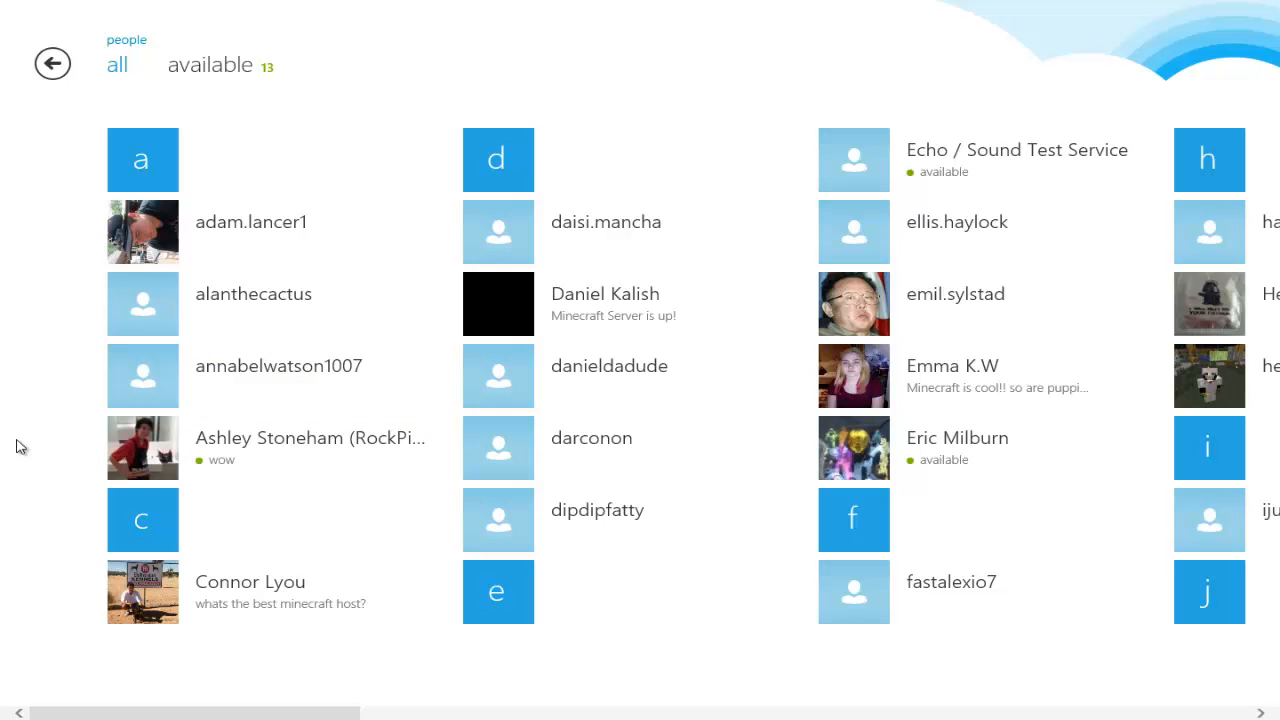
pyautogui.click(270, 448)
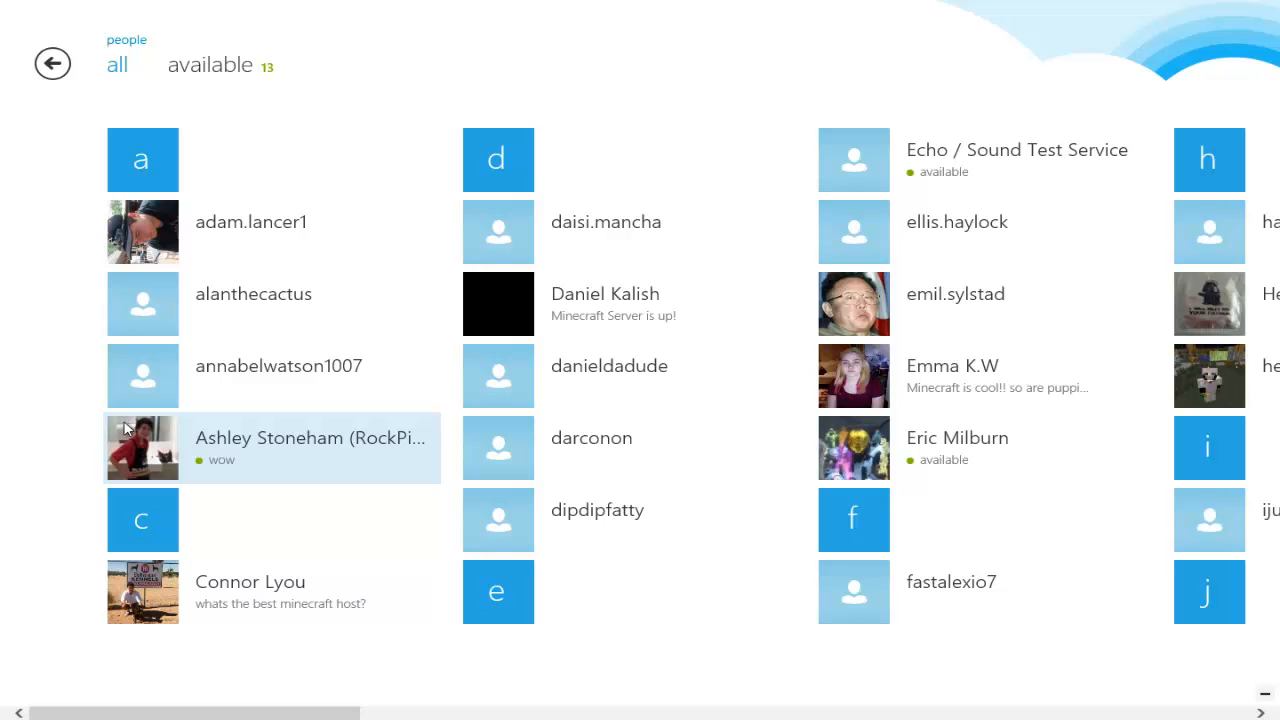
pyautogui.moveTo(312, 458)
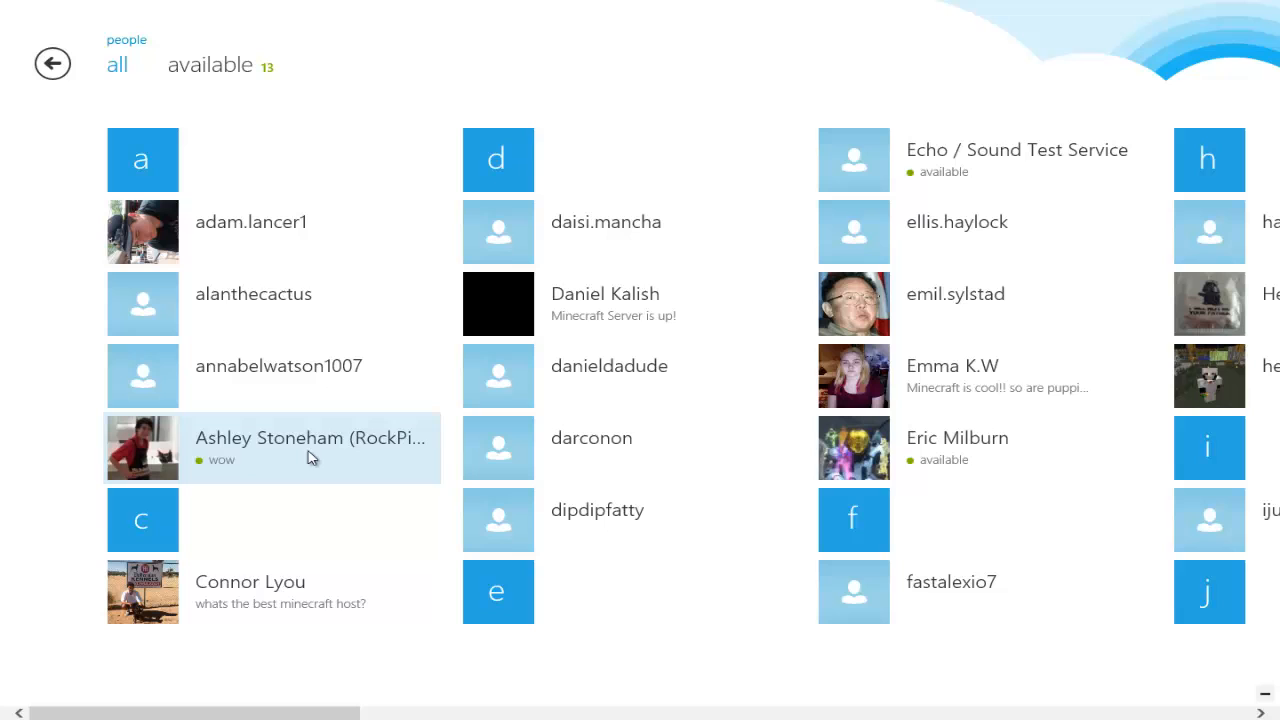
pyautogui.moveTo(252, 468)
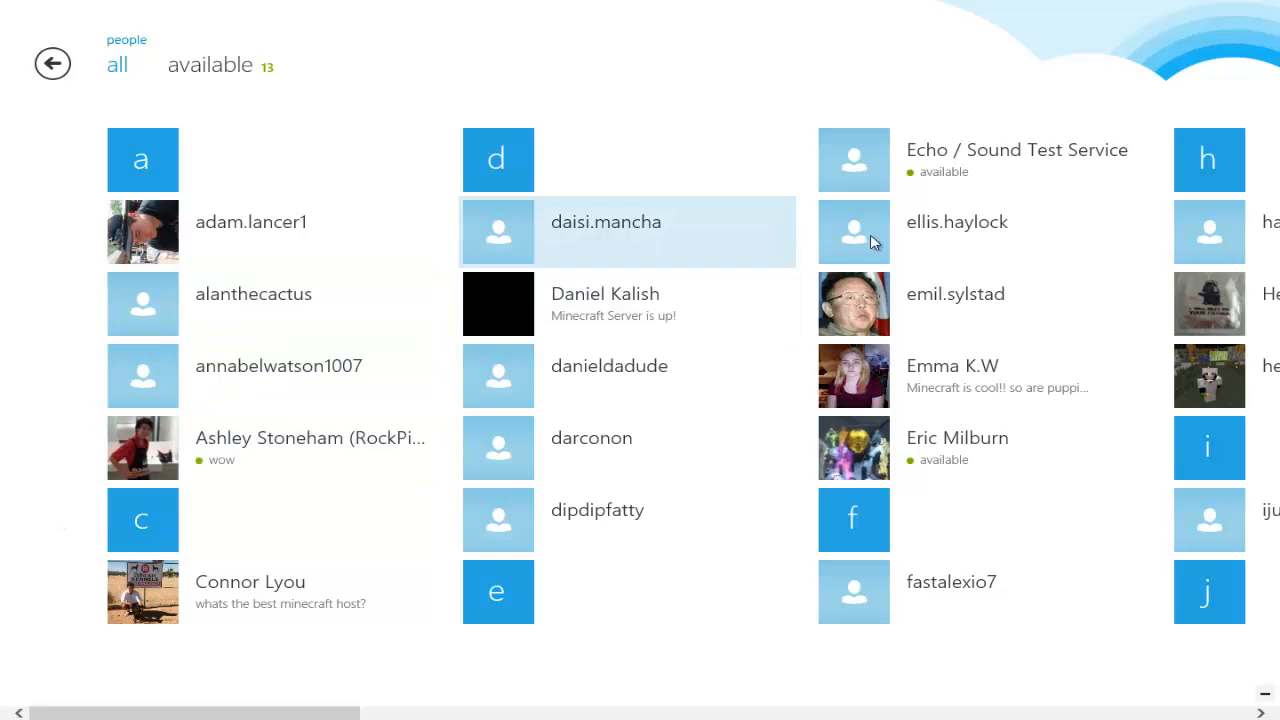
pyautogui.moveTo(784, 304)
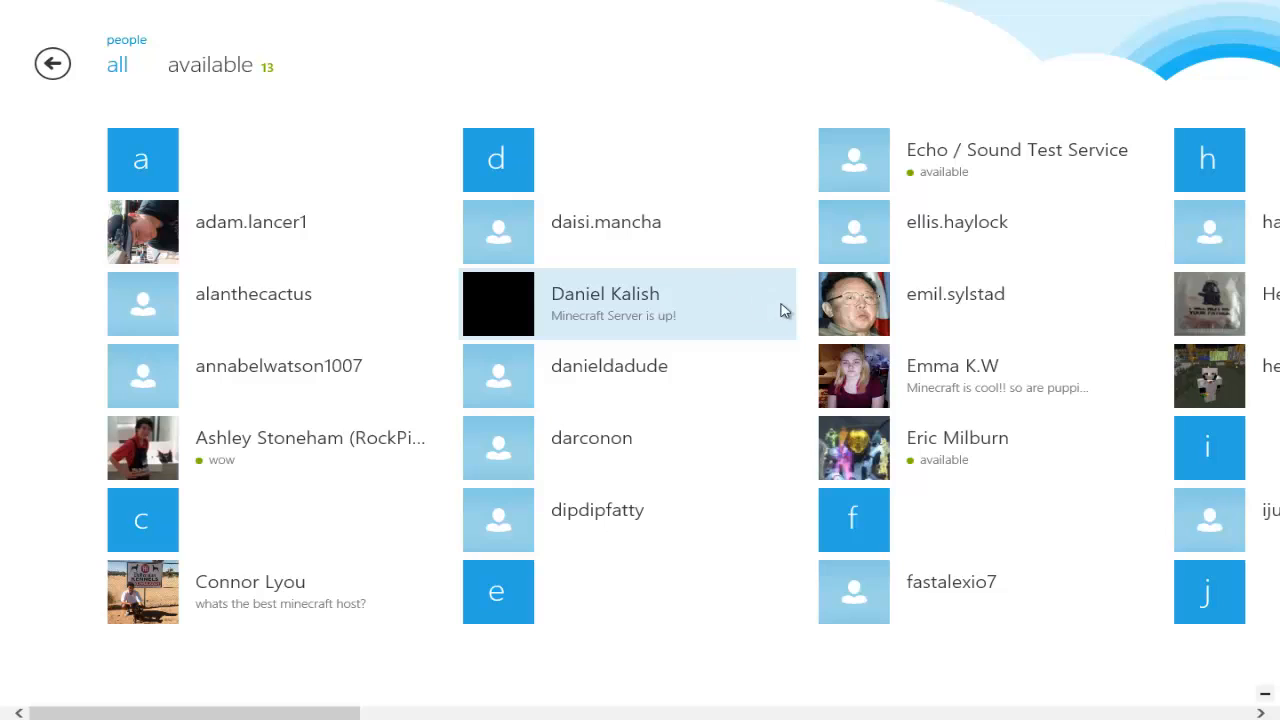
pyautogui.moveTo(1016, 304)
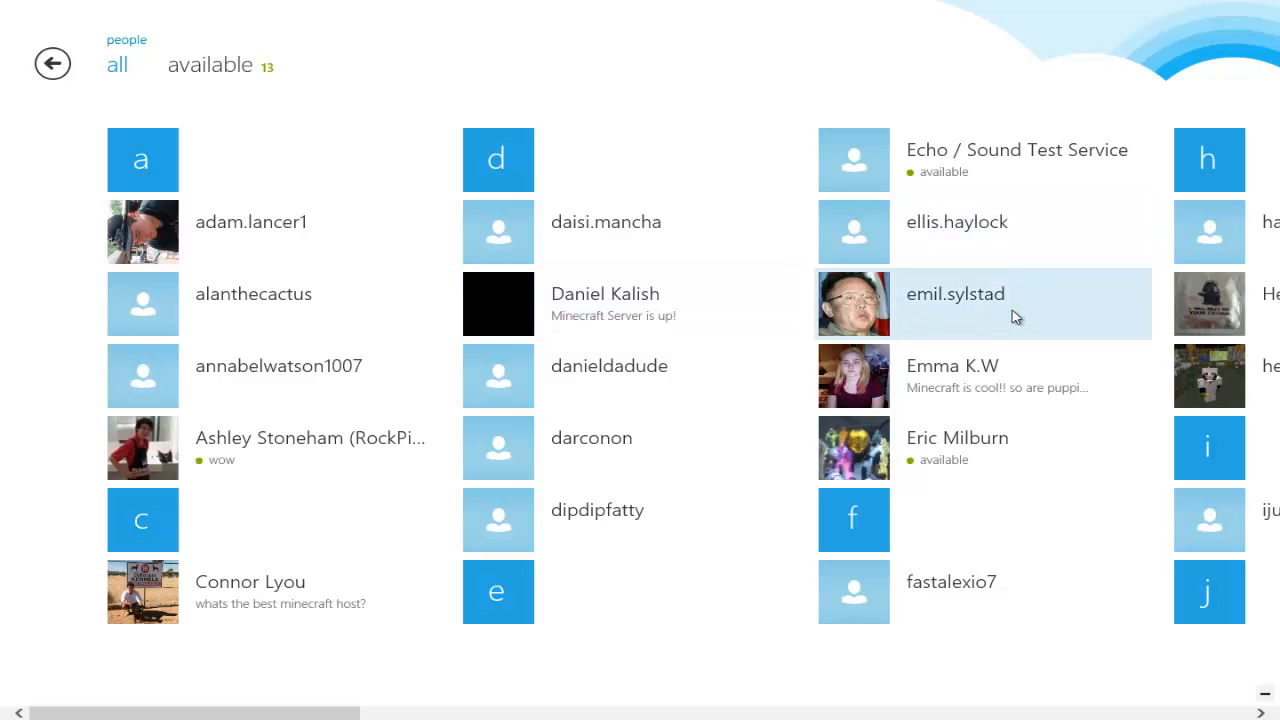
pyautogui.moveTo(980, 336)
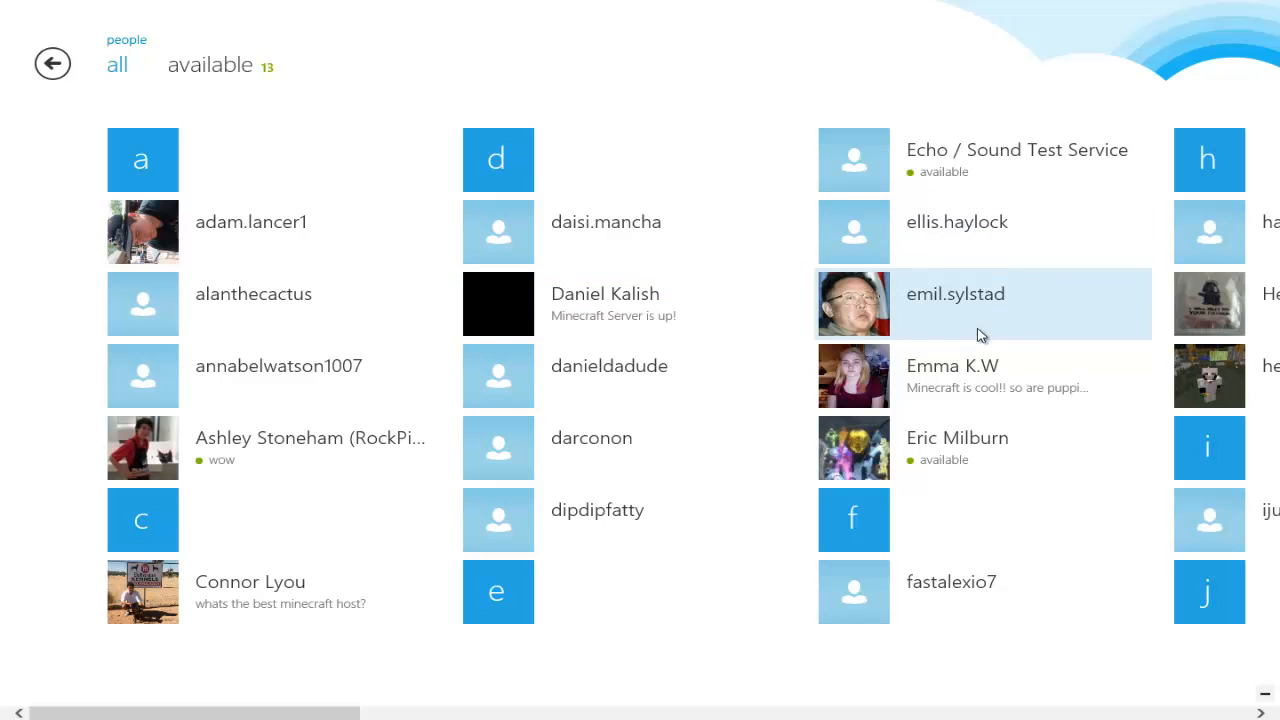
pyautogui.moveTo(956, 396)
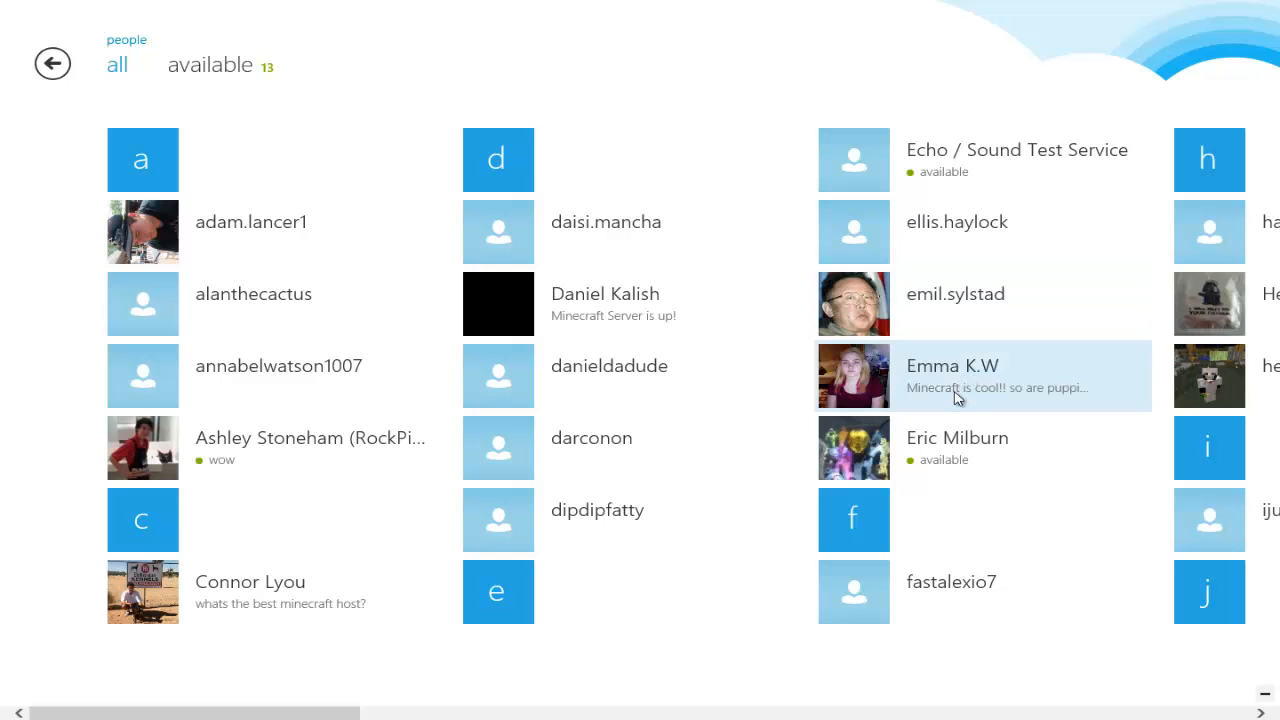
pyautogui.moveTo(948, 384)
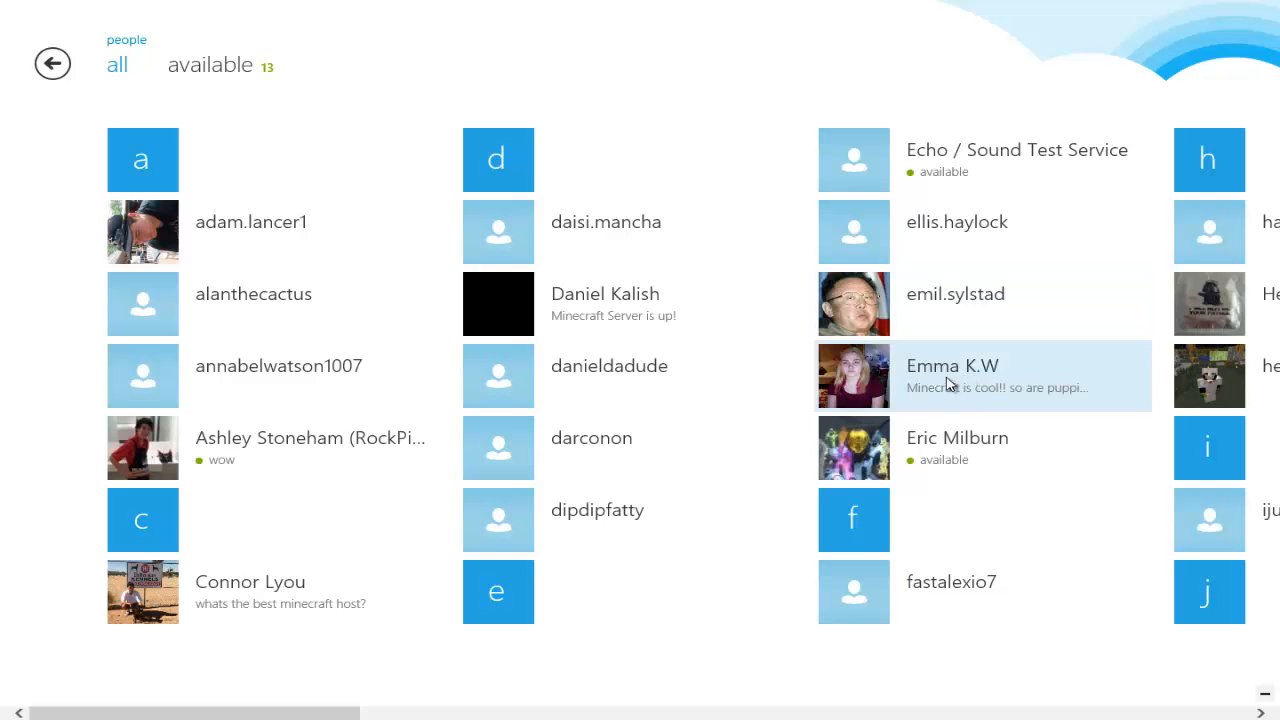
pyautogui.moveTo(884, 558)
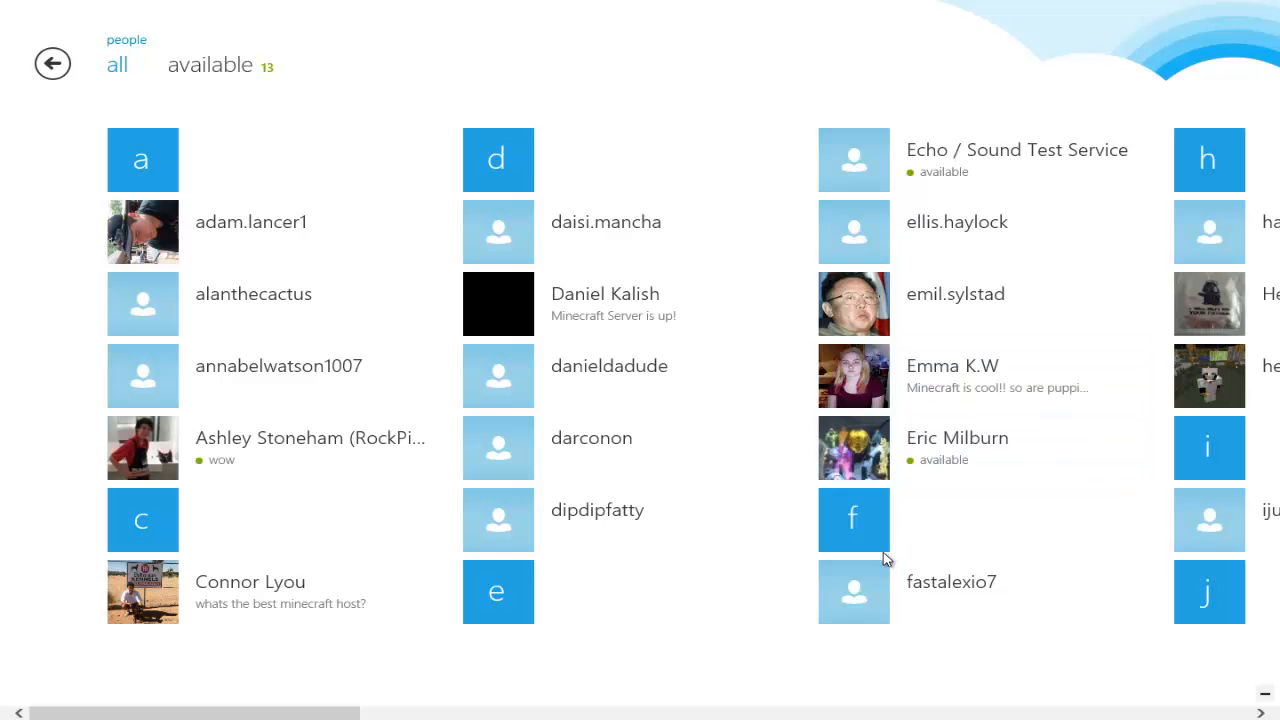
pyautogui.moveTo(886, 560)
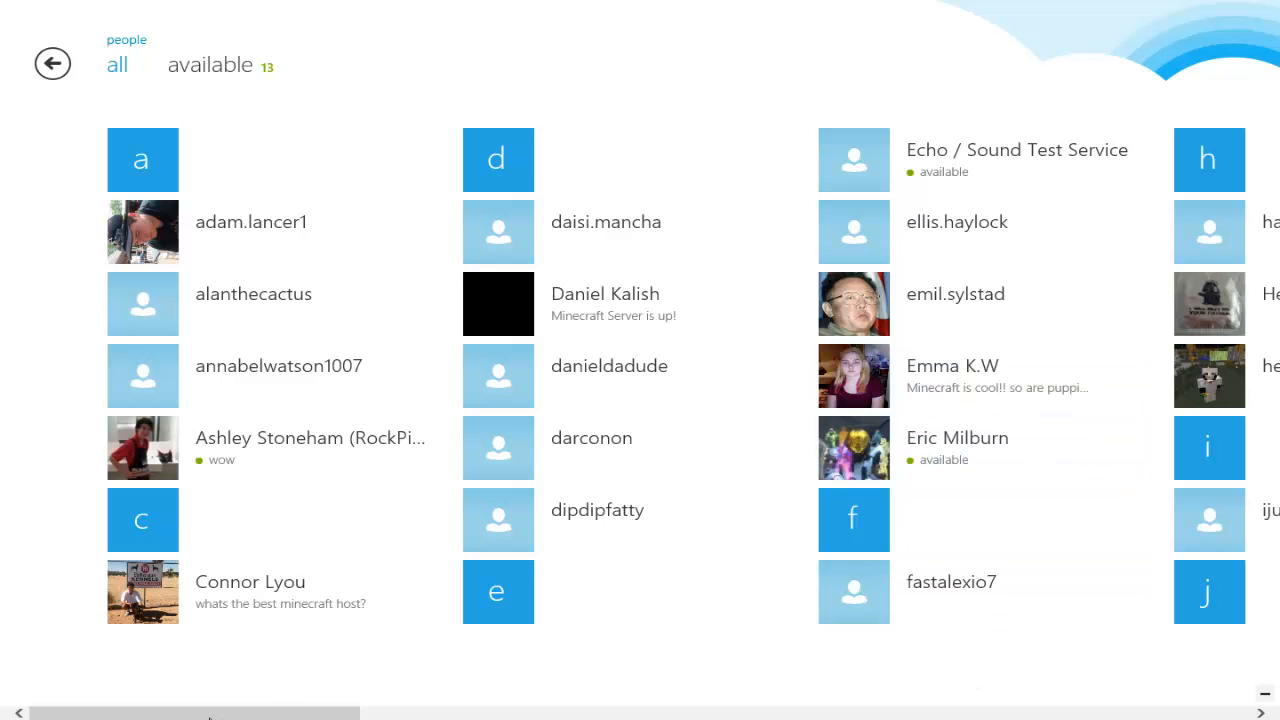
pyautogui.hscroll(3)
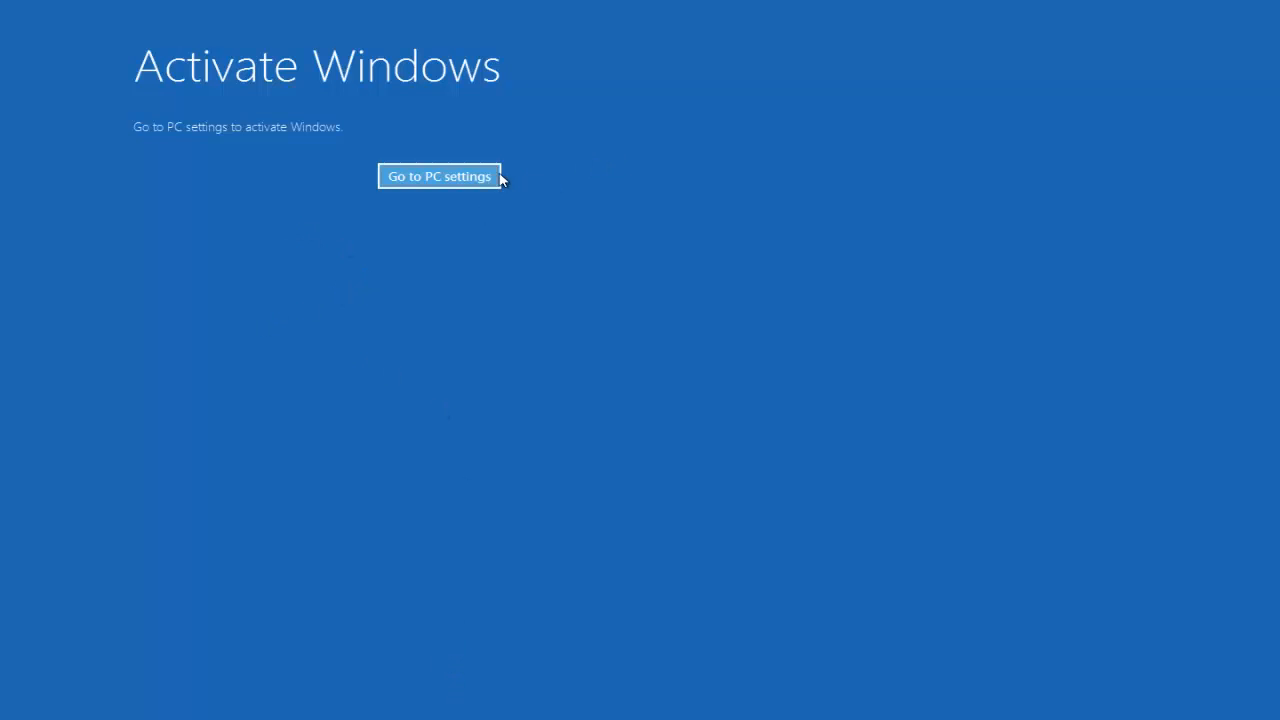
# - Dismiss the activation prompt and return via desktop and Start to Skype's people list at h–l
pyautogui.click(438, 176)
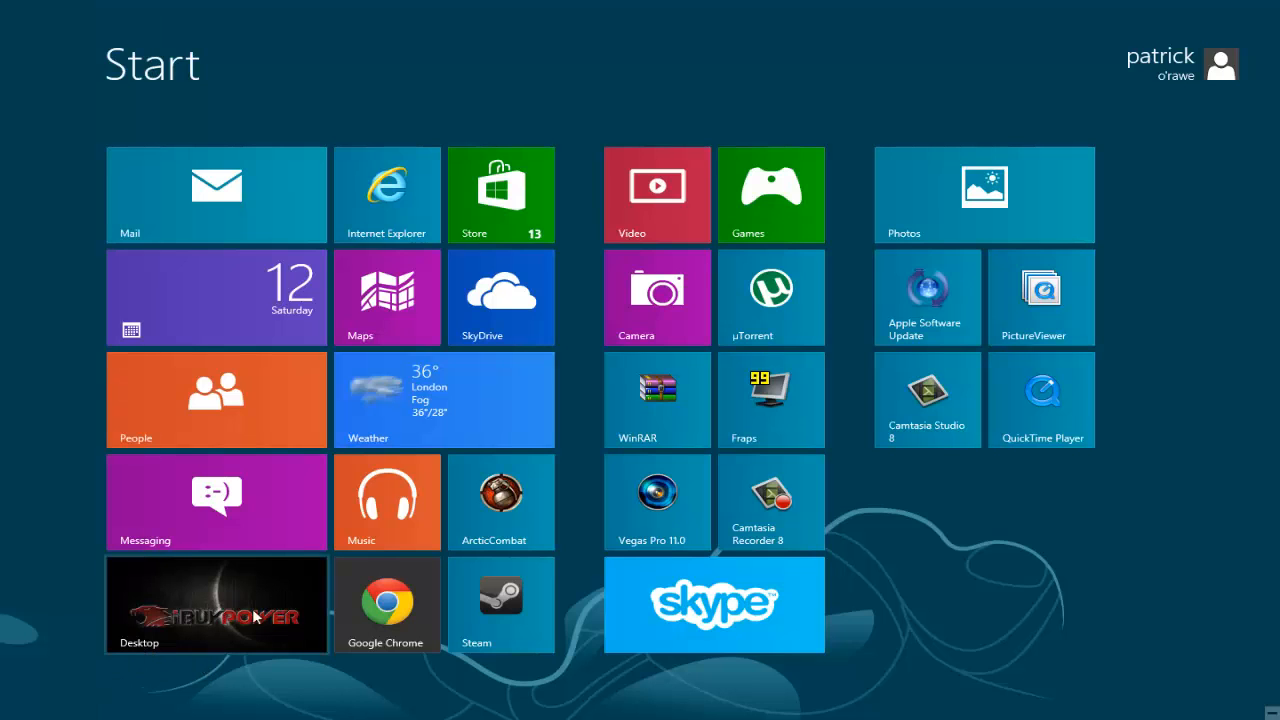
pyautogui.click(216, 604)
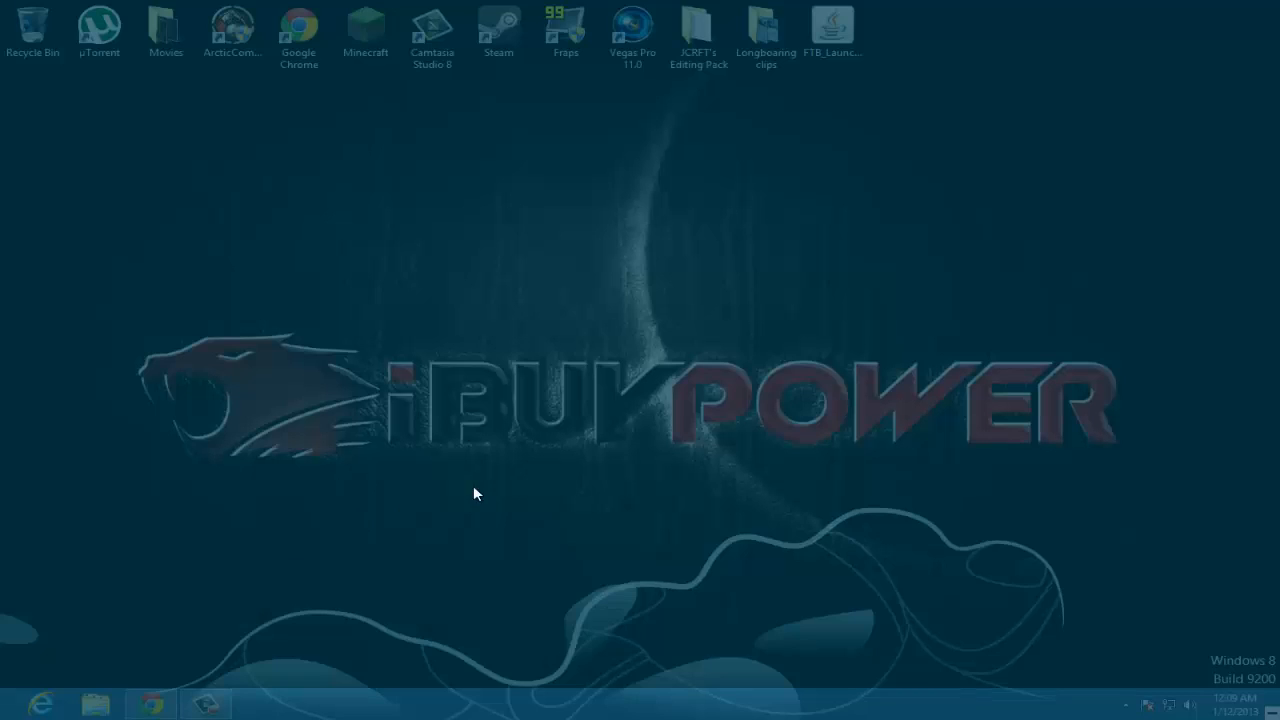
pyautogui.press('Super')
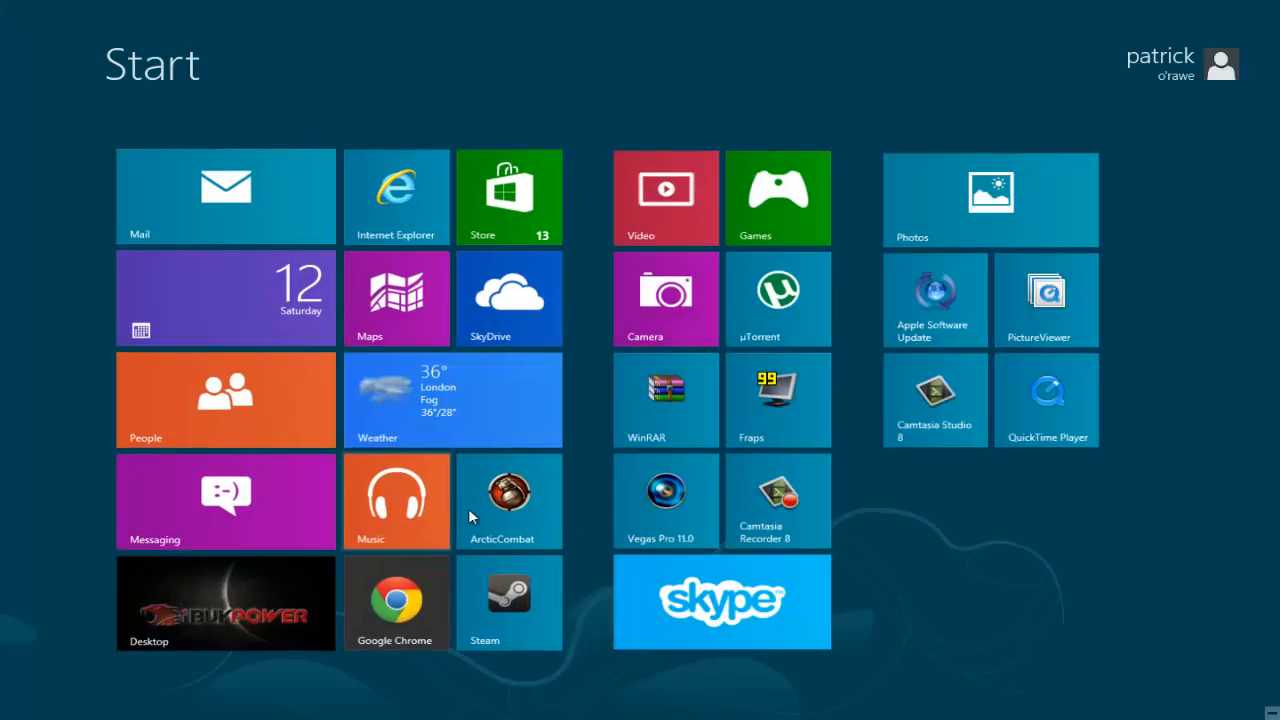
pyautogui.click(224, 400)
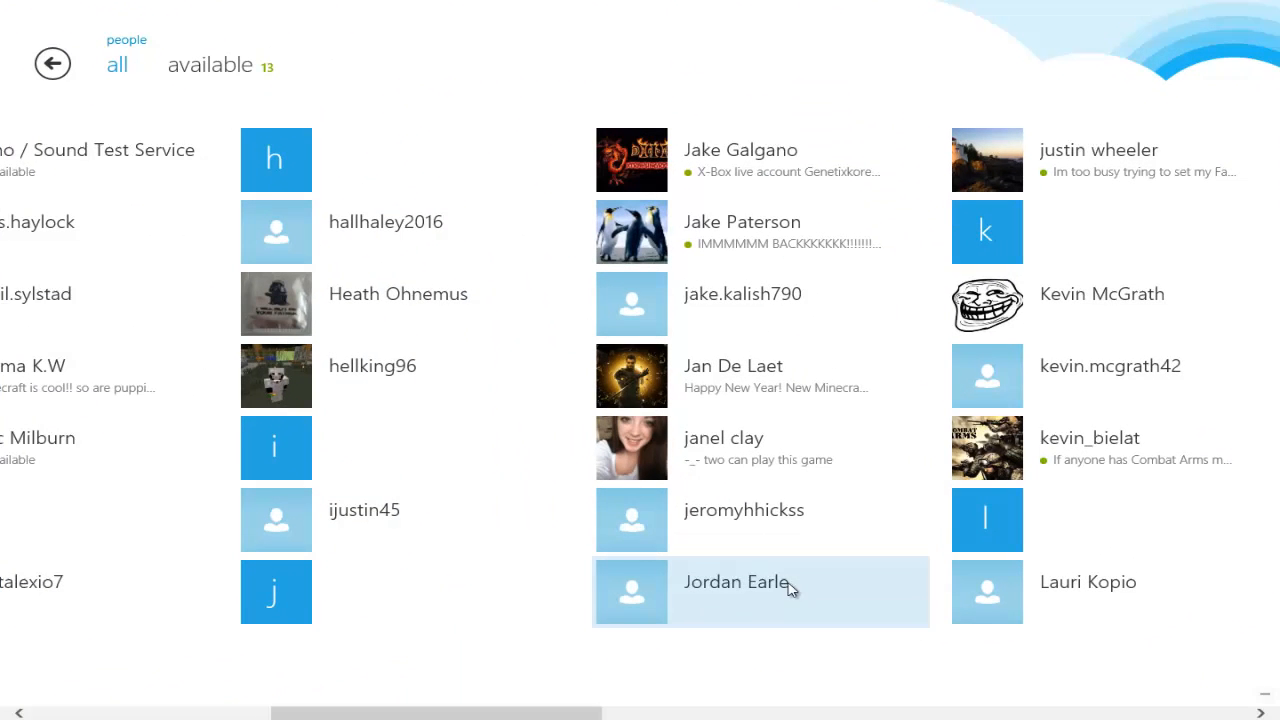
pyautogui.moveTo(312, 710)
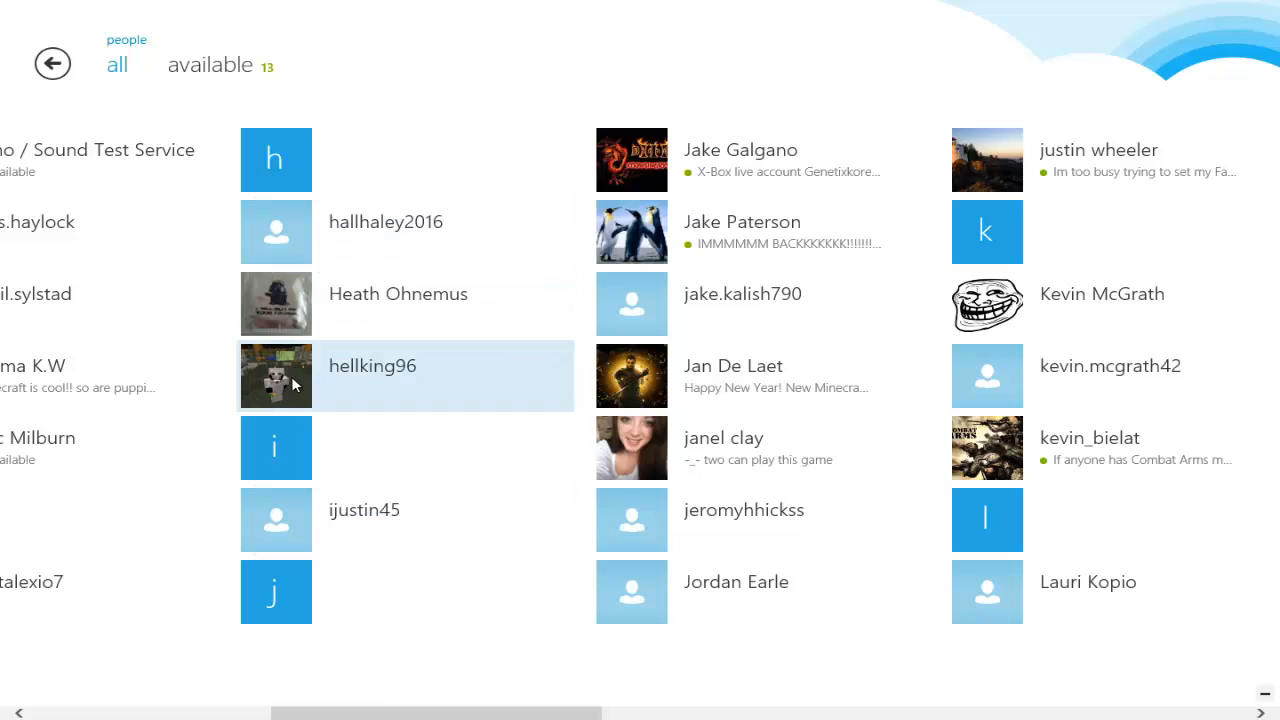
pyautogui.moveTo(368, 374)
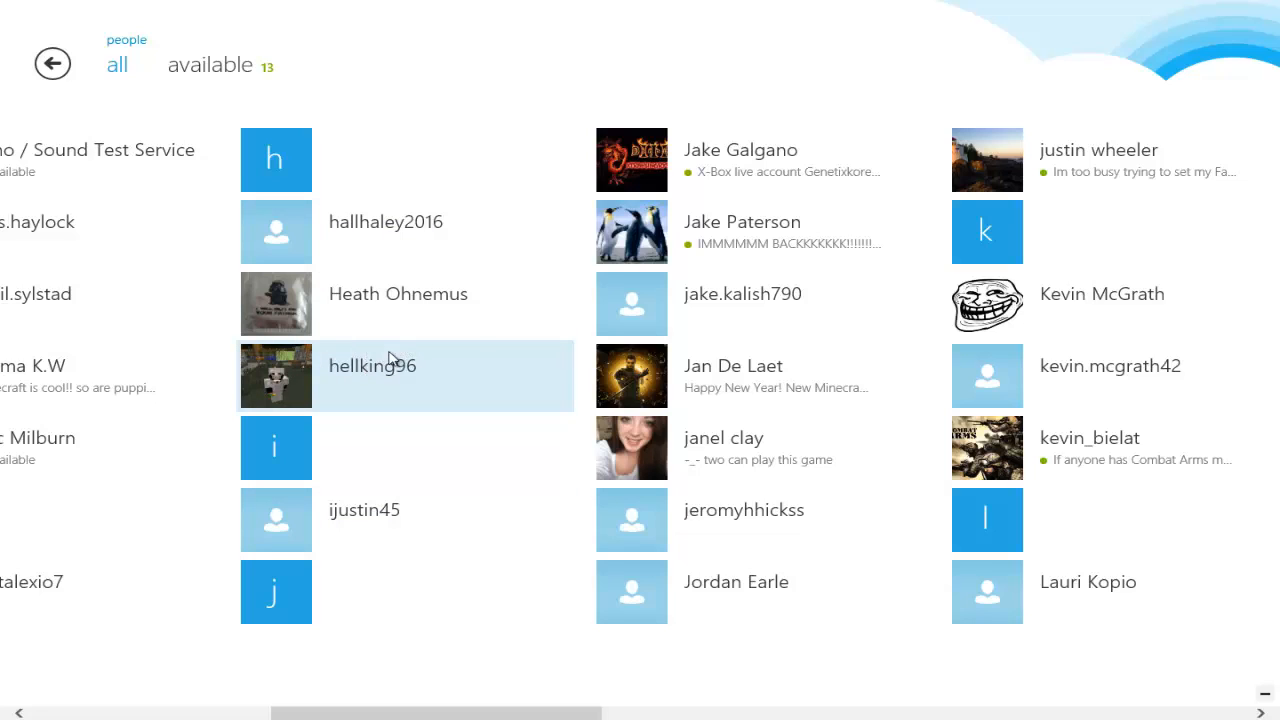
pyautogui.moveTo(560, 676)
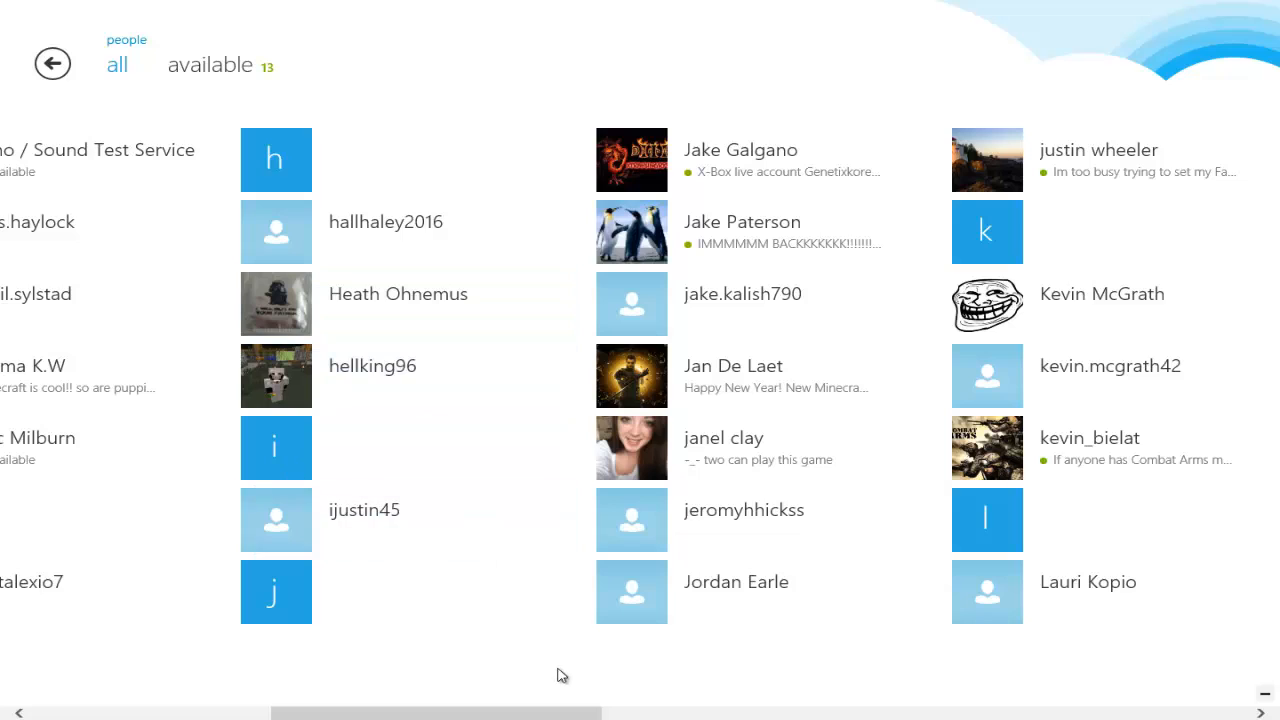
pyautogui.moveTo(780, 388)
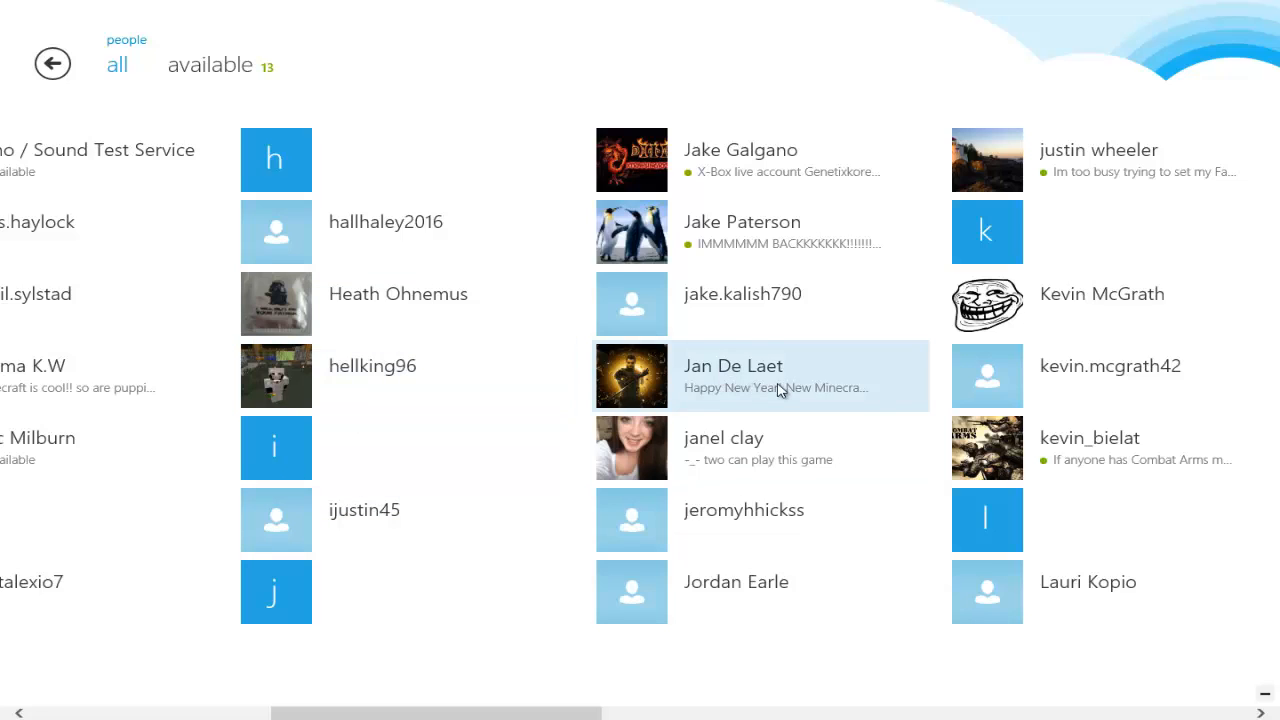
pyautogui.moveTo(784, 384)
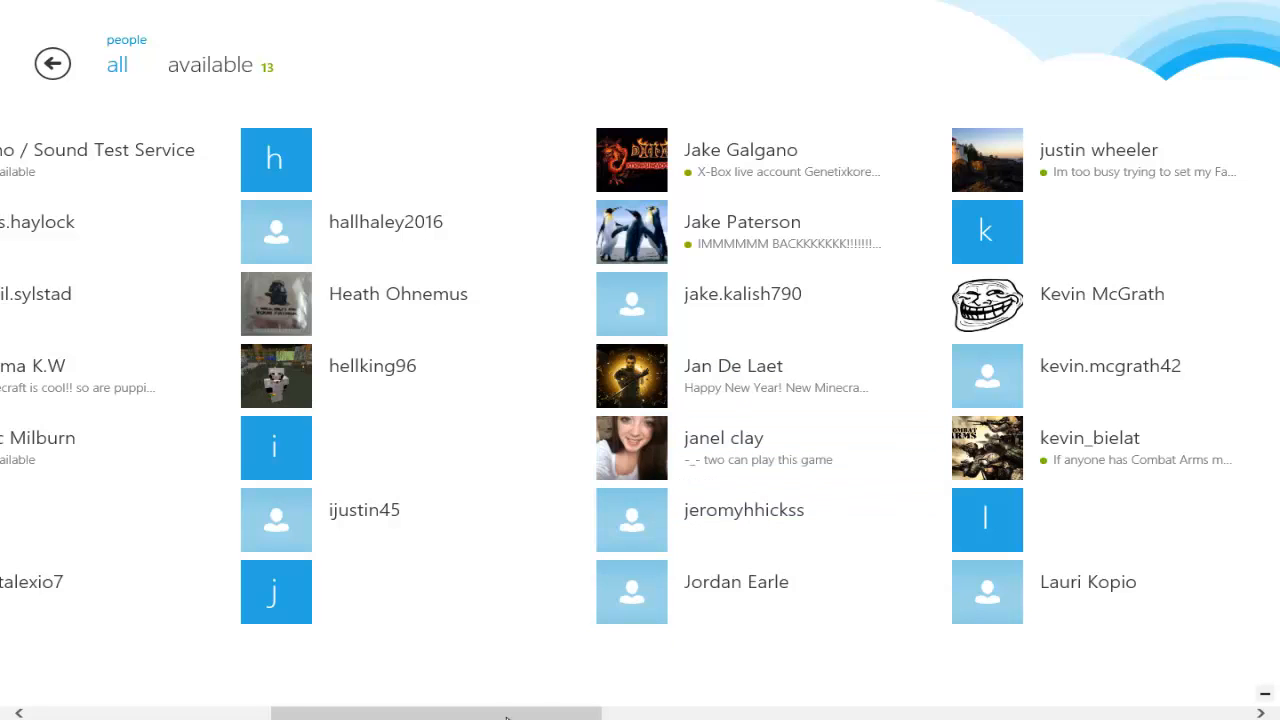
# - Scroll the people list rightward to the contacts from j through r
pyautogui.hscroll(3)
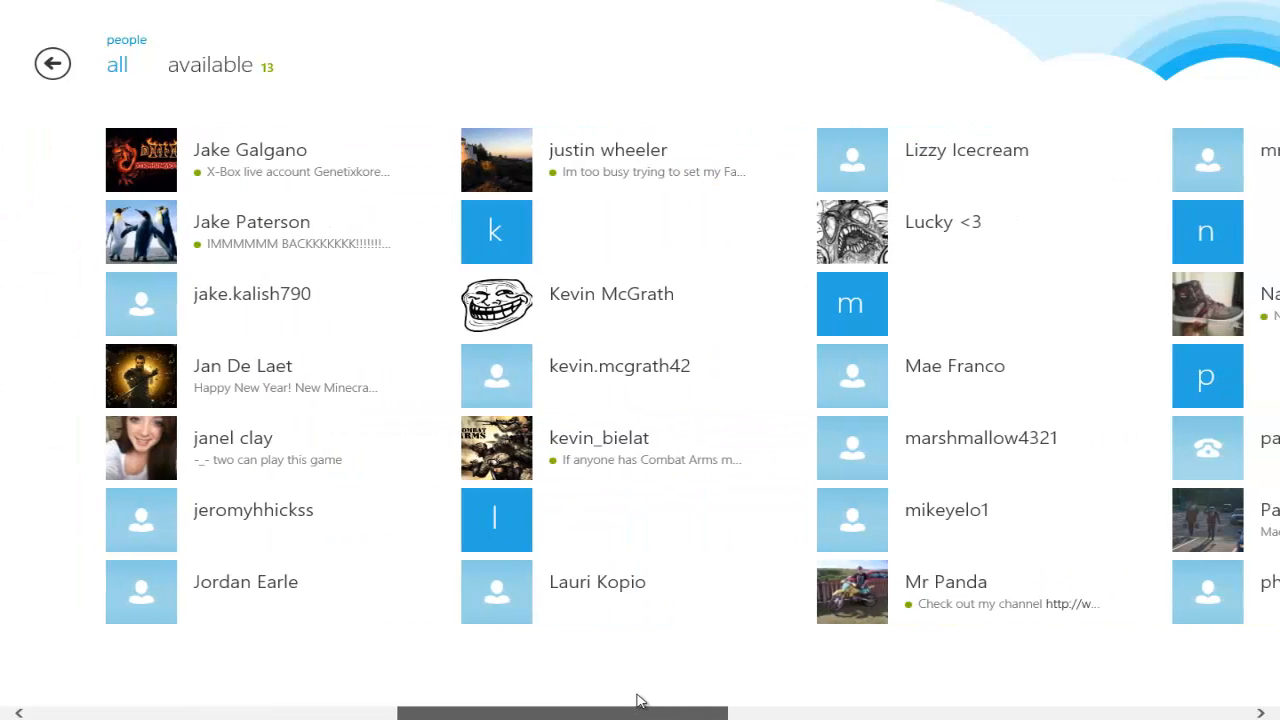
pyautogui.hscroll(3)
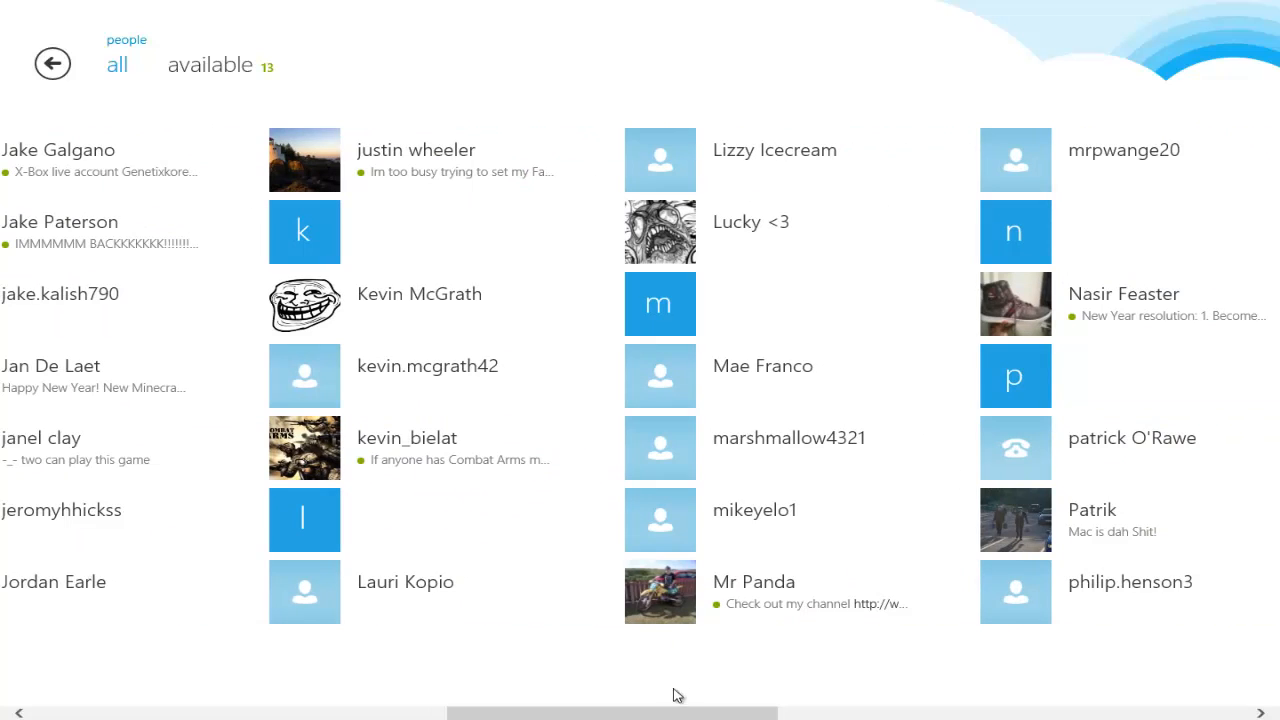
pyautogui.hscroll(3)
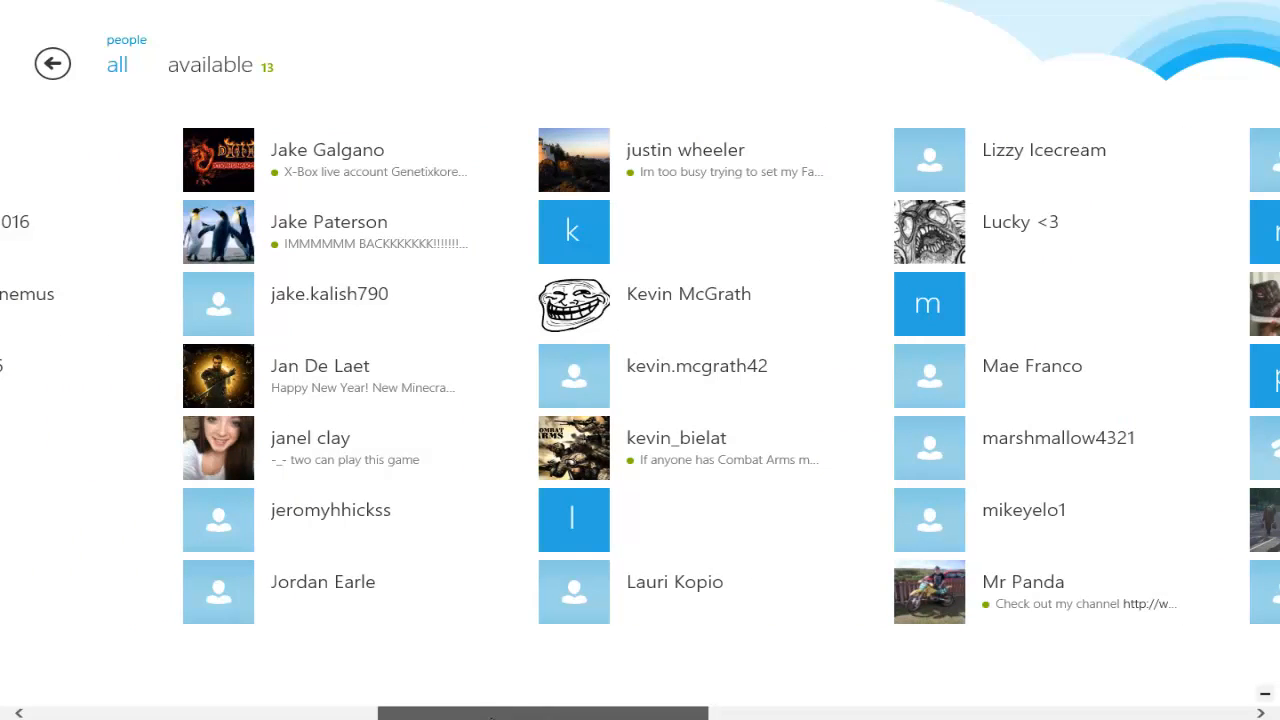
pyautogui.hscroll(3)
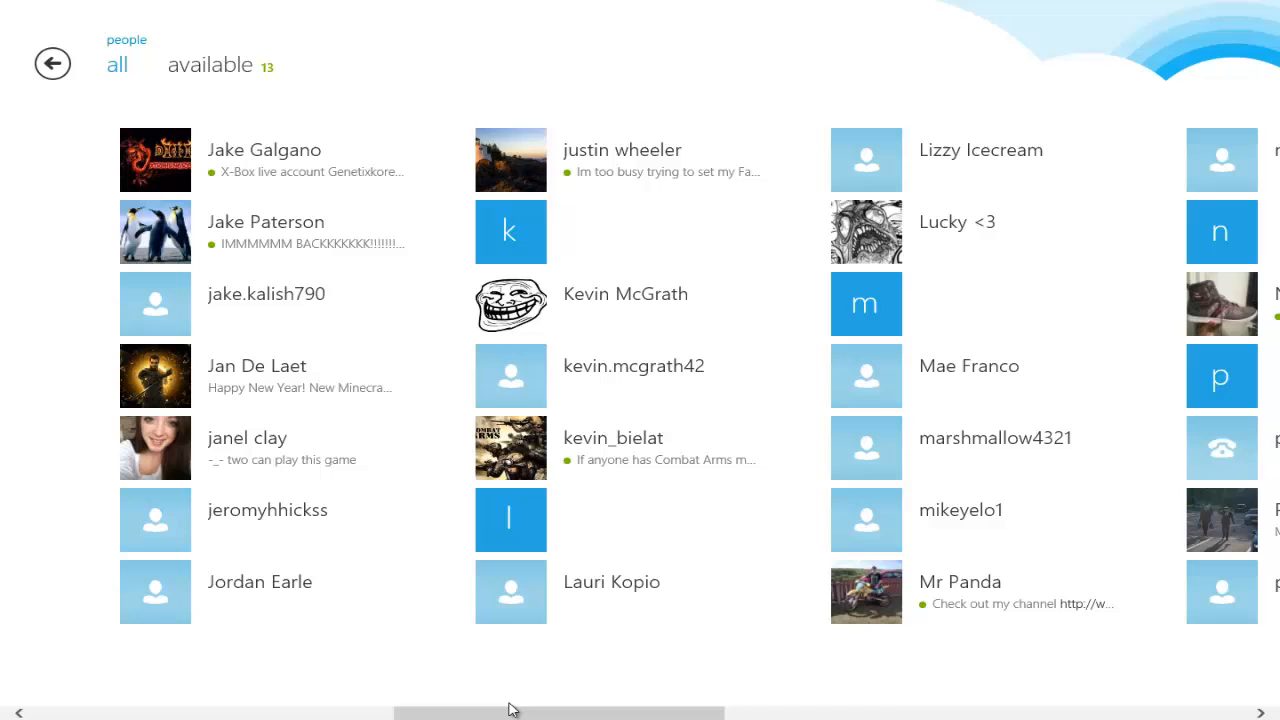
pyautogui.moveTo(640, 160)
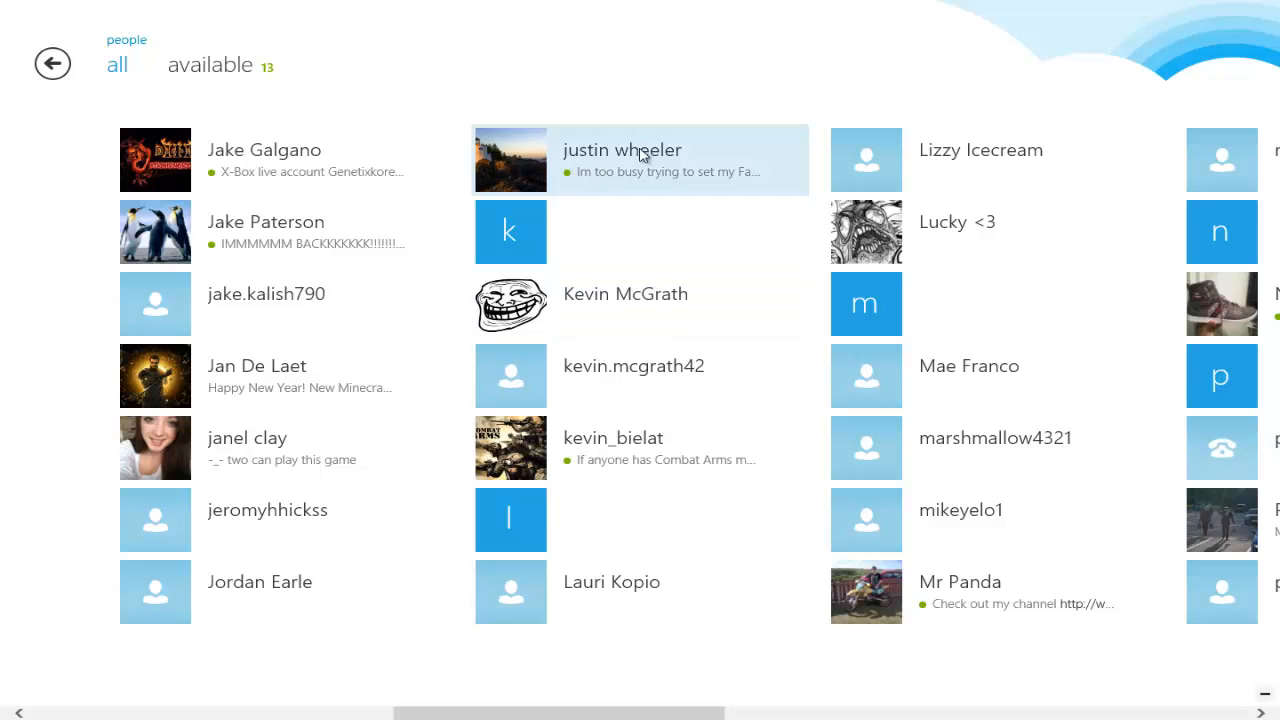
pyautogui.moveTo(638, 128)
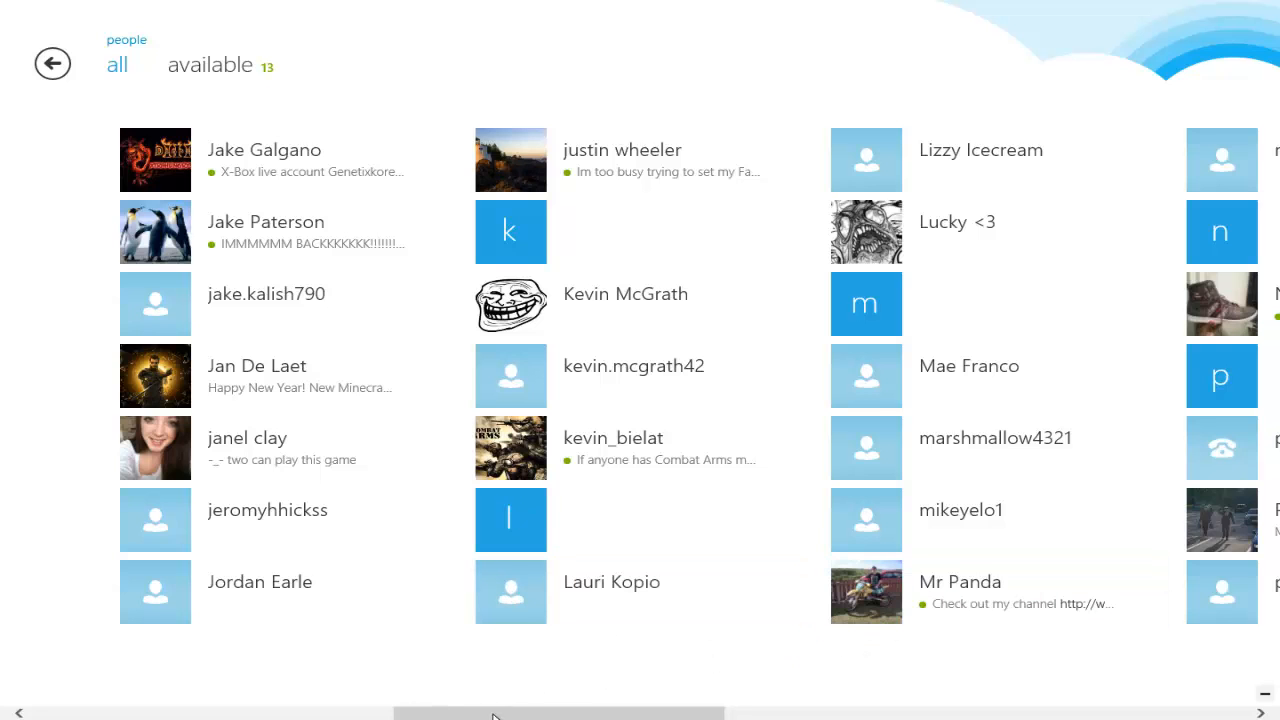
pyautogui.hscroll(3)
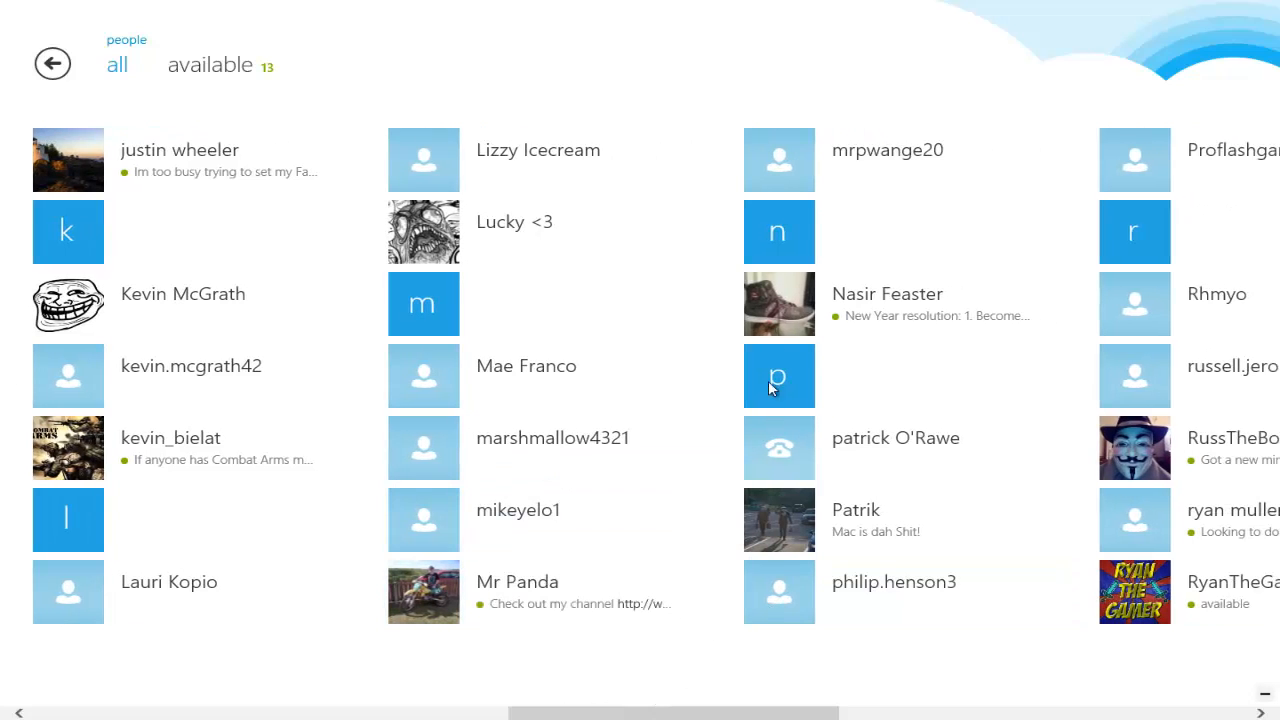
pyautogui.moveTo(920, 304)
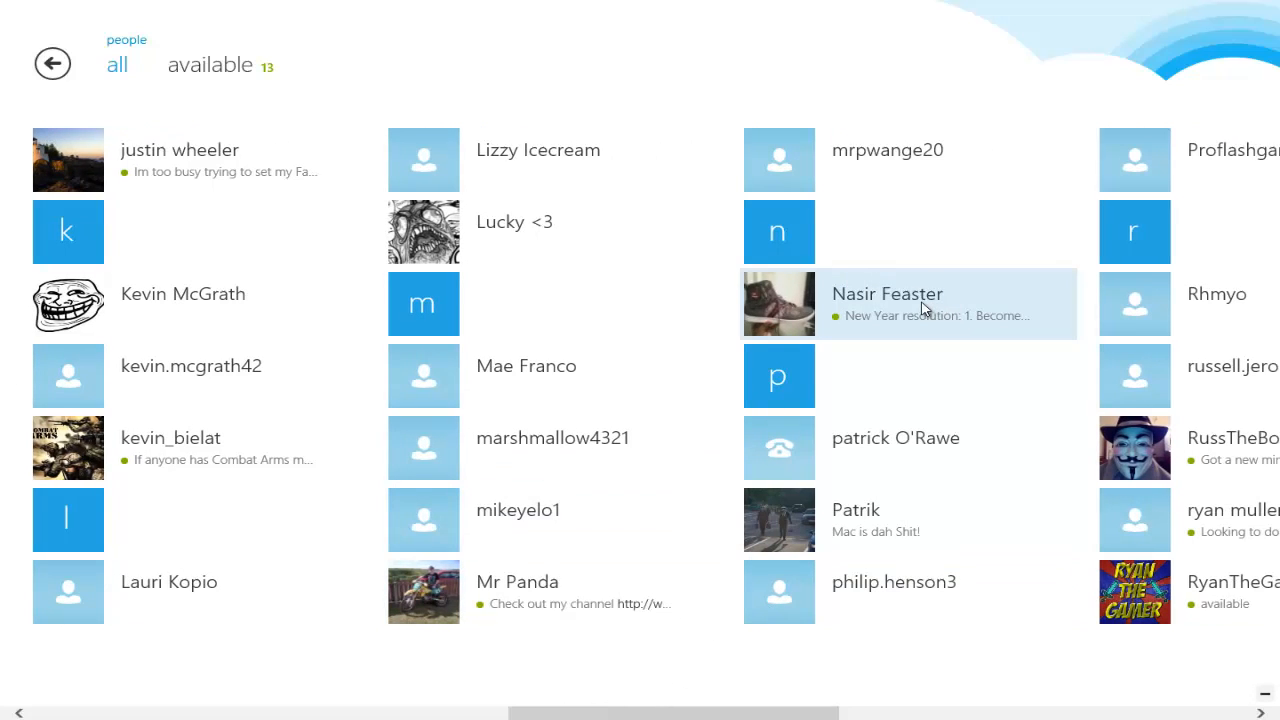
pyautogui.moveTo(904, 302)
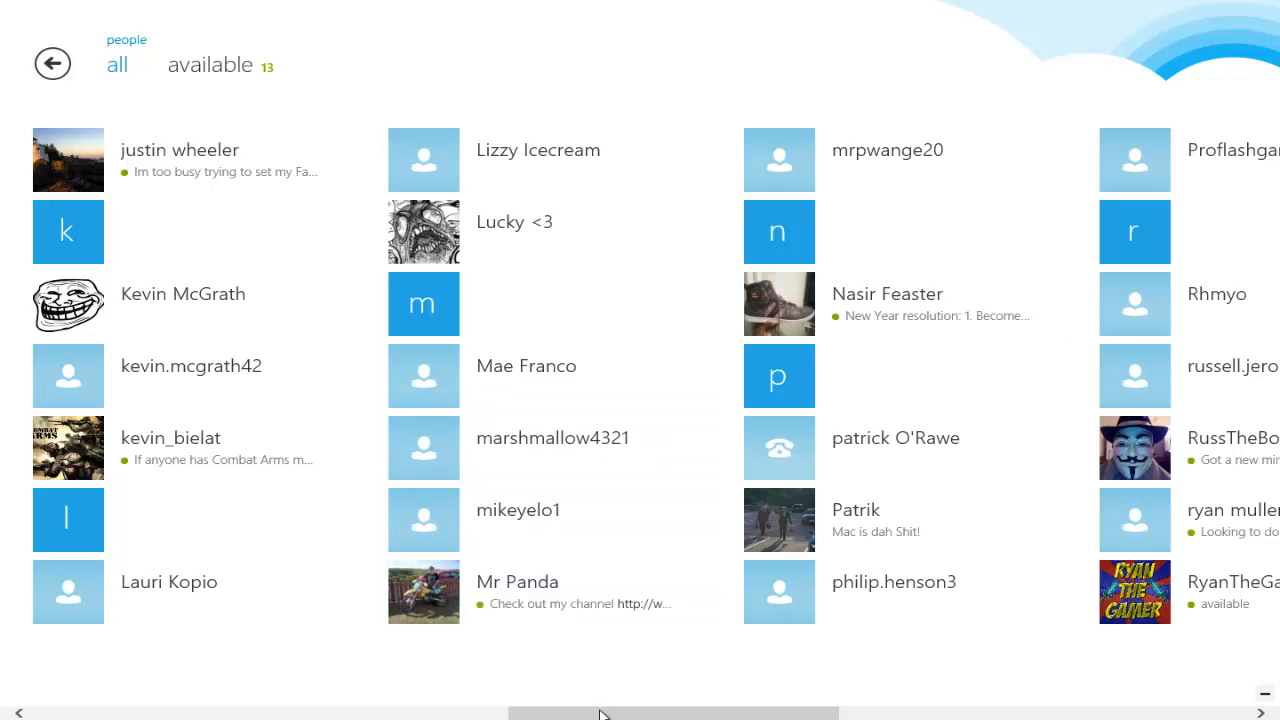
# - Scroll the people list further right to the contacts from r through z
pyautogui.hscroll(3)
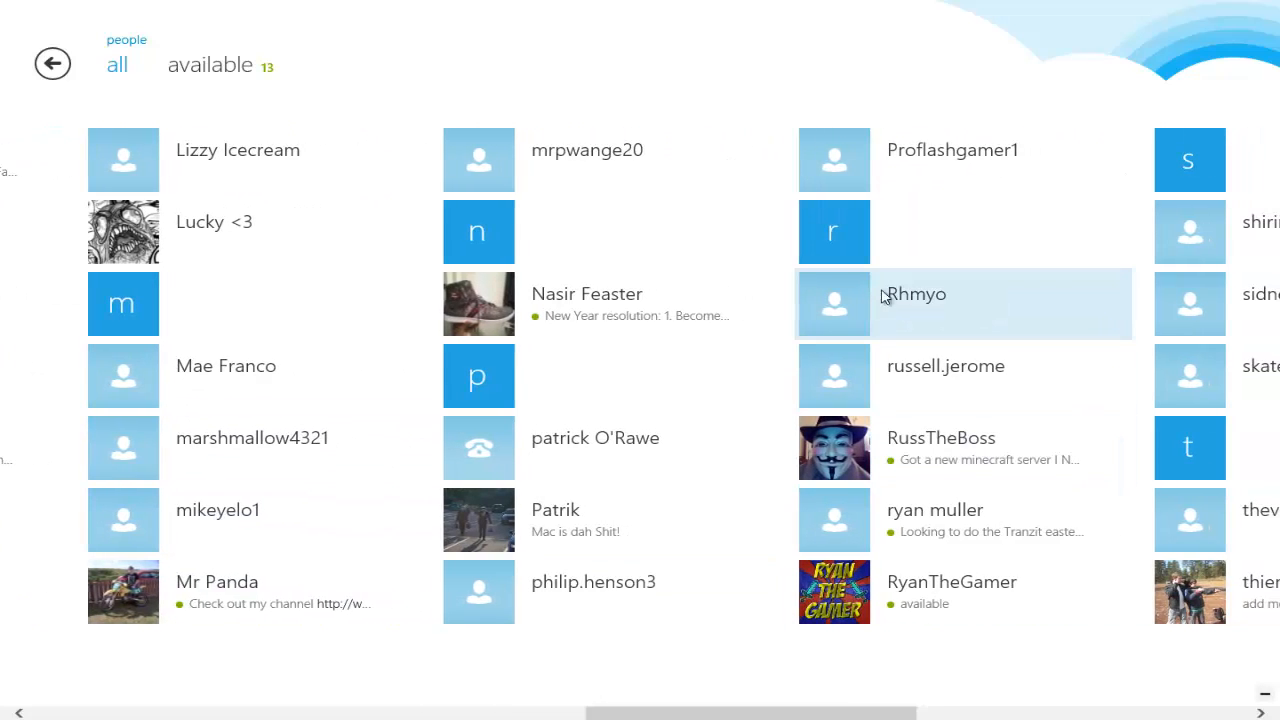
pyautogui.moveTo(940, 376)
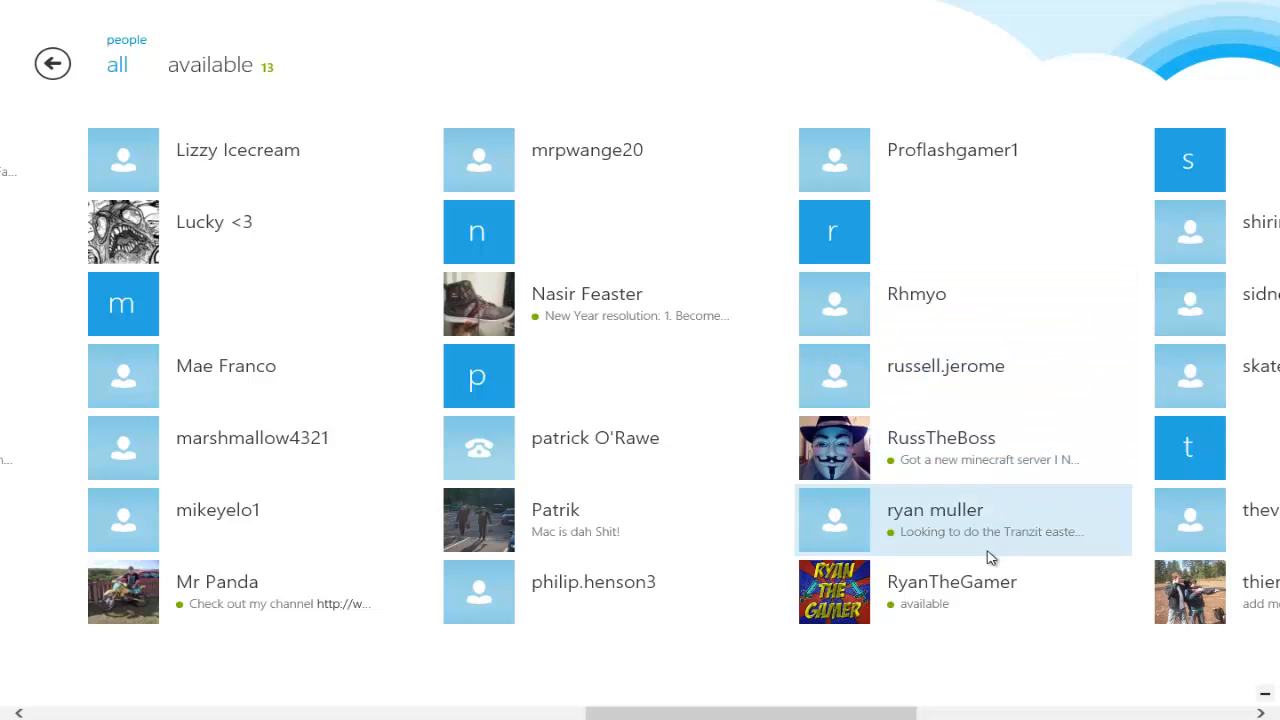
pyautogui.moveTo(596, 716)
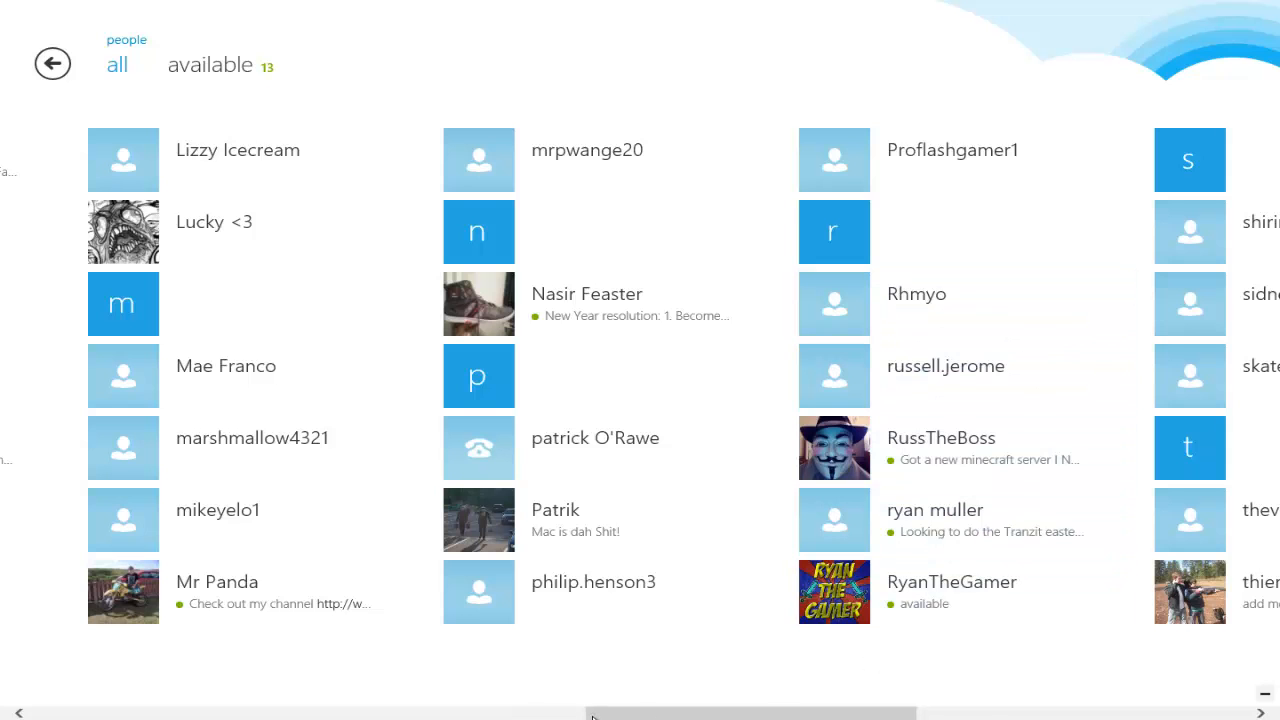
pyautogui.hscroll(3)
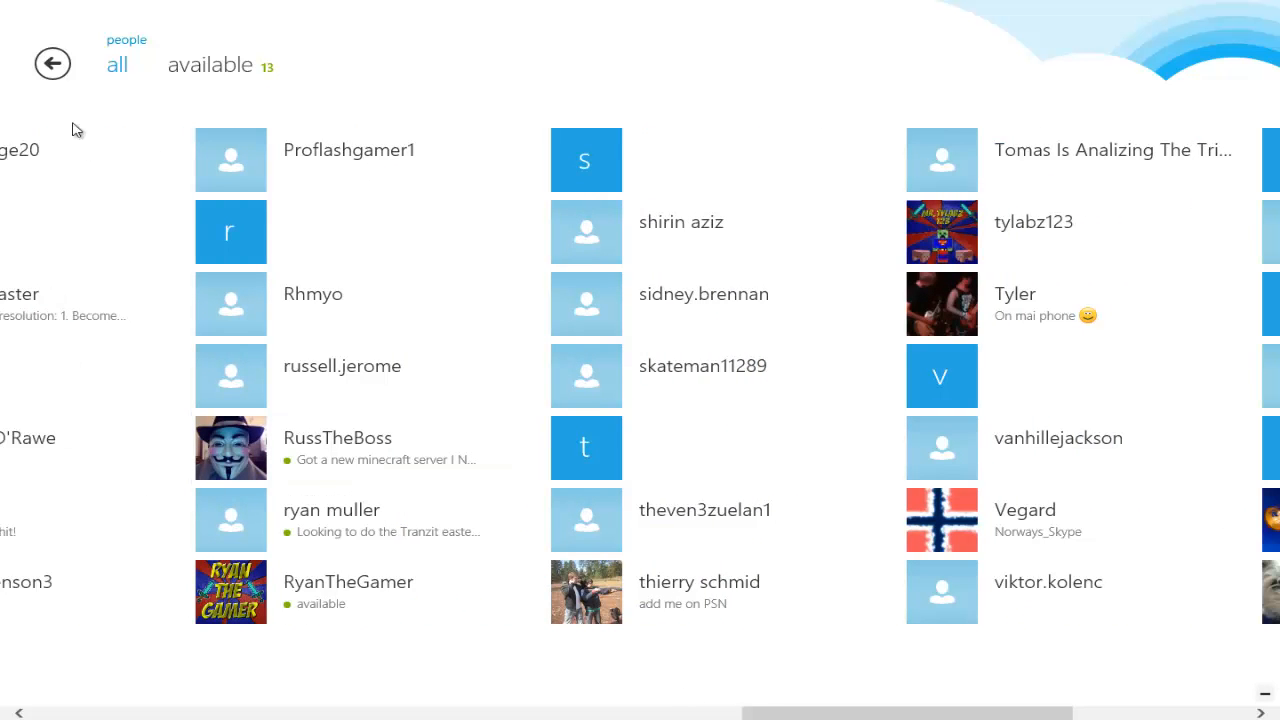
pyautogui.moveTo(1100, 224)
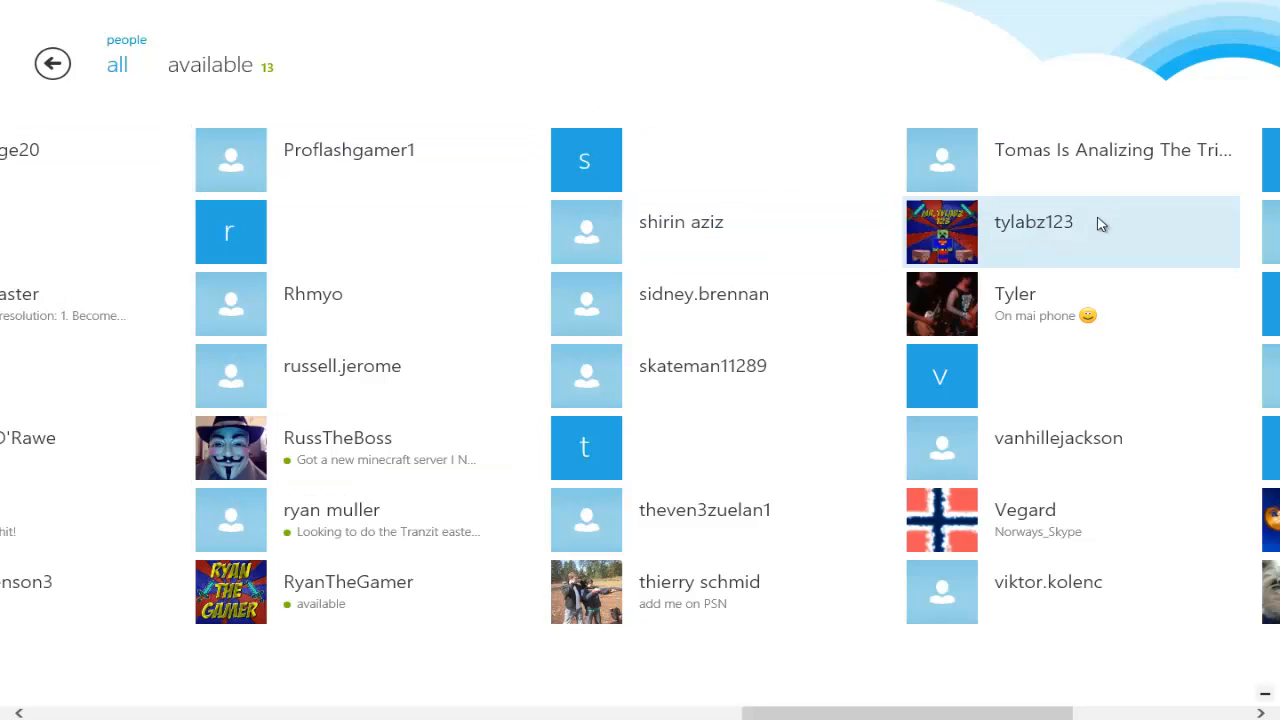
pyautogui.moveTo(1060, 224)
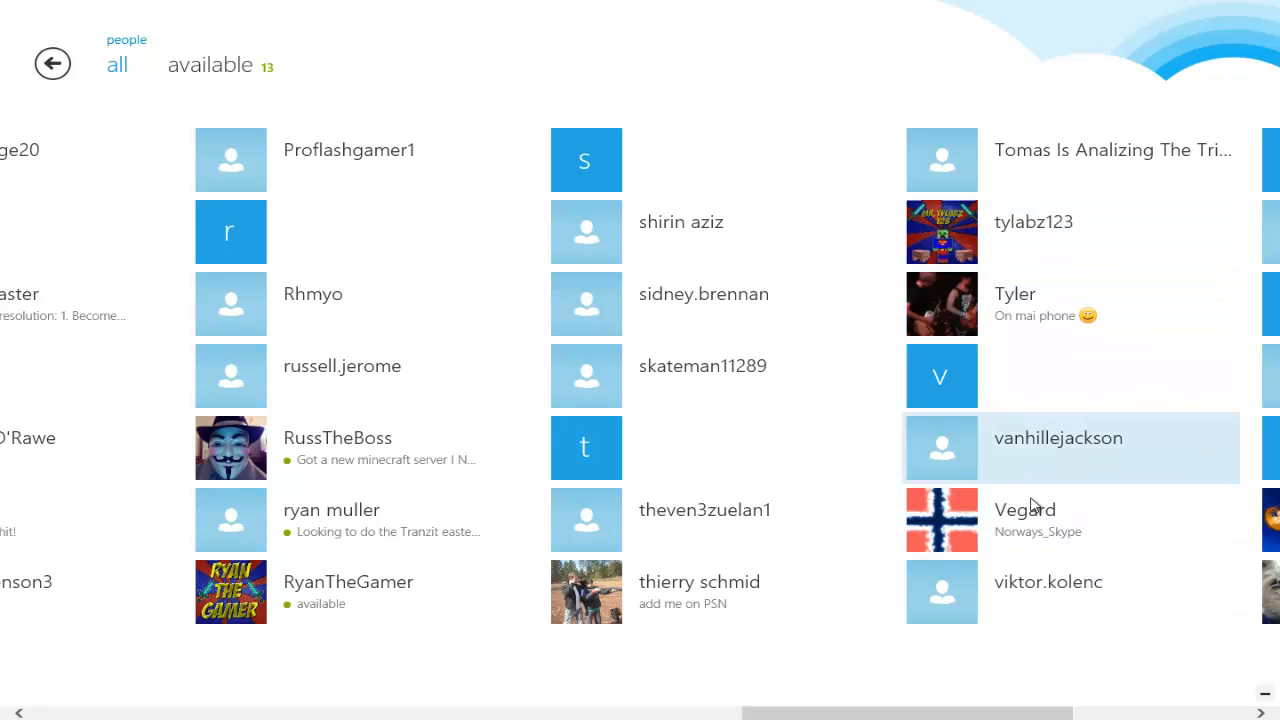
pyautogui.moveTo(1004, 504)
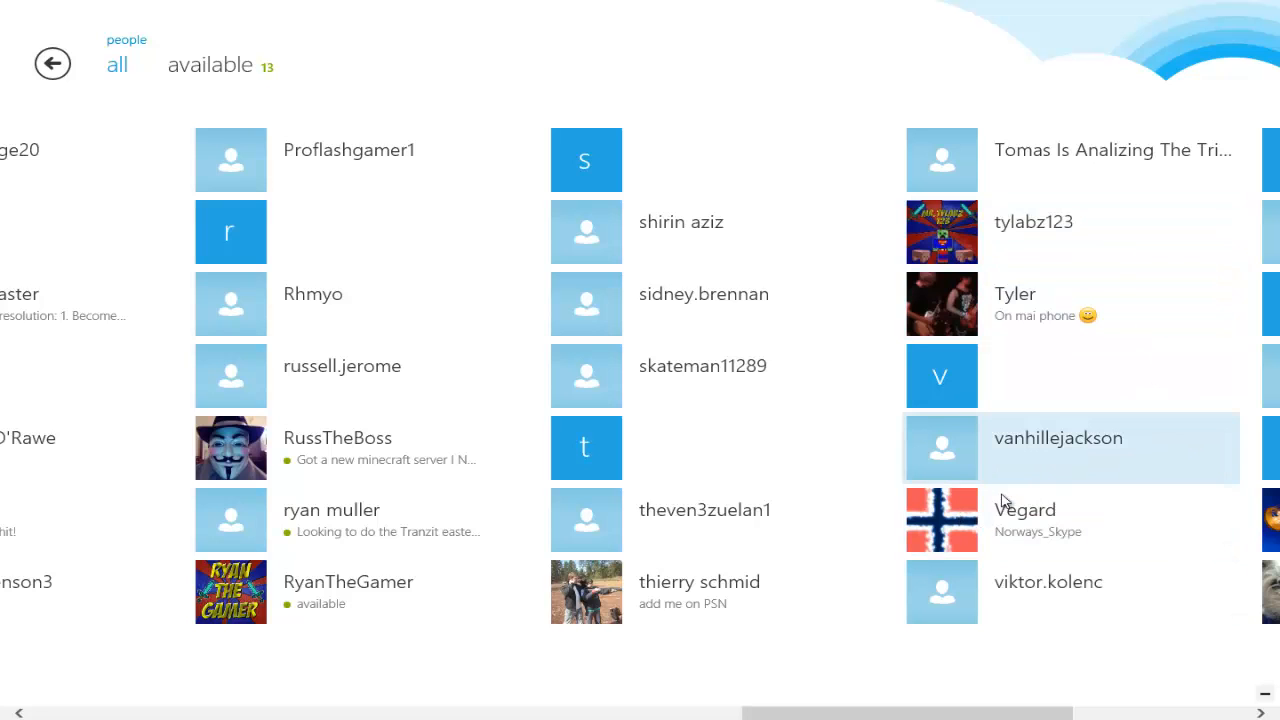
pyautogui.hscroll(3)
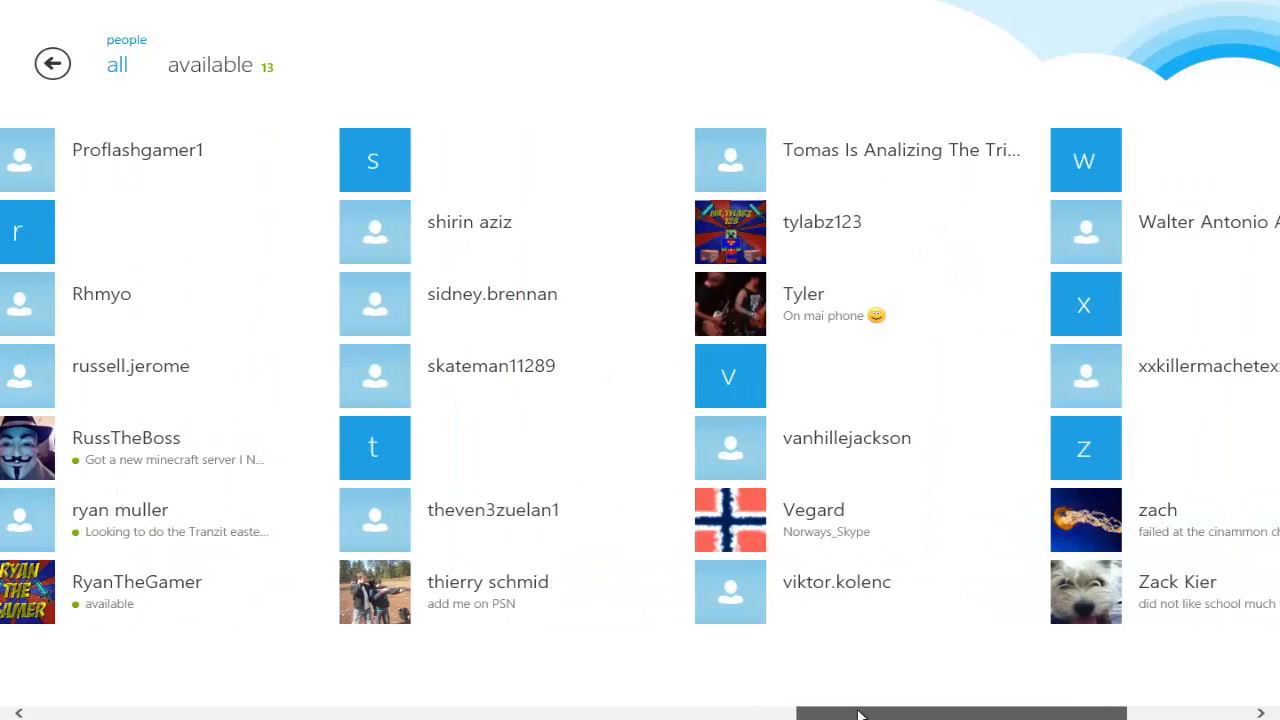
pyautogui.hscroll(3)
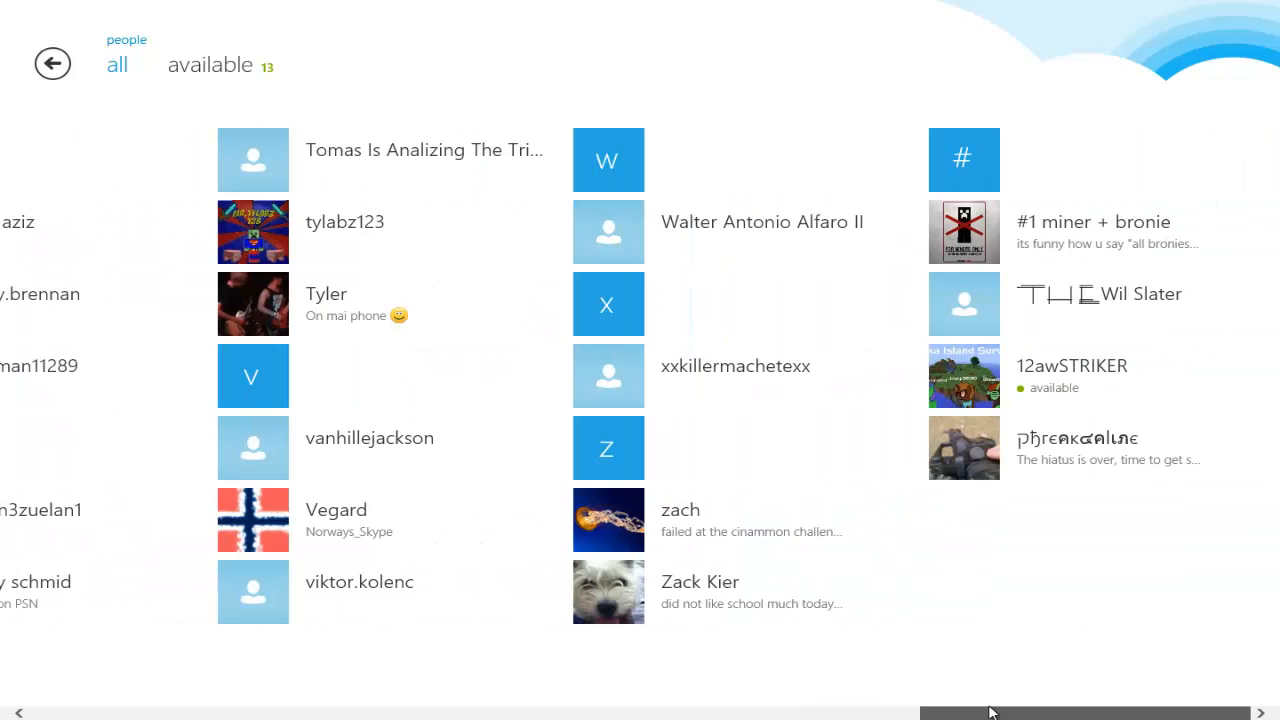
pyautogui.moveTo(1012, 616)
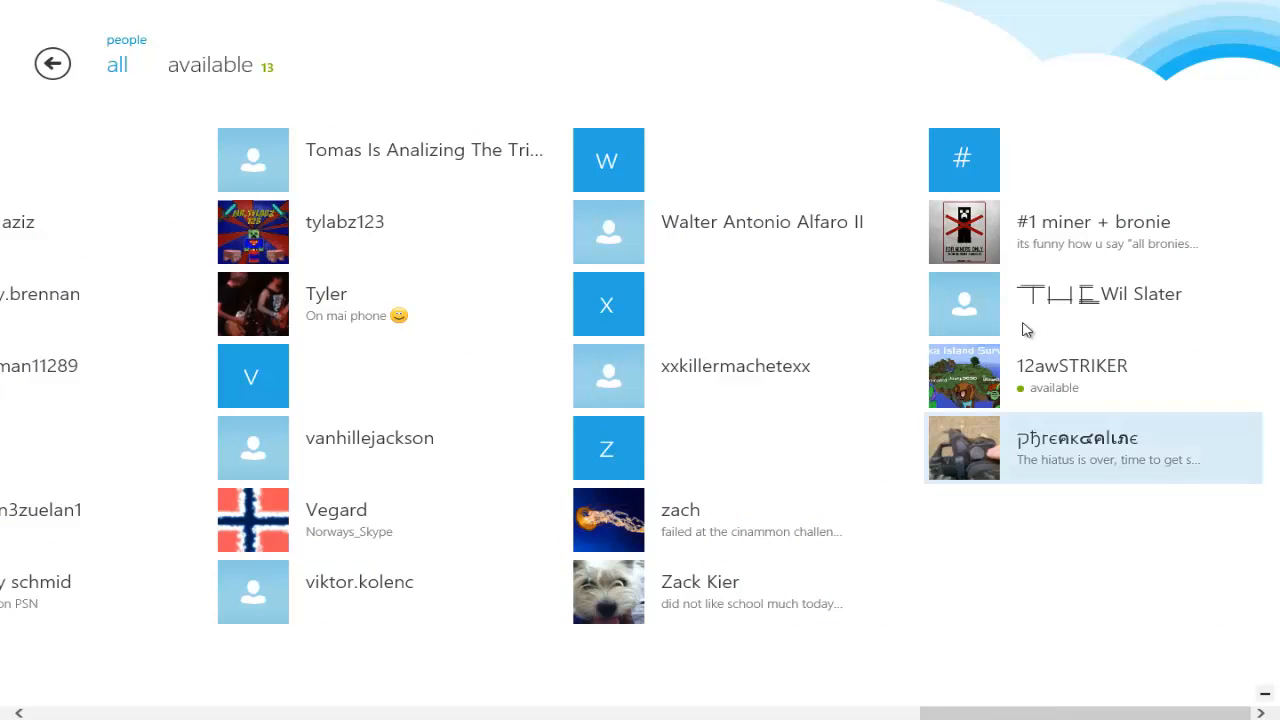
pyautogui.moveTo(1084, 368)
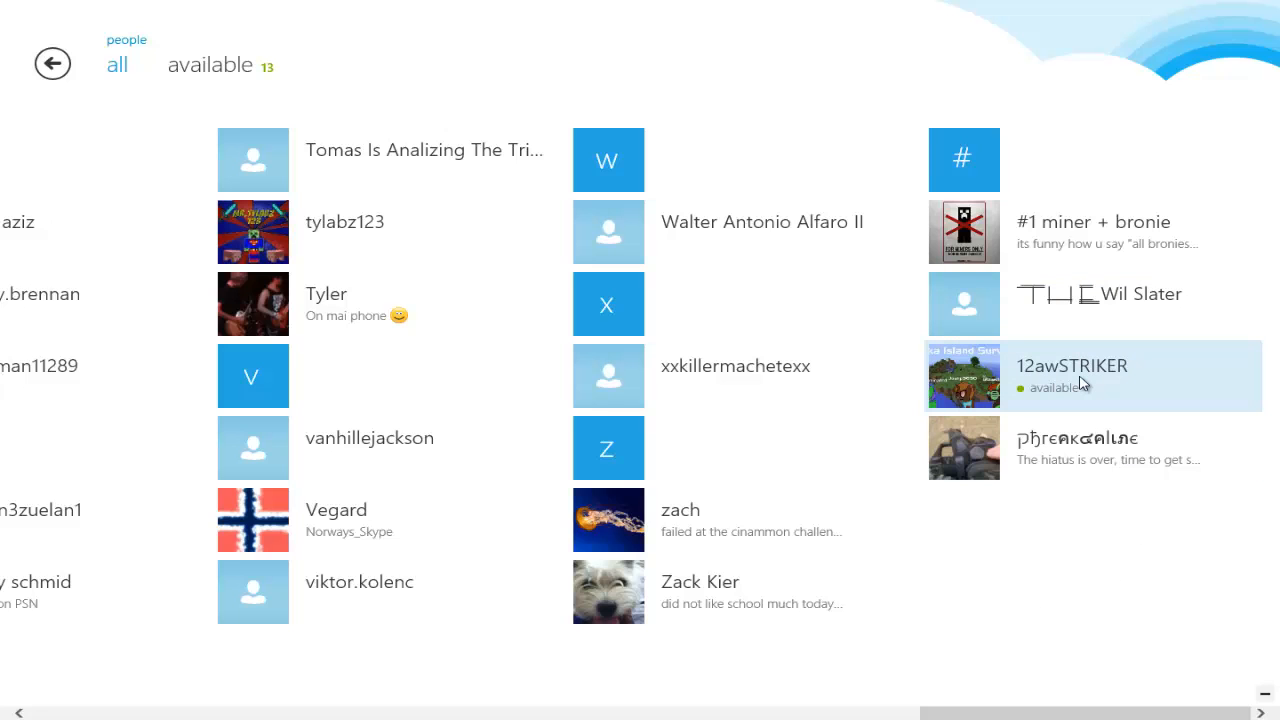
pyautogui.moveTo(982, 392)
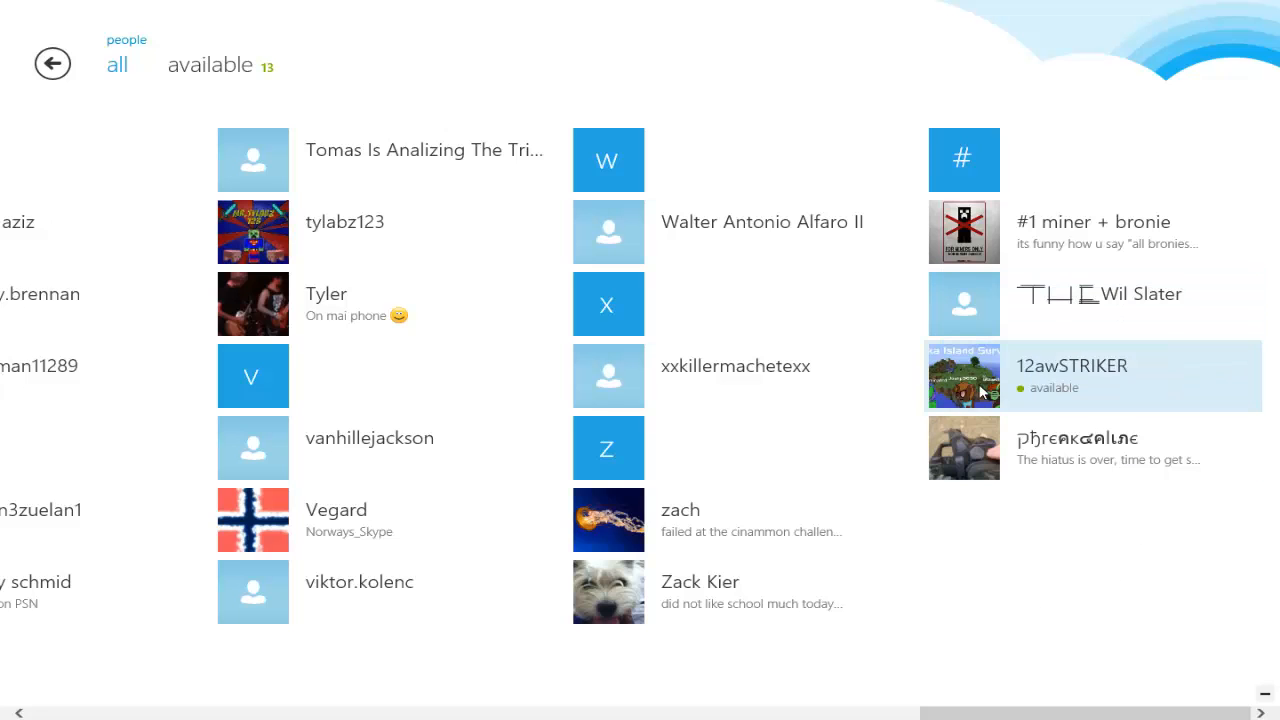
pyautogui.moveTo(1040, 250)
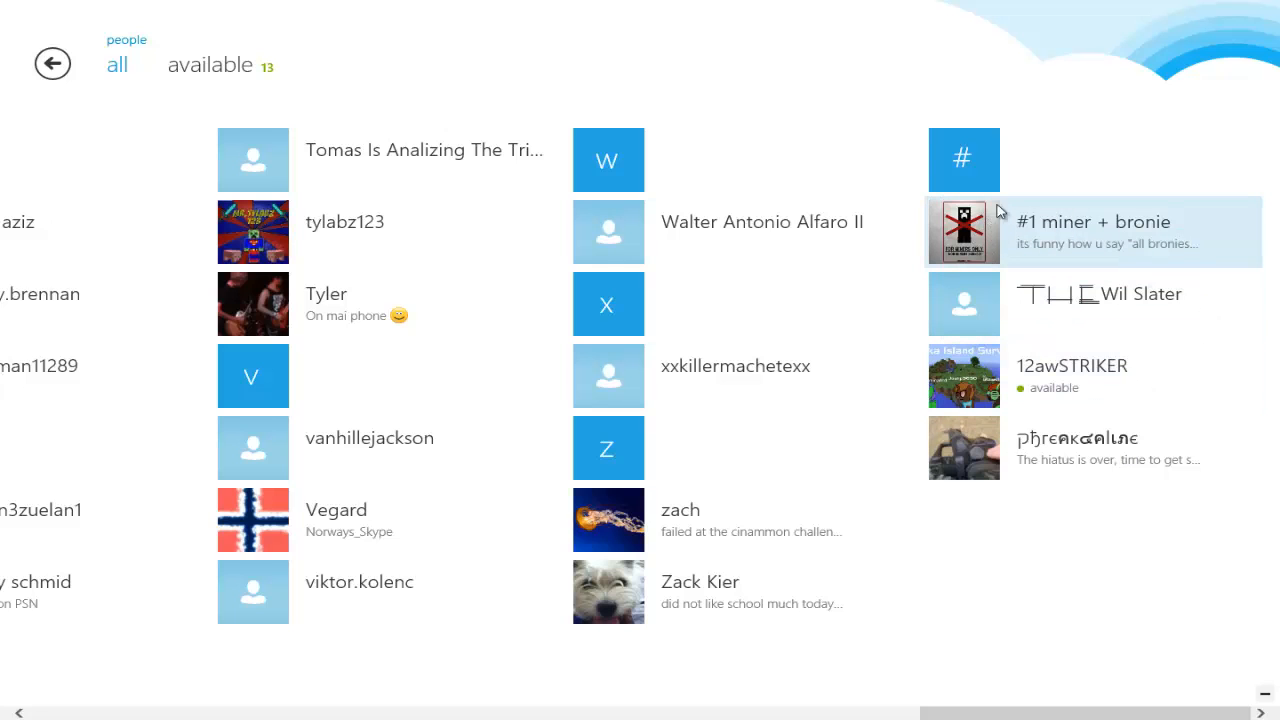
pyautogui.moveTo(1030, 352)
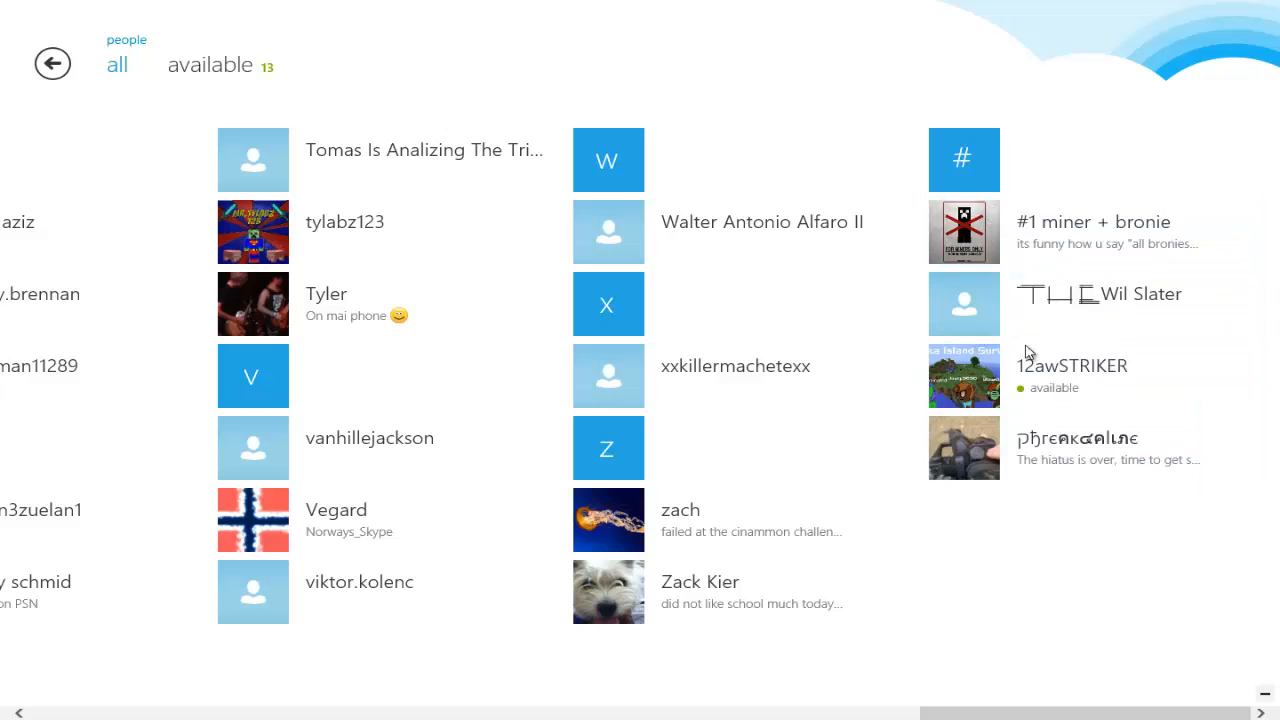
pyautogui.moveTo(932, 204)
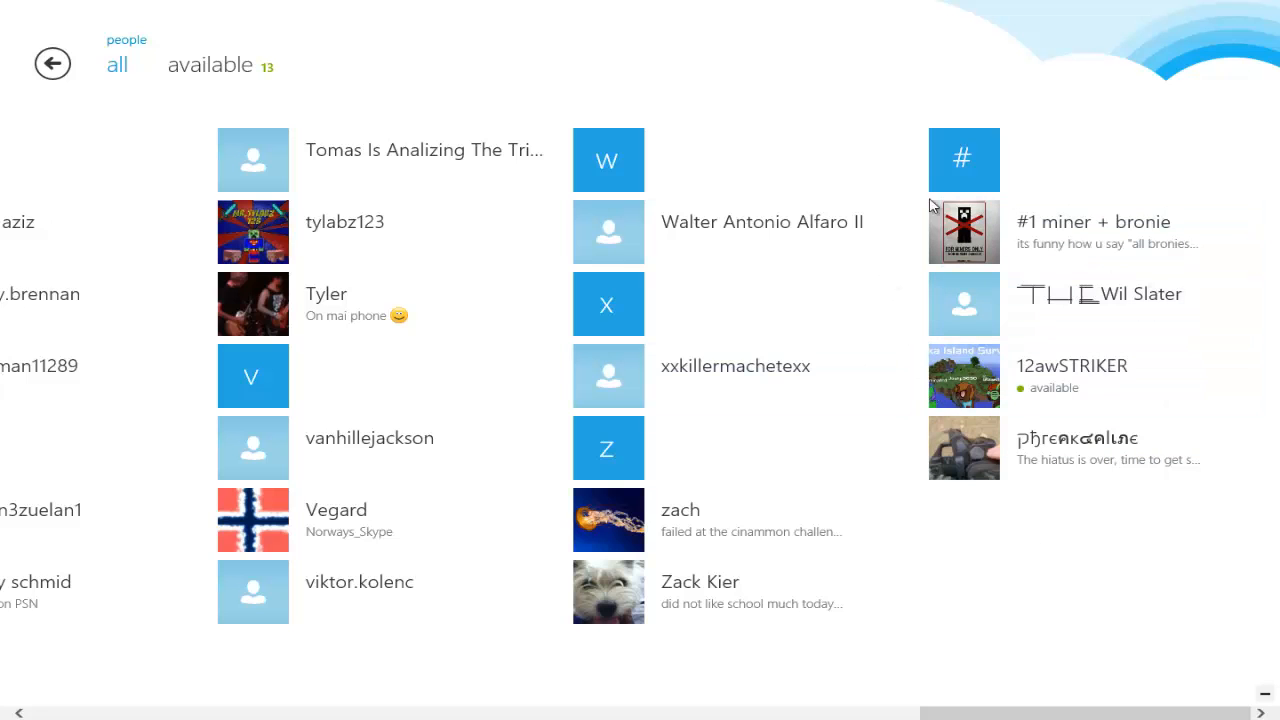
pyautogui.moveTo(1256, 196)
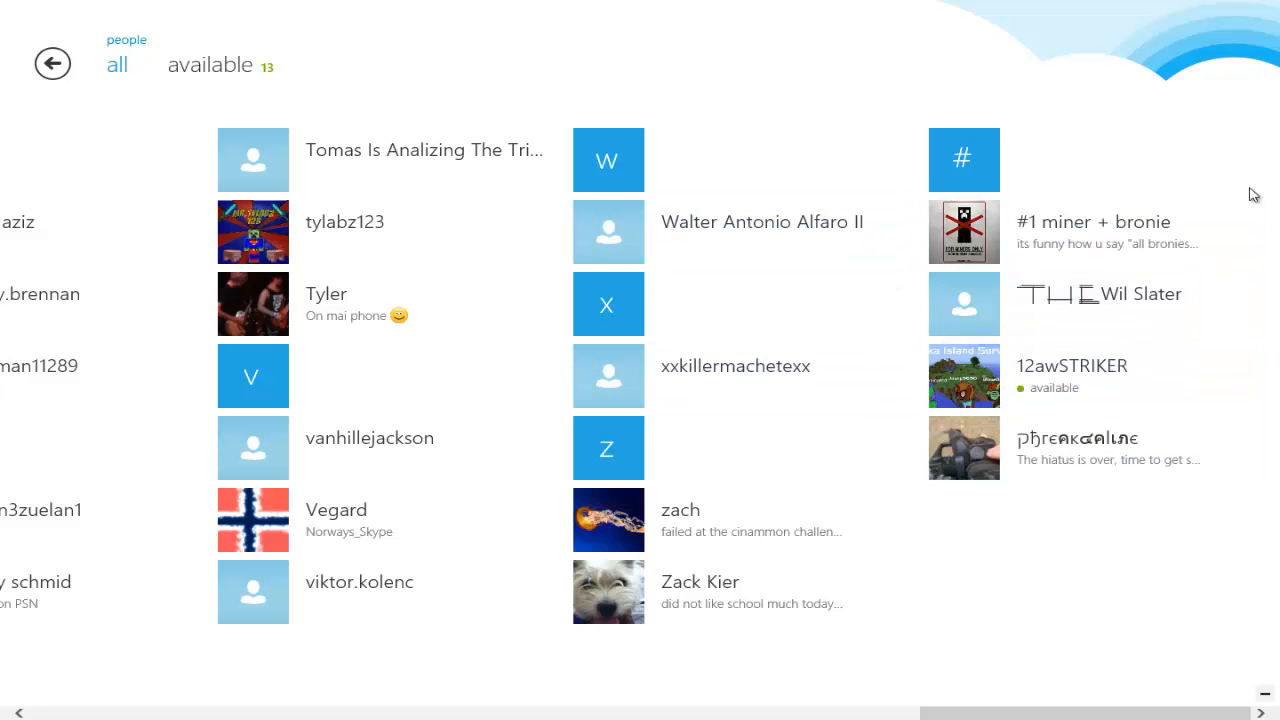
pyautogui.moveTo(1160, 232)
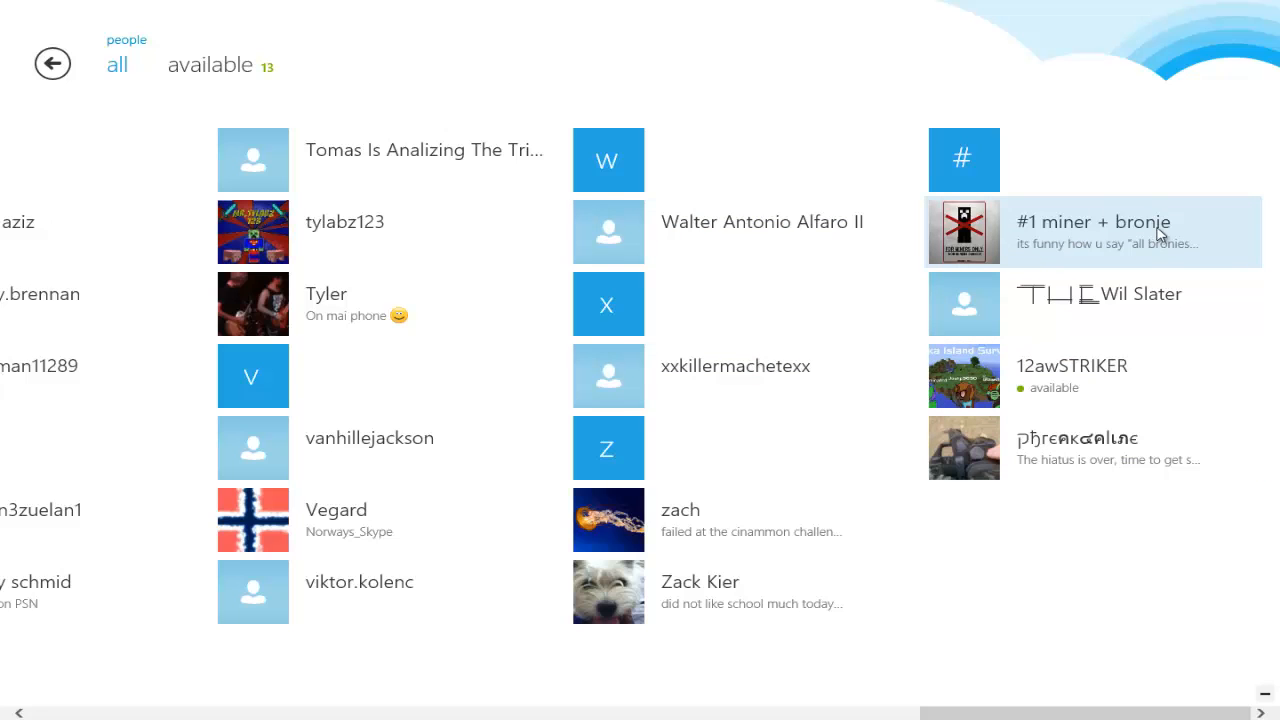
pyautogui.moveTo(1190, 238)
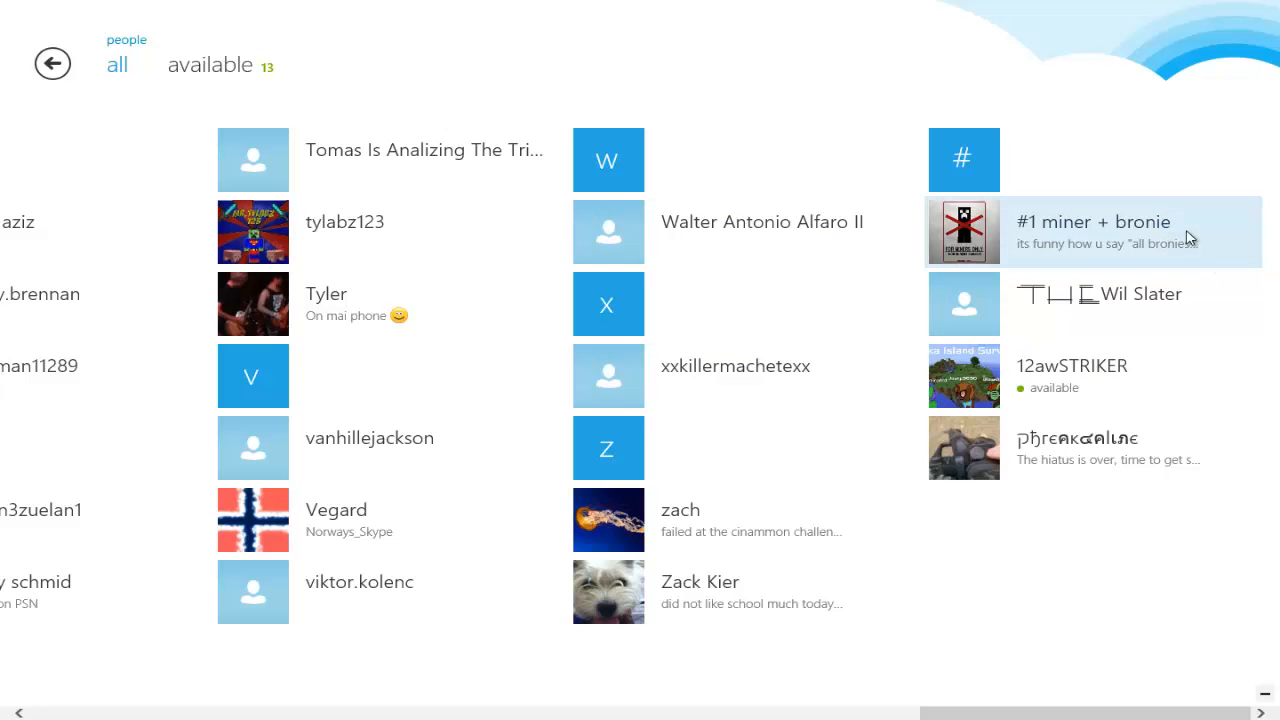
pyautogui.moveTo(1170, 280)
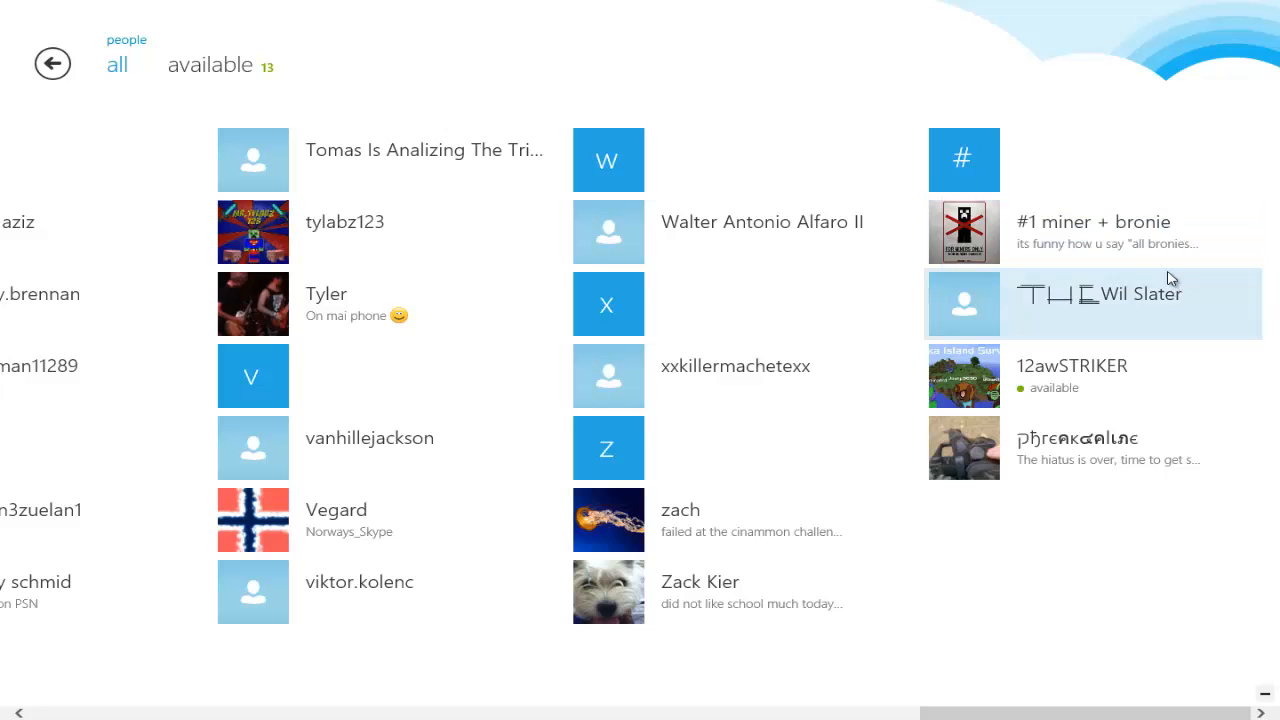
pyautogui.moveTo(1106, 244)
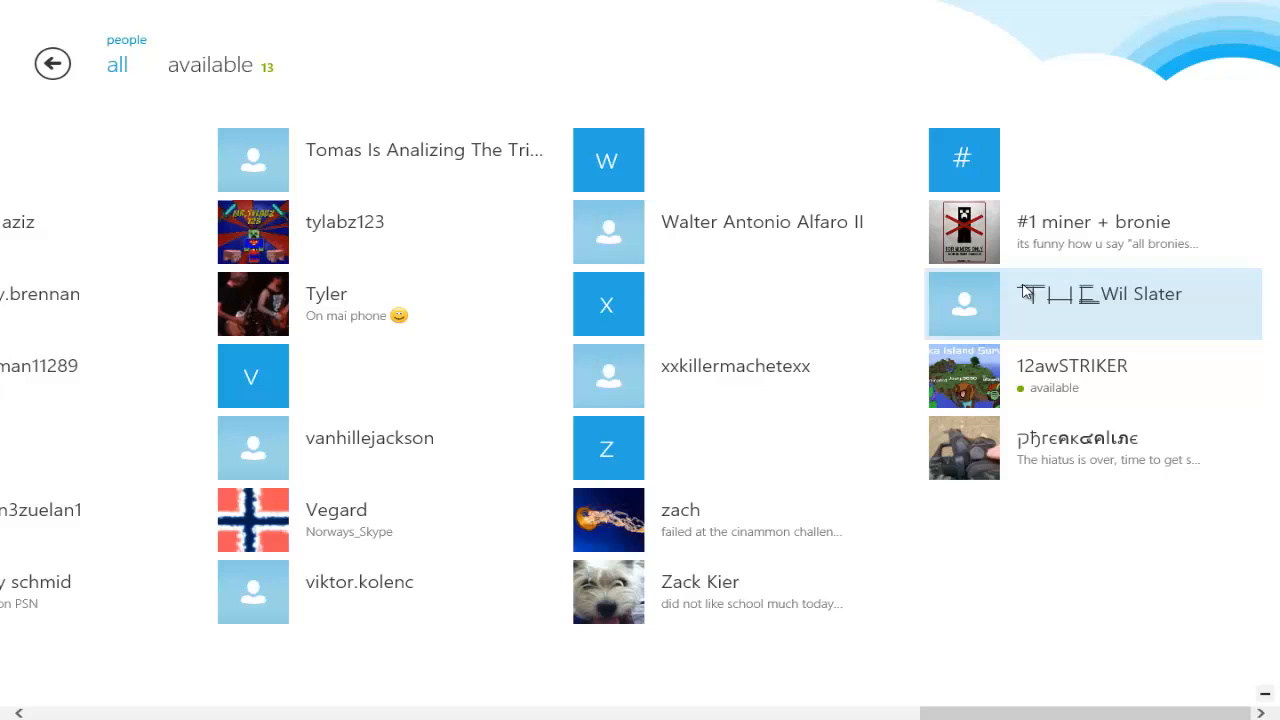
pyautogui.moveTo(1016, 488)
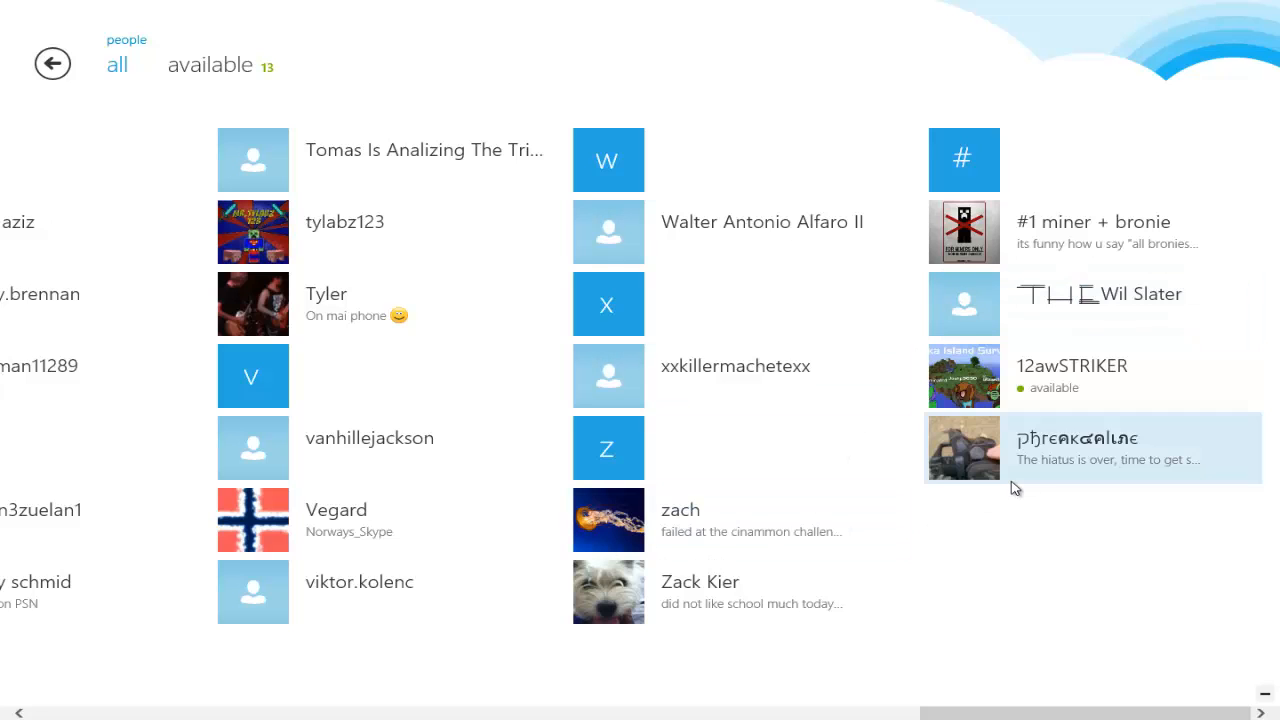
pyautogui.moveTo(870, 488)
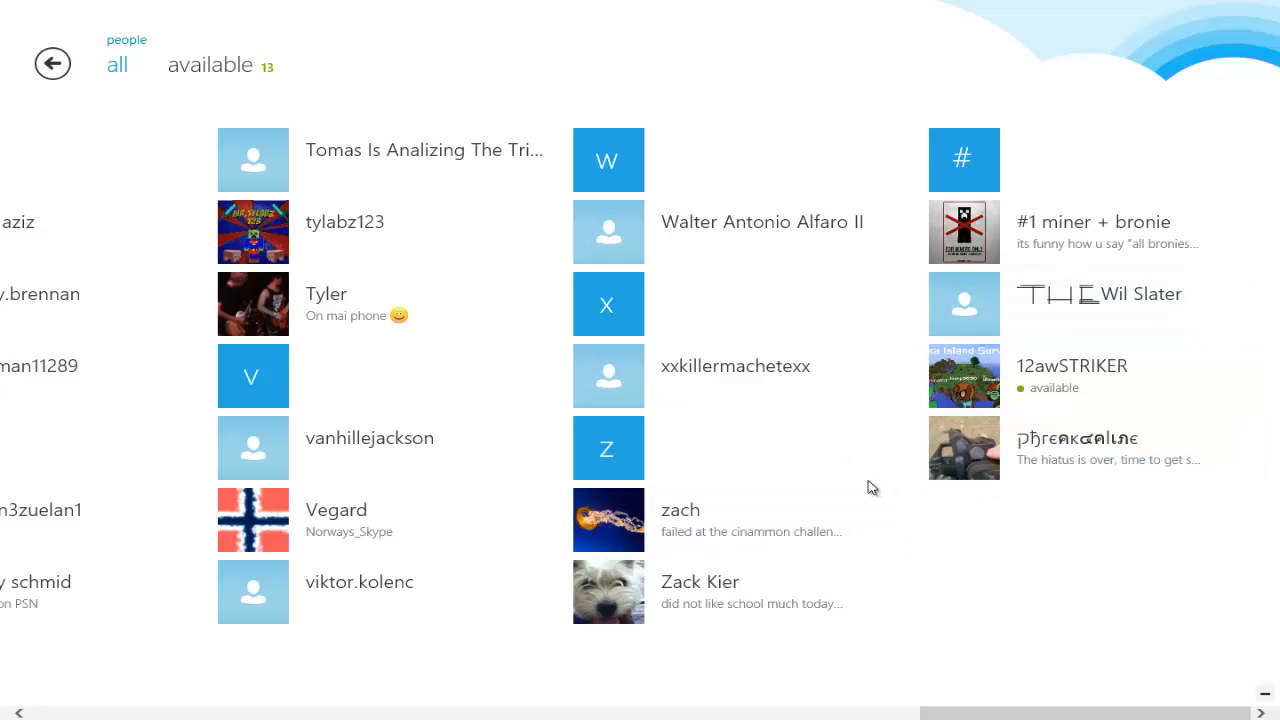
pyautogui.moveTo(996, 528)
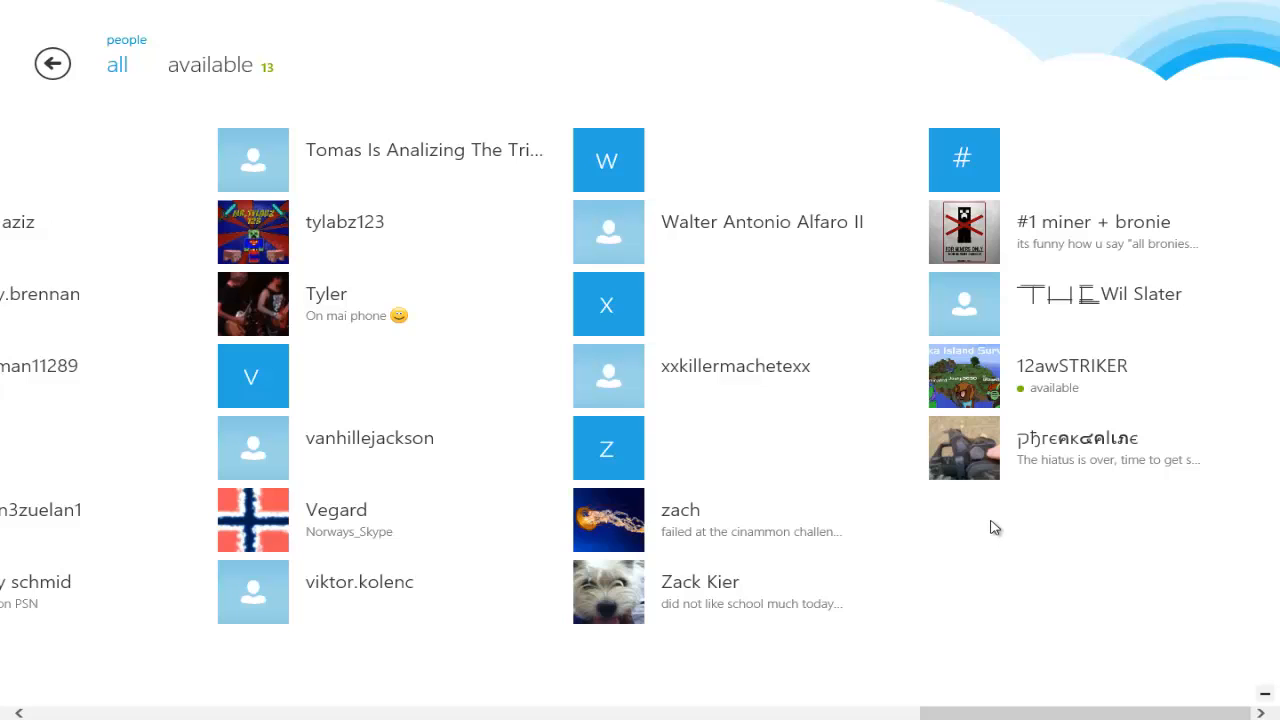
pyautogui.moveTo(344, 500)
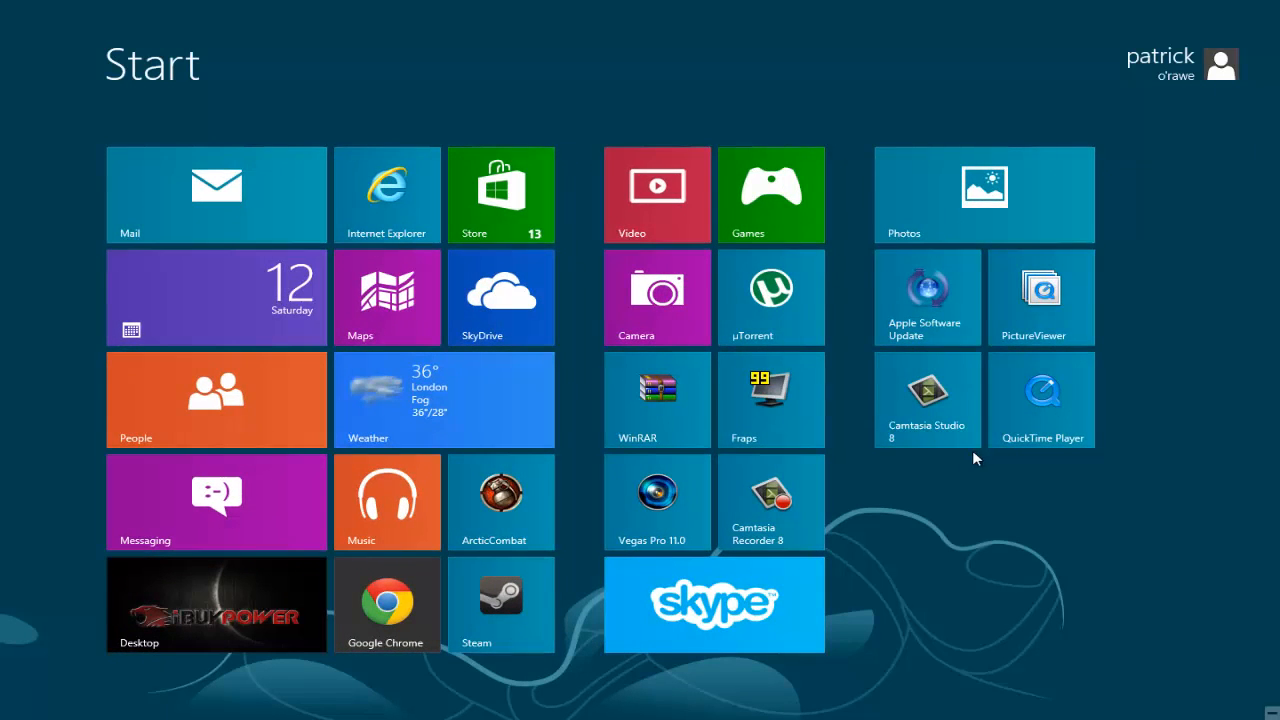
pyautogui.moveTo(184, 680)
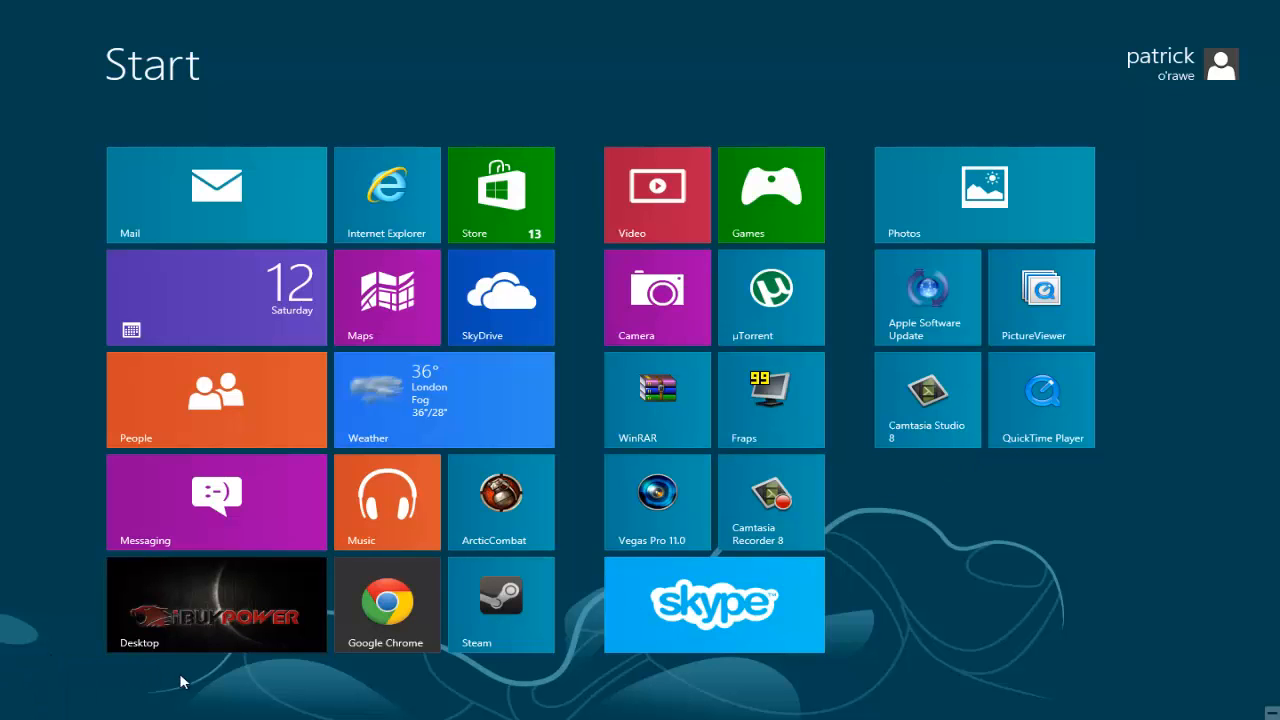
pyautogui.moveTo(118, 450)
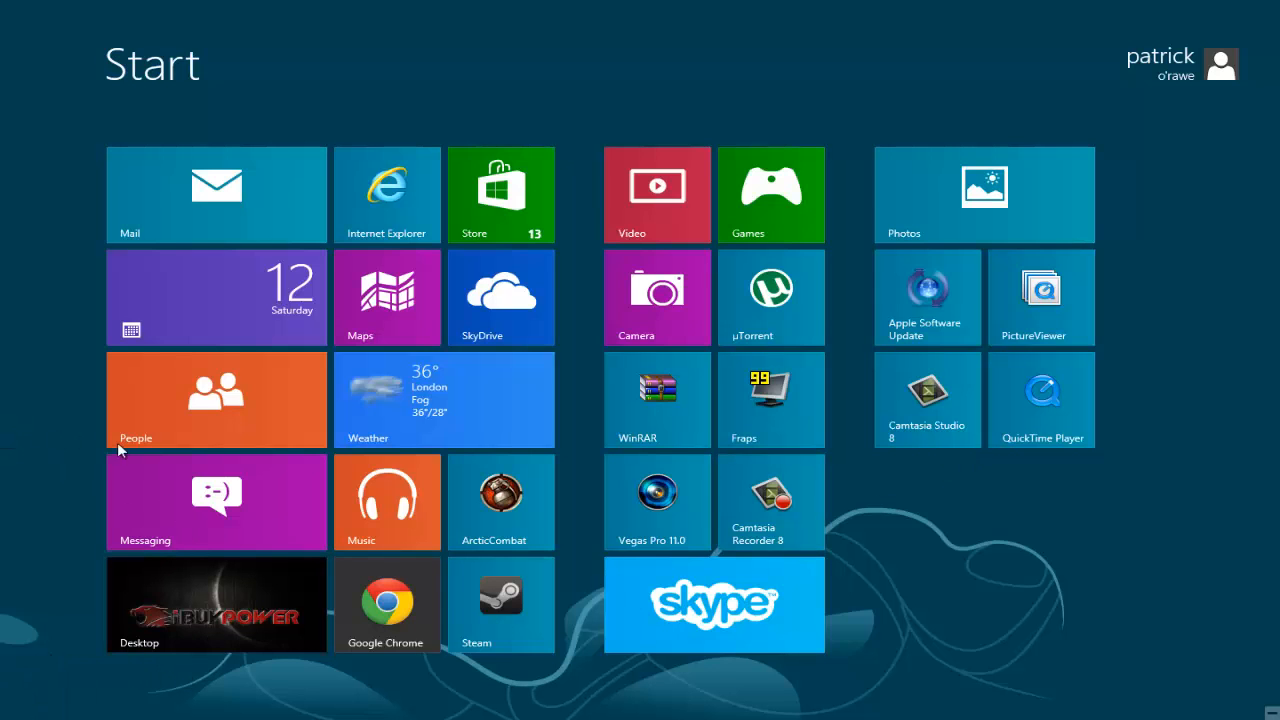
# - Go from Start to the desktop and reopen Chrome's YouTube channel page
pyautogui.click(216, 604)
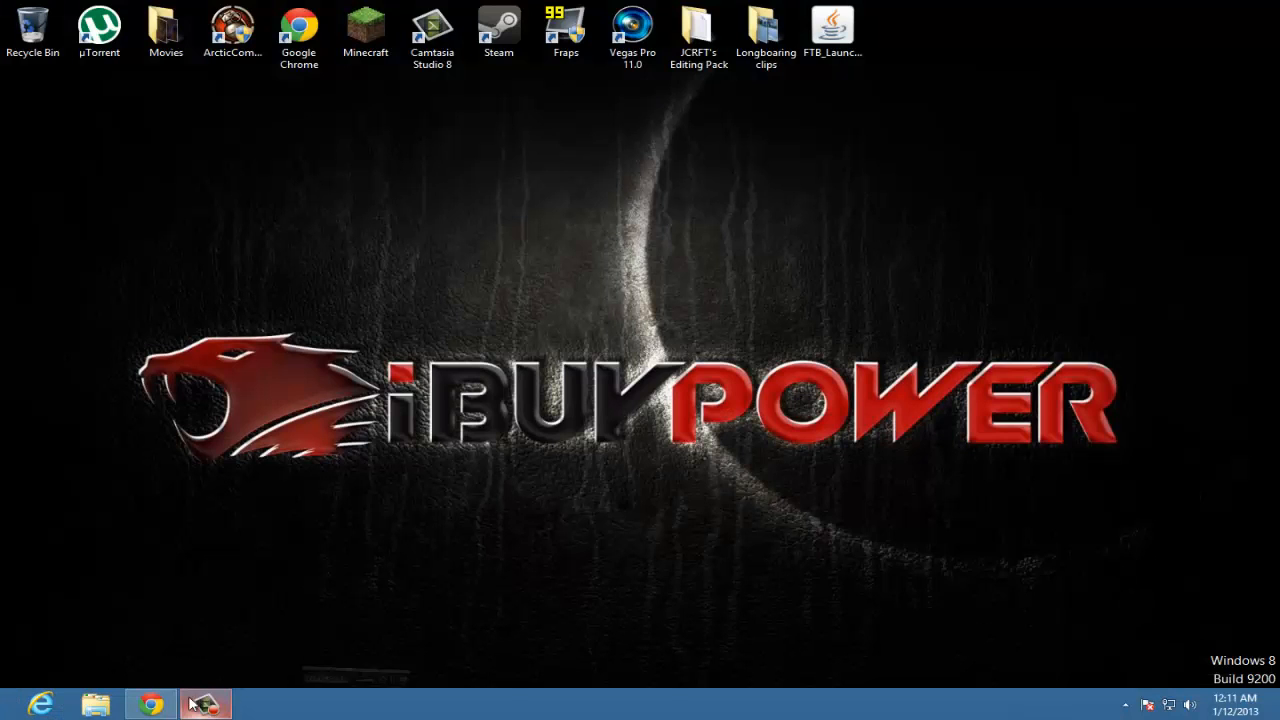
pyautogui.click(150, 704)
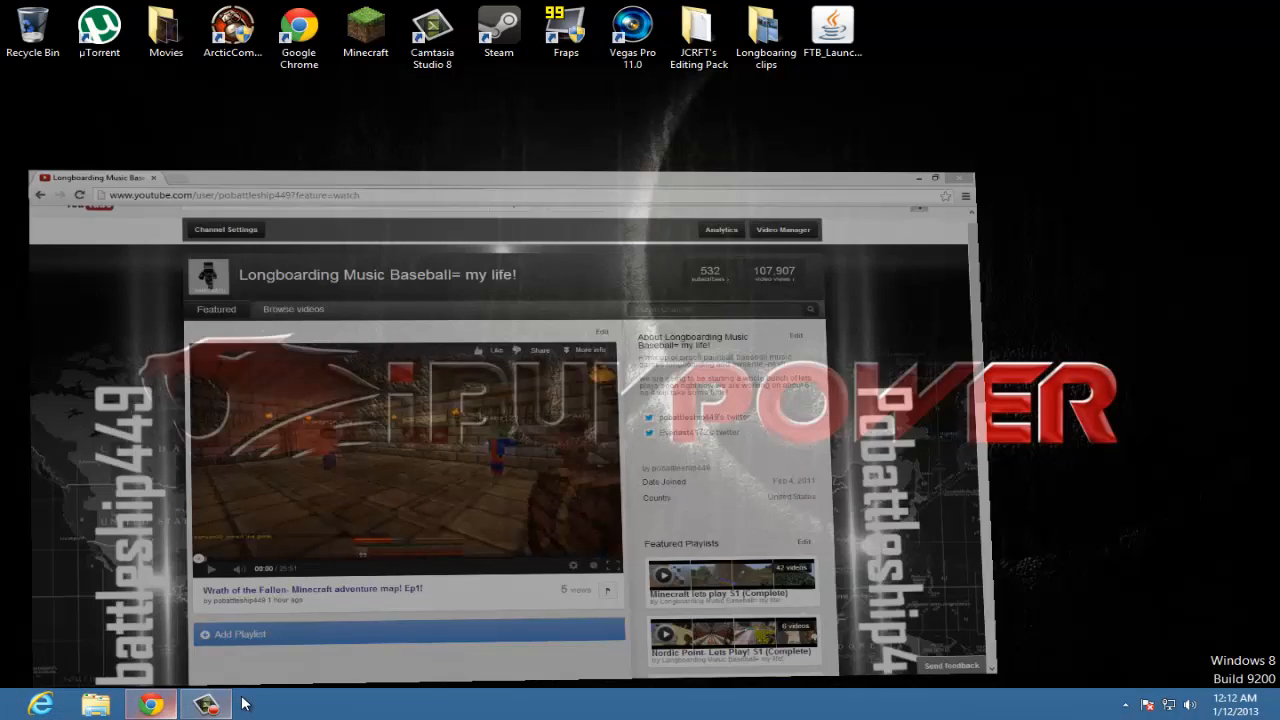